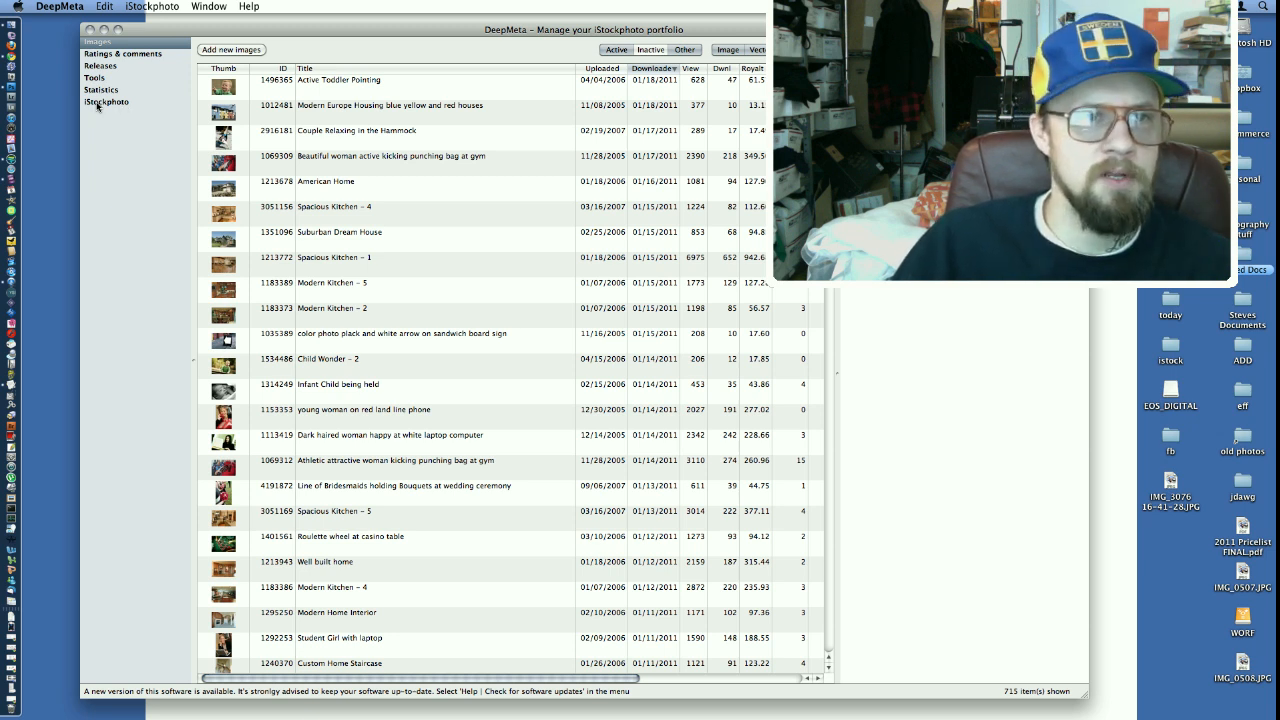
# Open the iStockphoto exchange view and fetch data for all 1334 portfolio files.
pyautogui.click(106, 102)
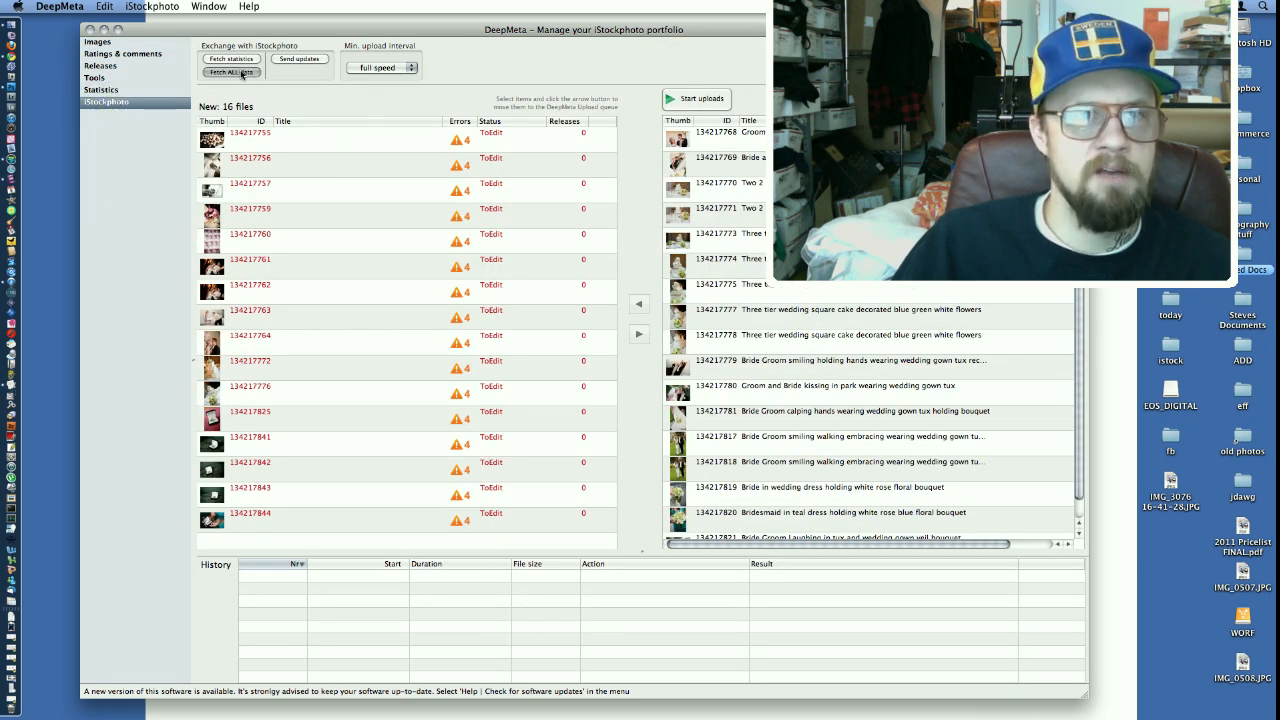
pyautogui.click(230, 72)
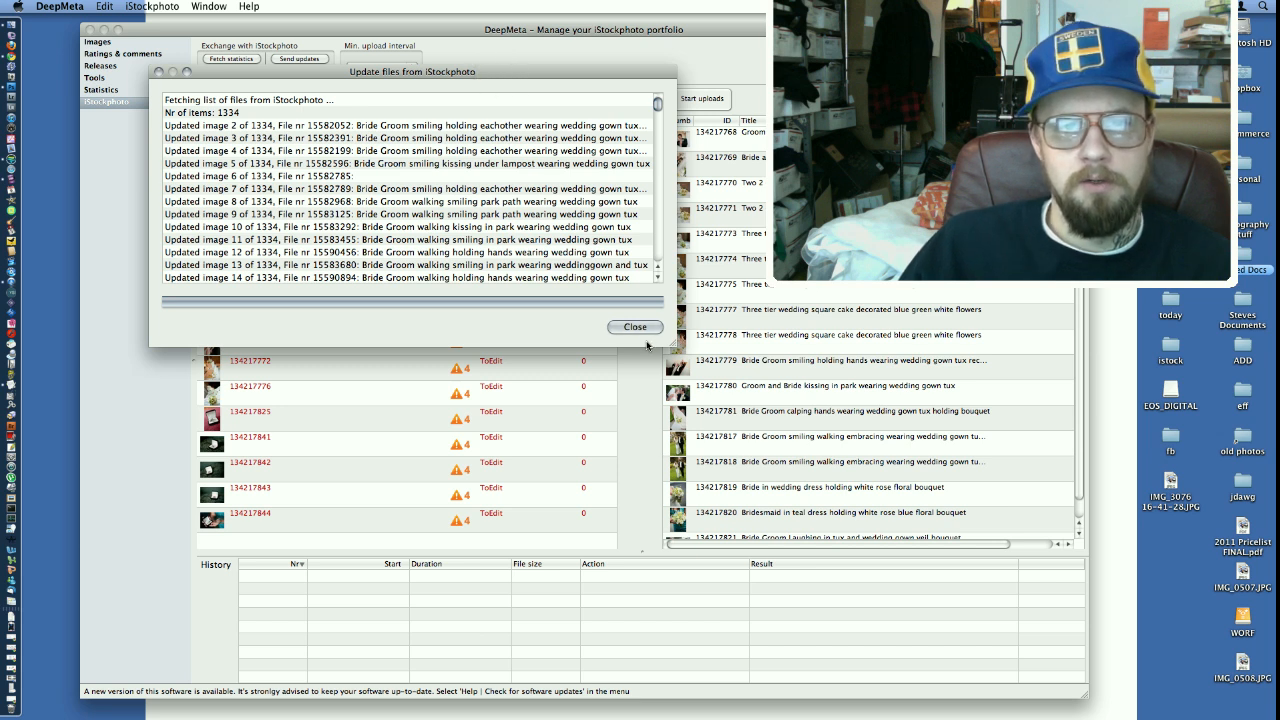
# Close the finished update log and select the files waiting in the upload queue.
pyautogui.click(635, 327)
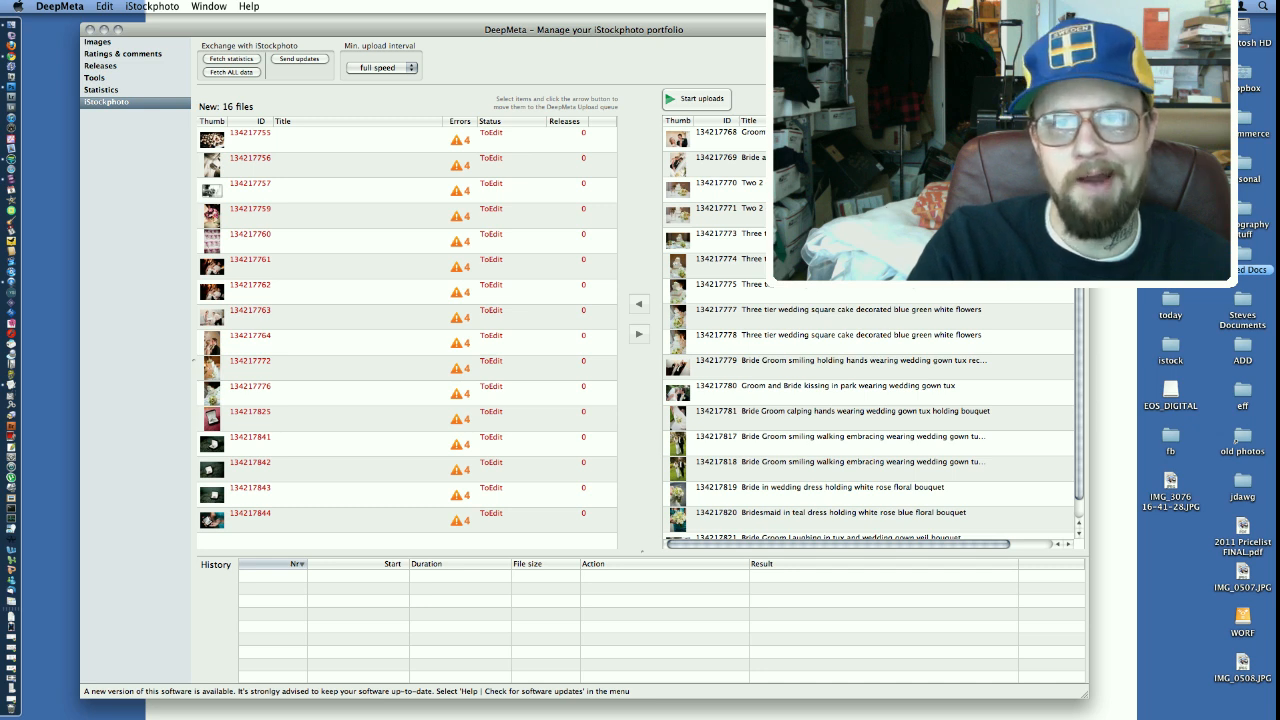
pyautogui.click(715, 133)
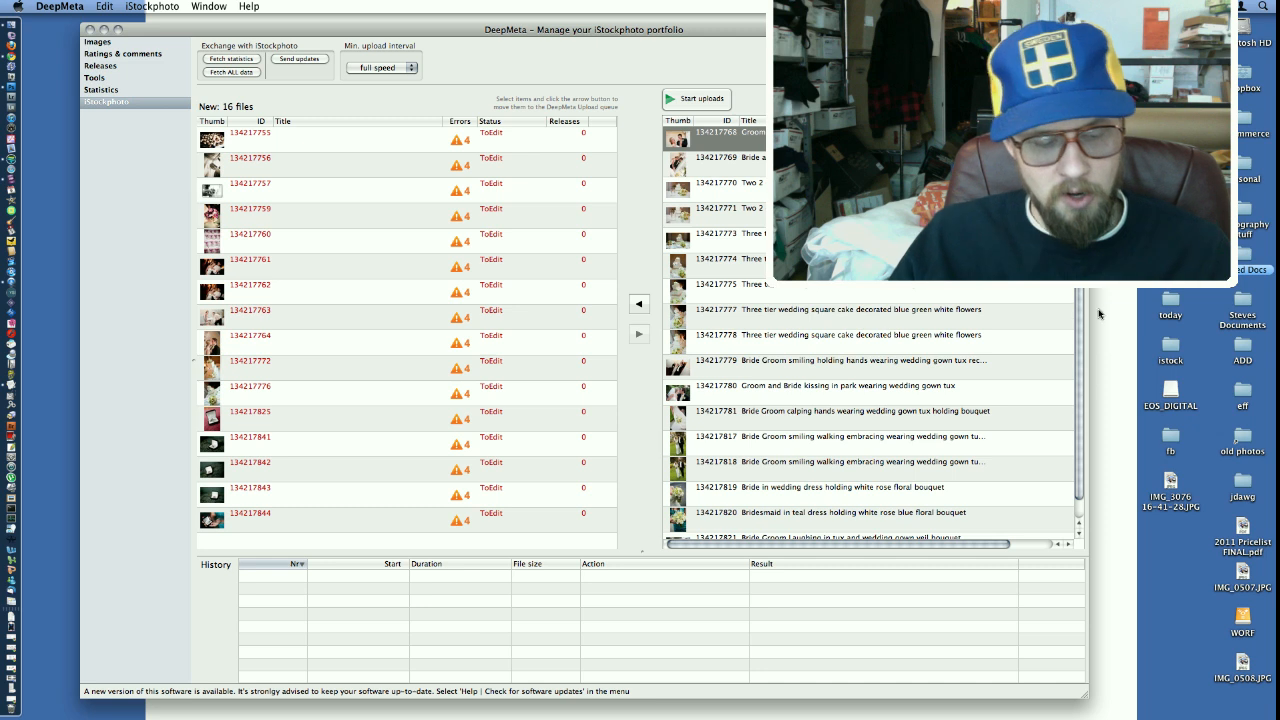
pyautogui.scroll(-3)
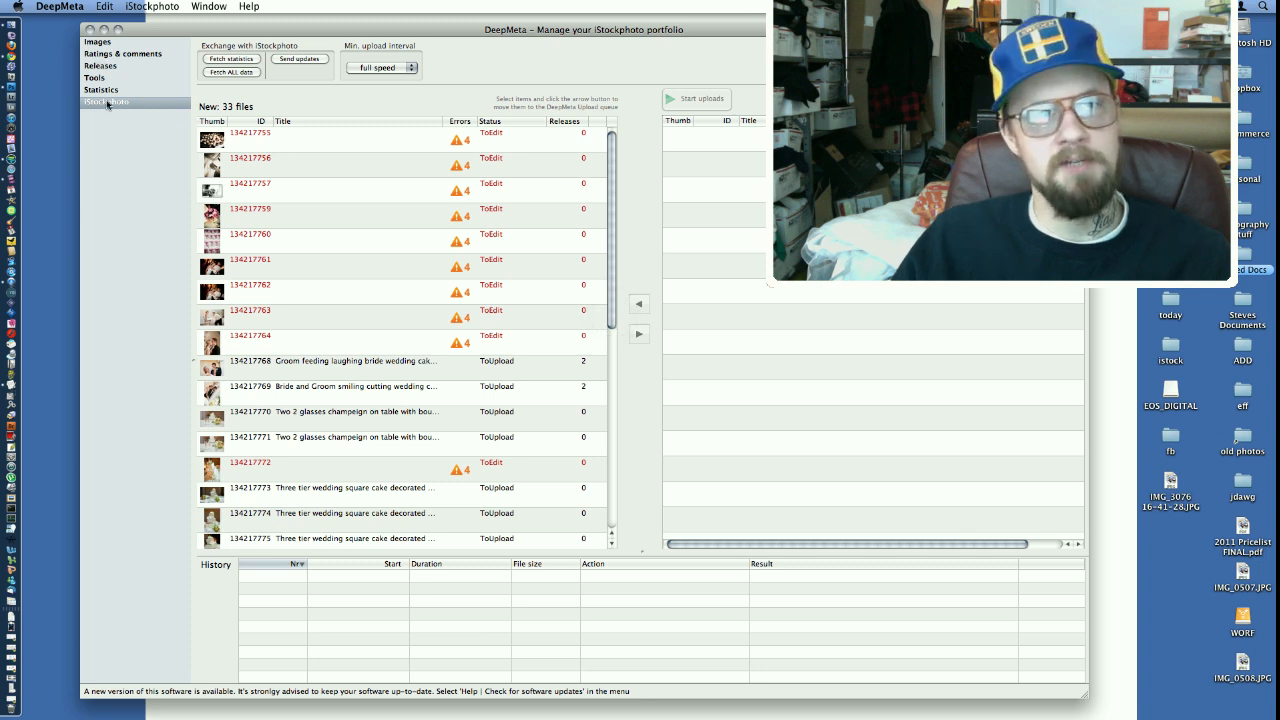
# Show the full 715-image portfolio sorted by royalties, highest earners first.
pyautogui.click(98, 41)
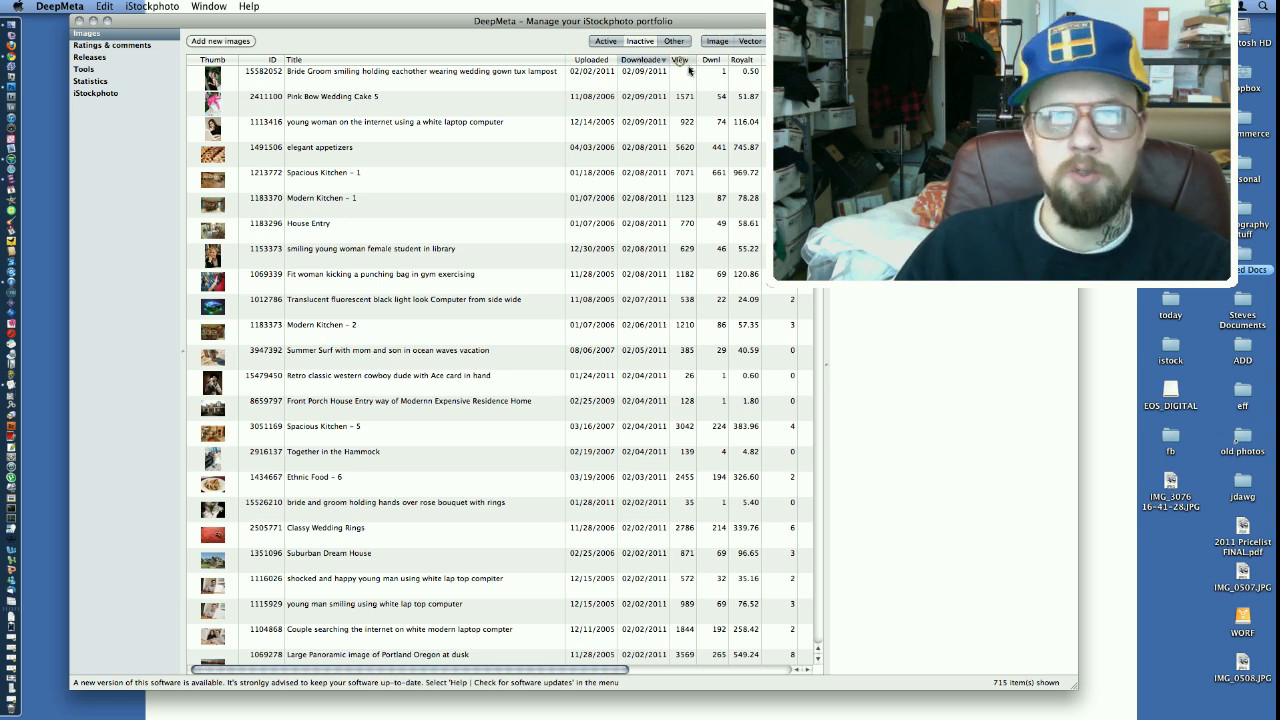
pyautogui.click(681, 59)
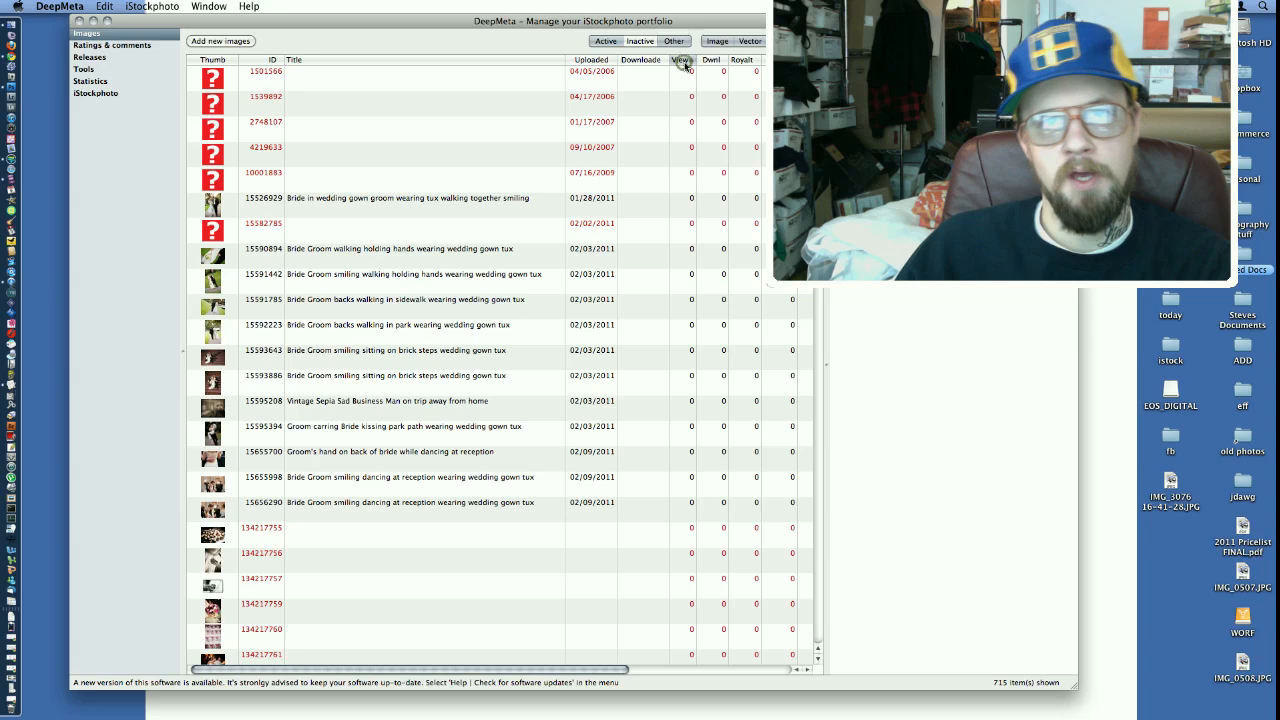
pyautogui.click(681, 59)
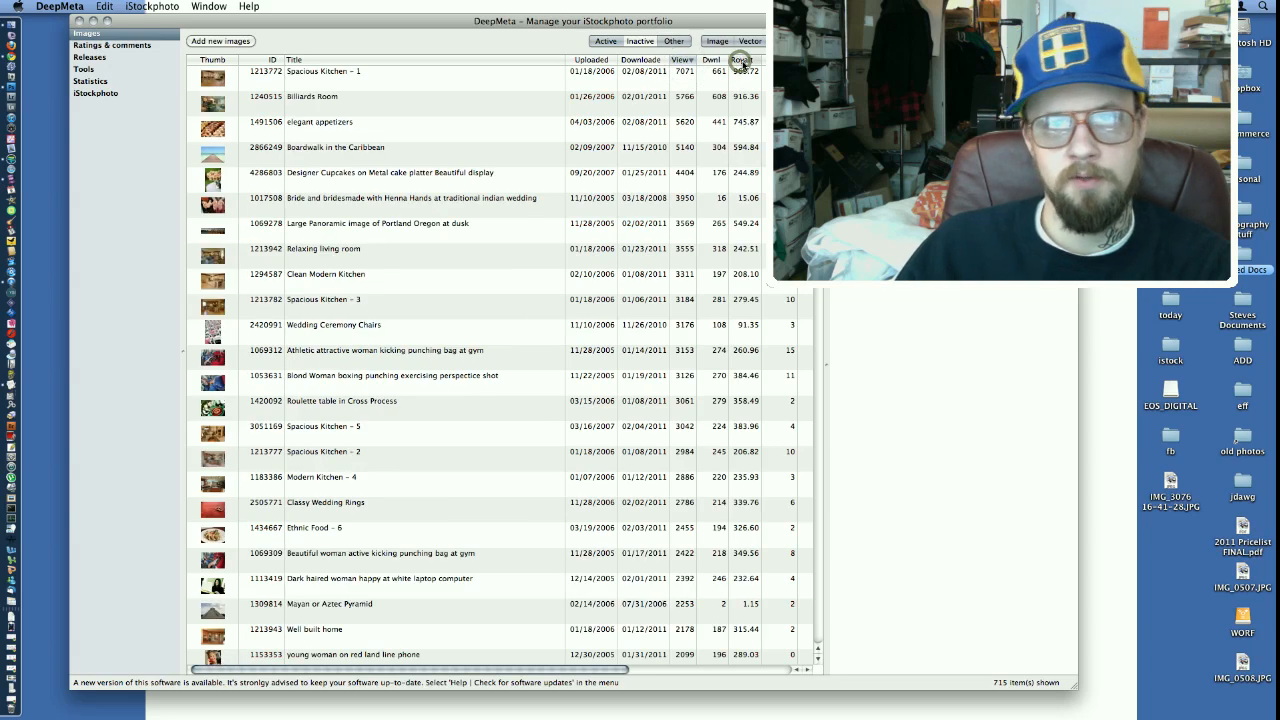
pyautogui.click(742, 60)
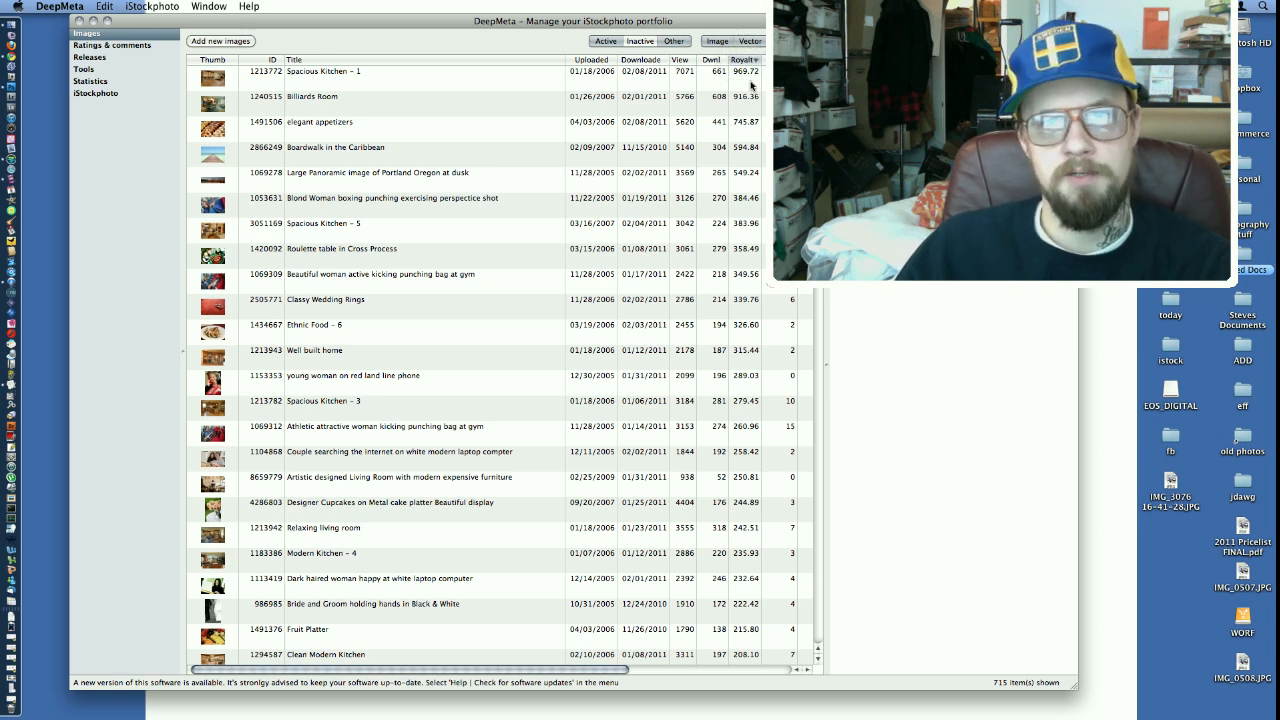
pyautogui.moveTo(538, 140)
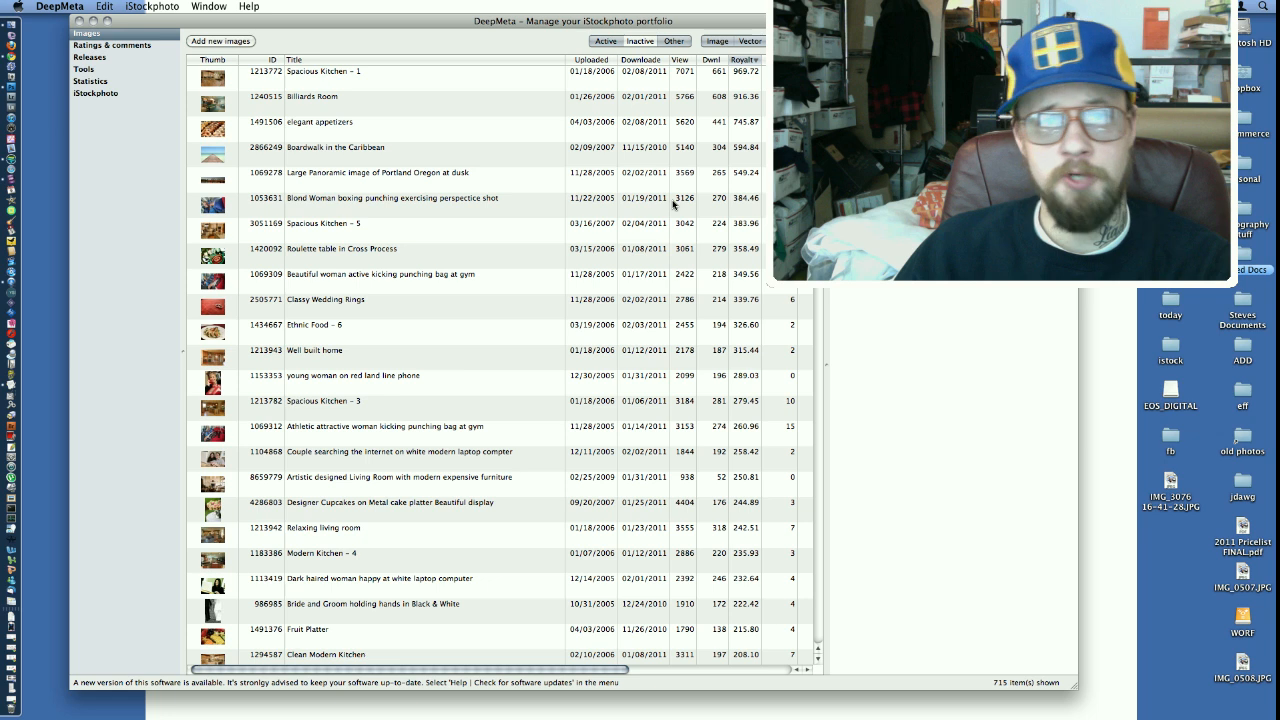
pyautogui.moveTo(397, 153)
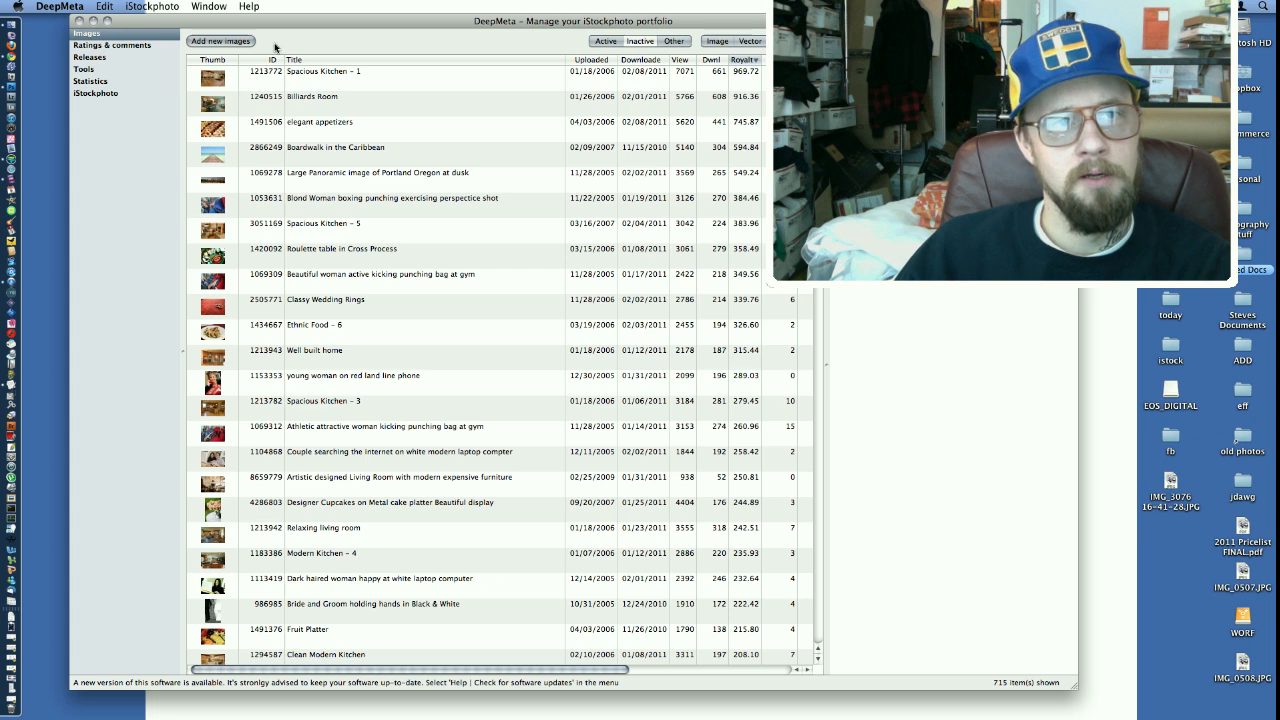
# Browse to the OUT folder on WORF and select the fifteen 2-22 portrait JPEGs.
pyautogui.click(220, 41)
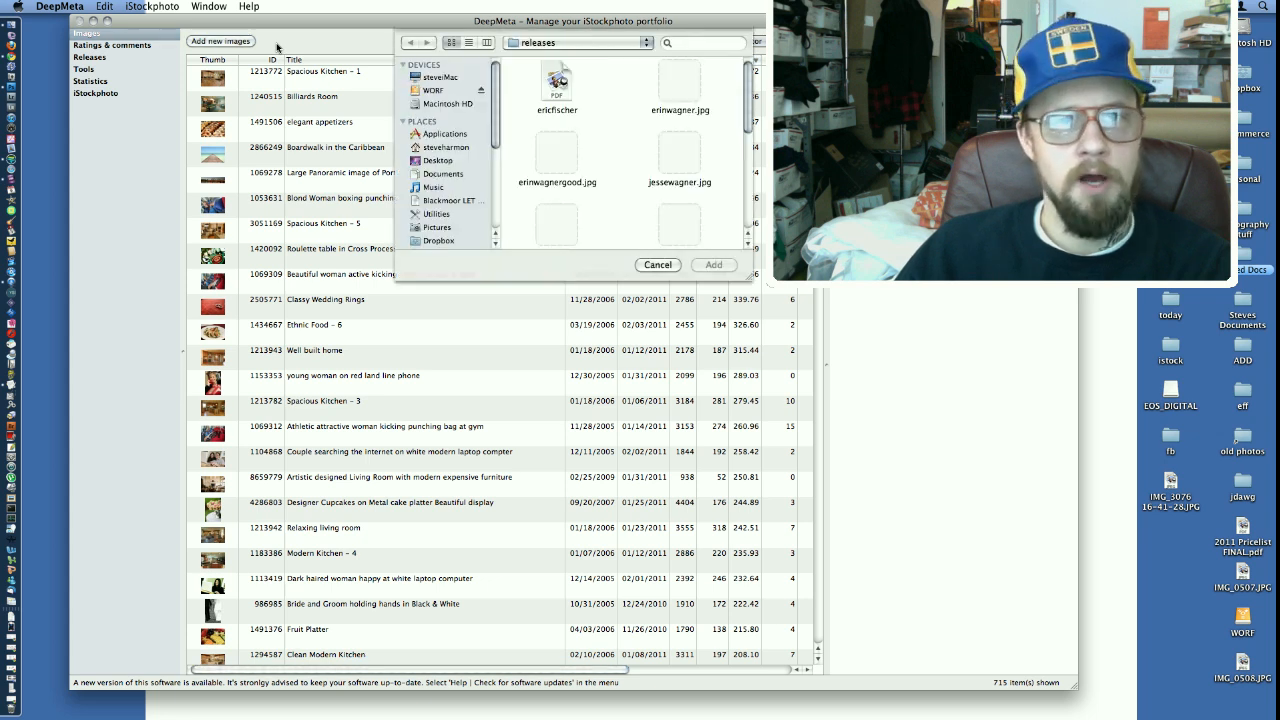
pyautogui.click(434, 89)
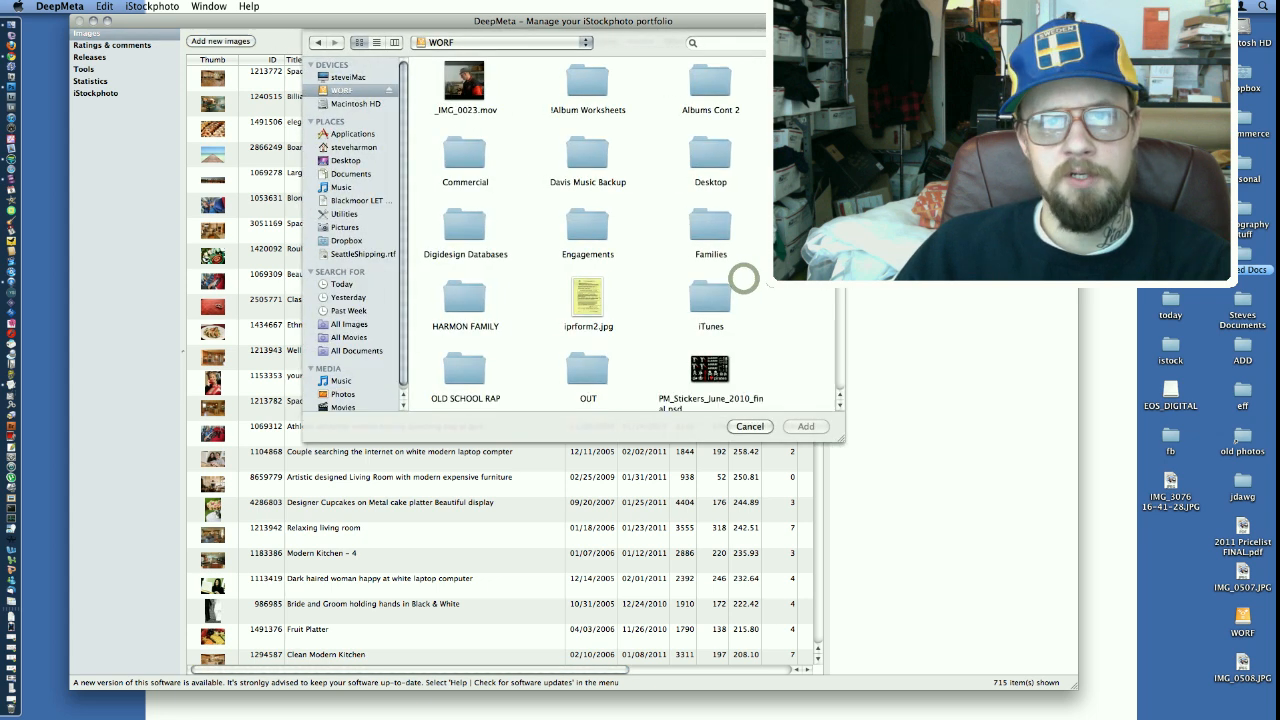
pyautogui.scroll(-3)
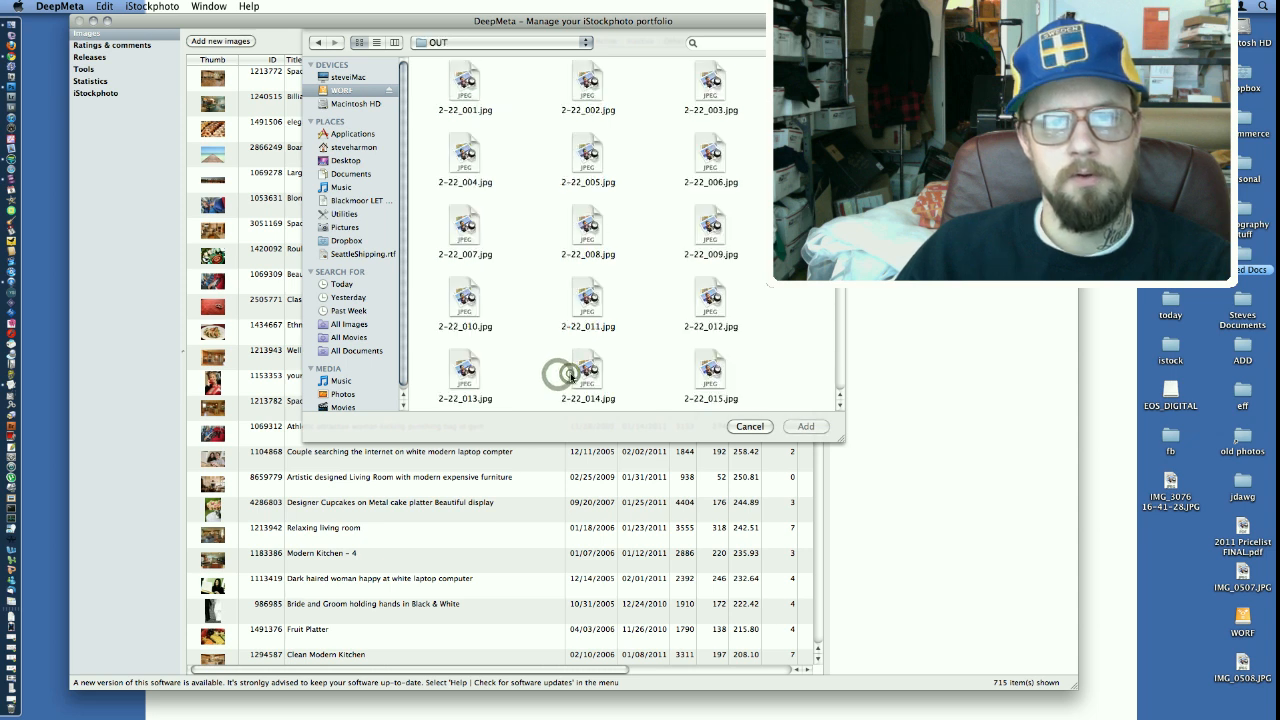
pyautogui.click(749, 426)
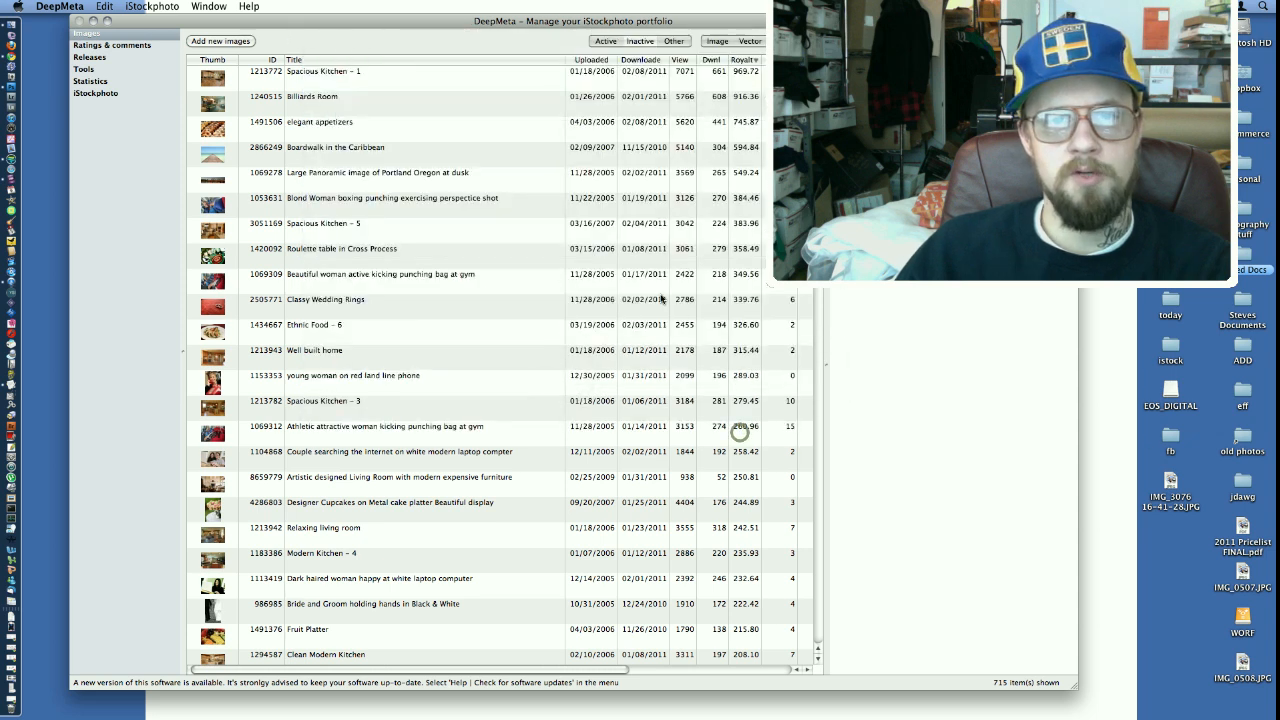
pyautogui.click(220, 41)
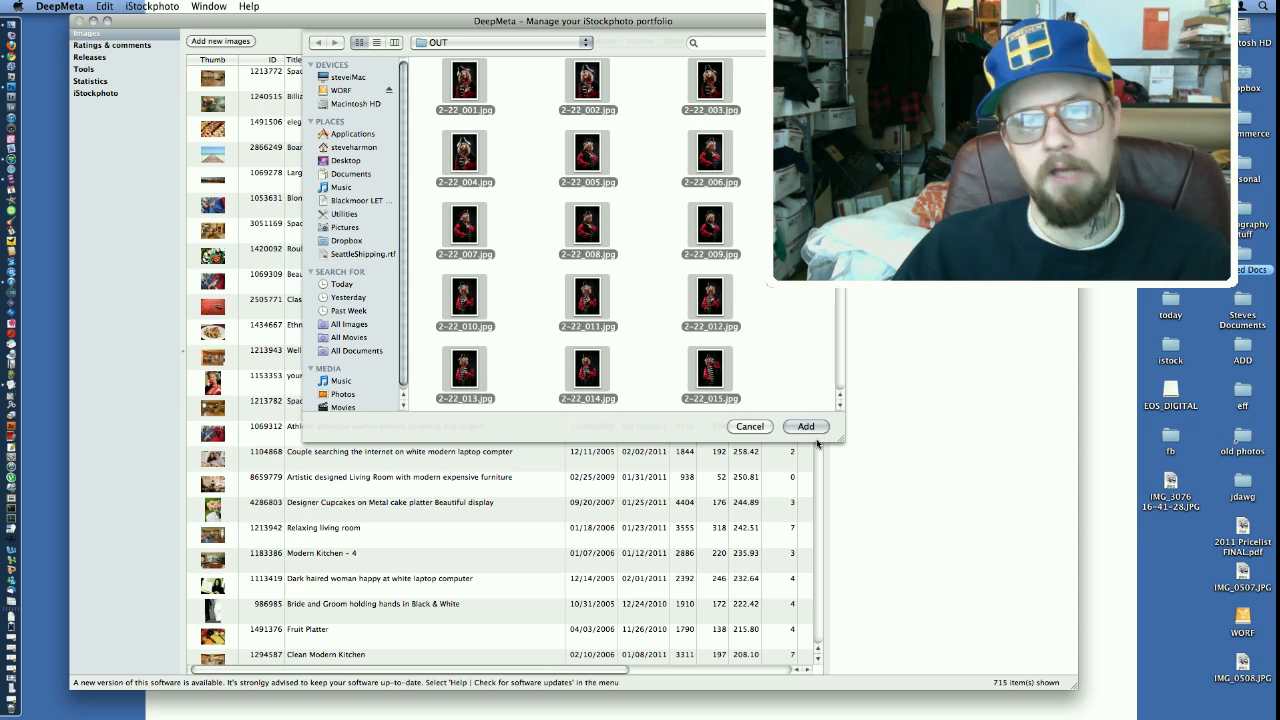
# Add the selected 2-22 JPEGs and let the Add files log finish.
pyautogui.click(805, 426)
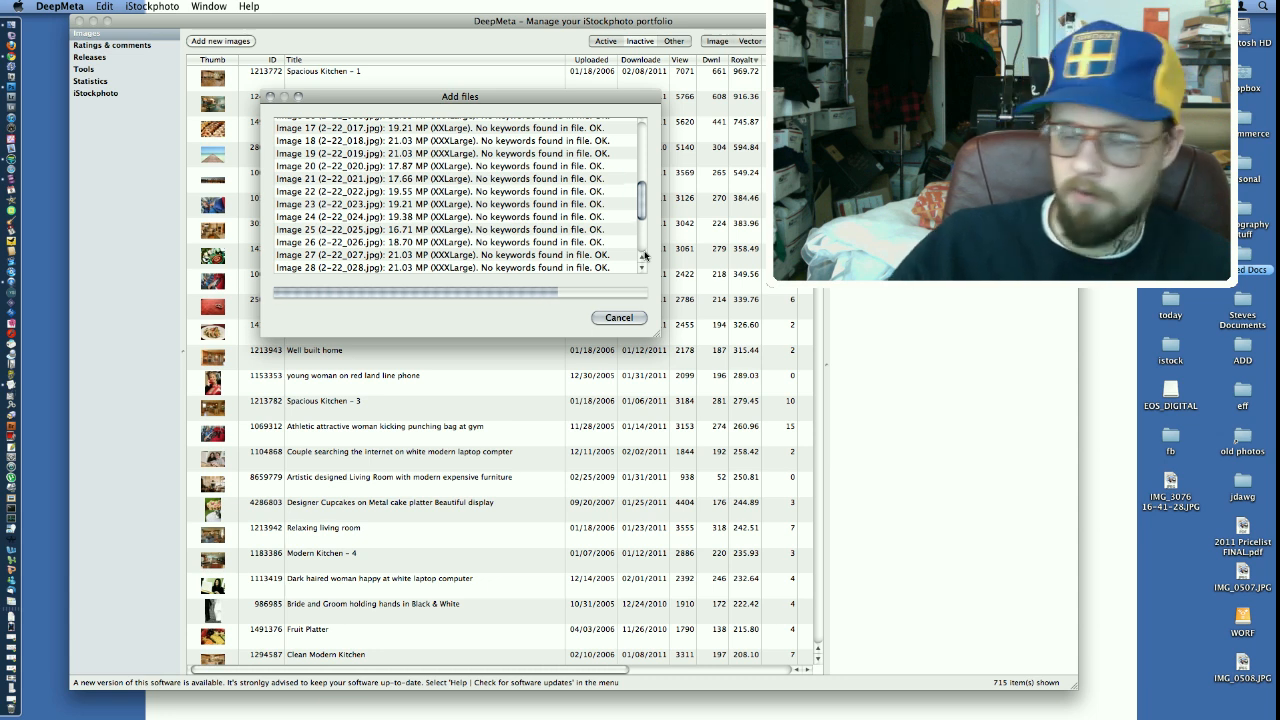
pyautogui.scroll(-3)
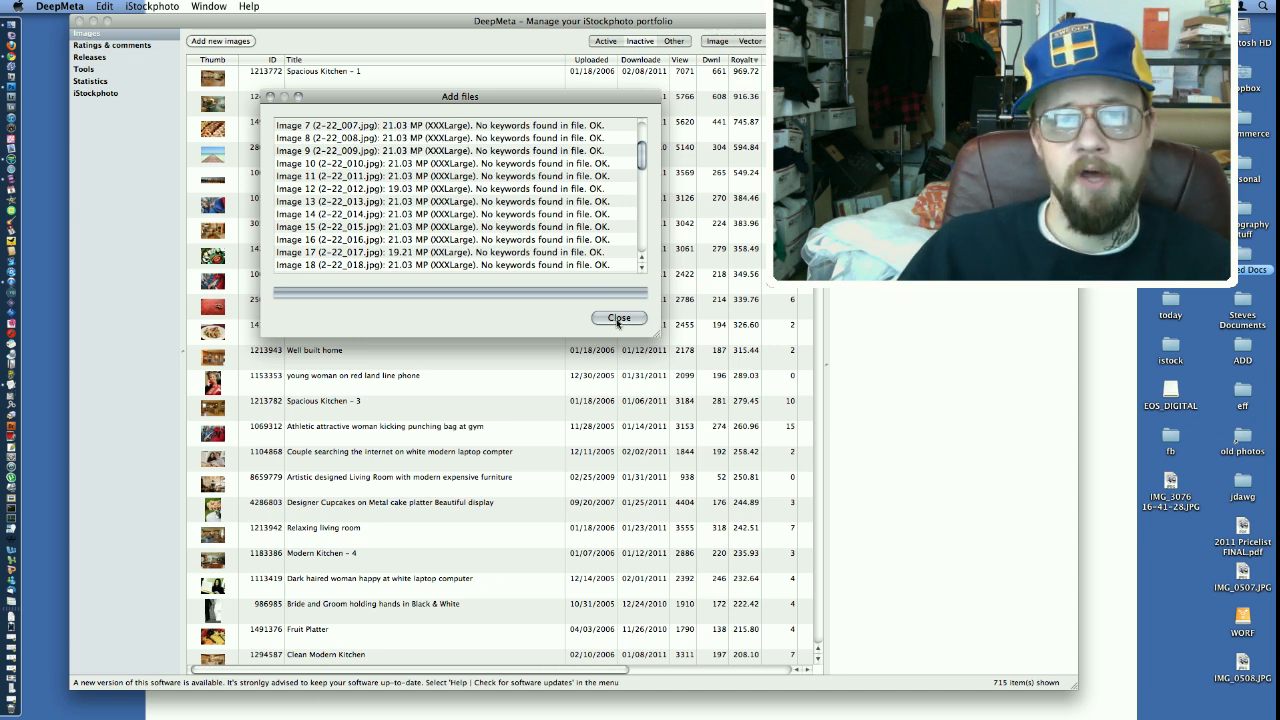
# Close the import log, sort by upload date and scroll to the fez portrait.
pyautogui.click(619, 318)
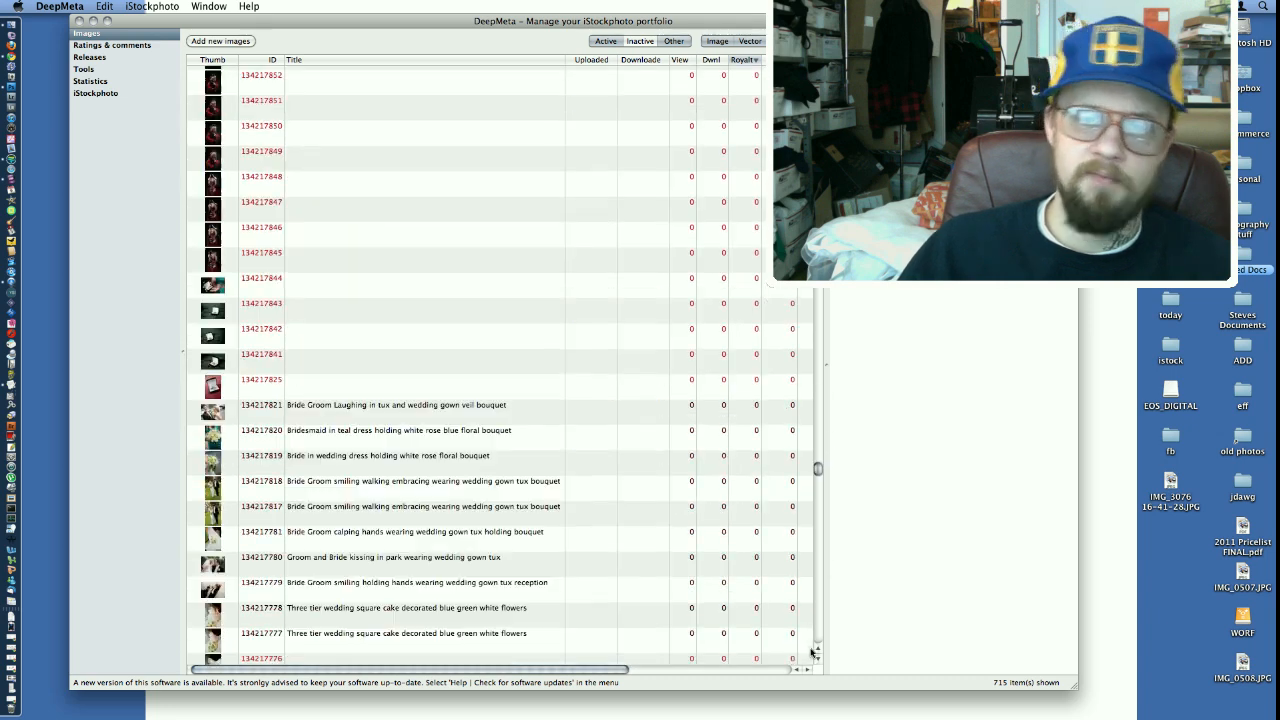
pyautogui.scroll(-3)
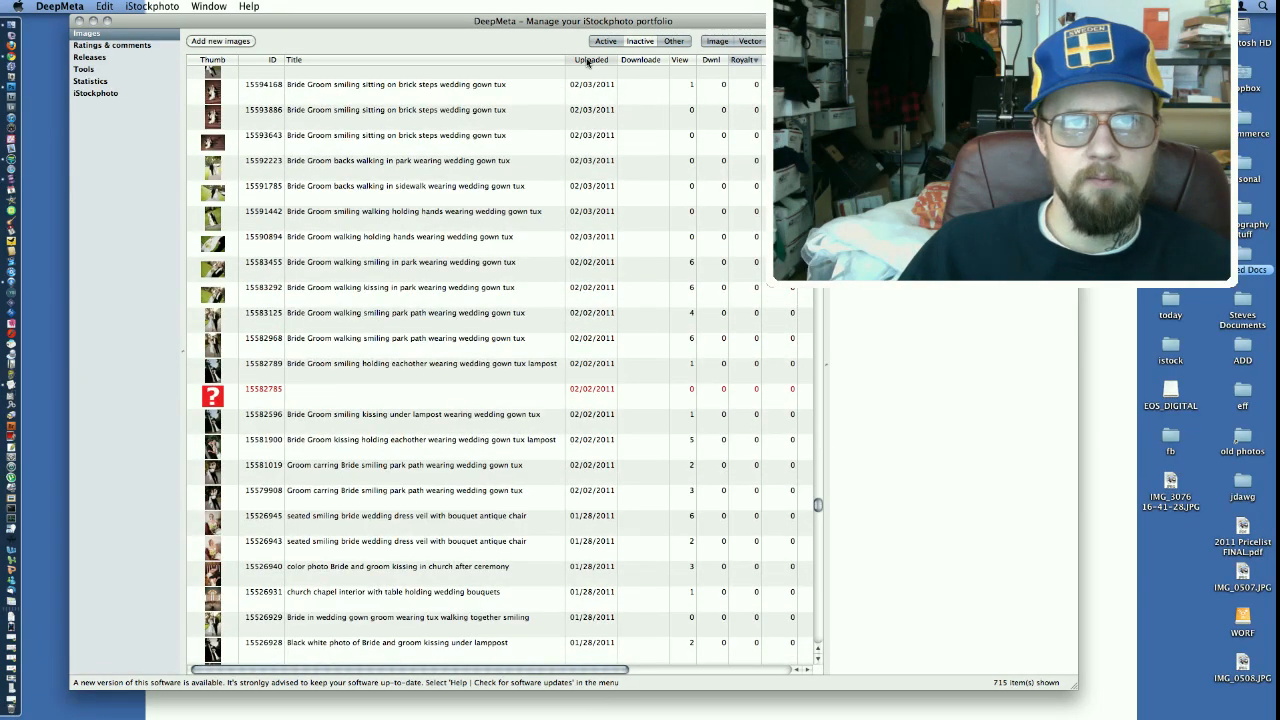
pyautogui.click(591, 59)
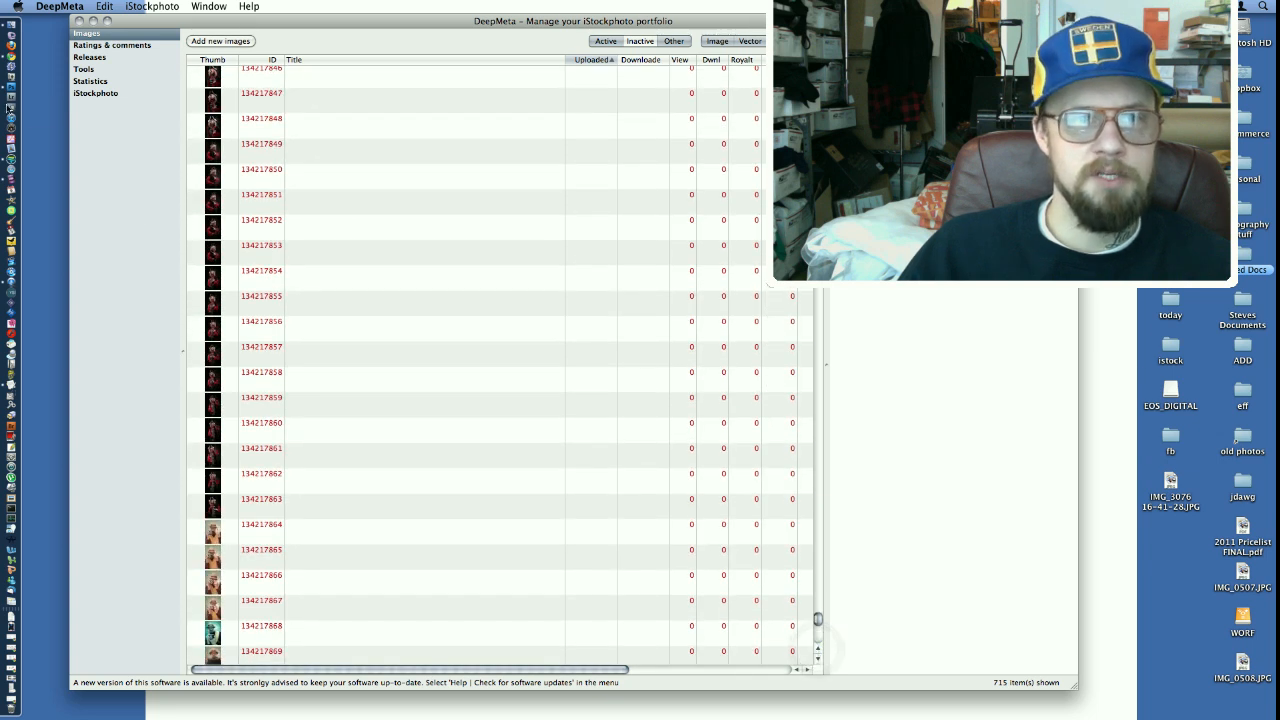
pyautogui.moveTo(925, 648)
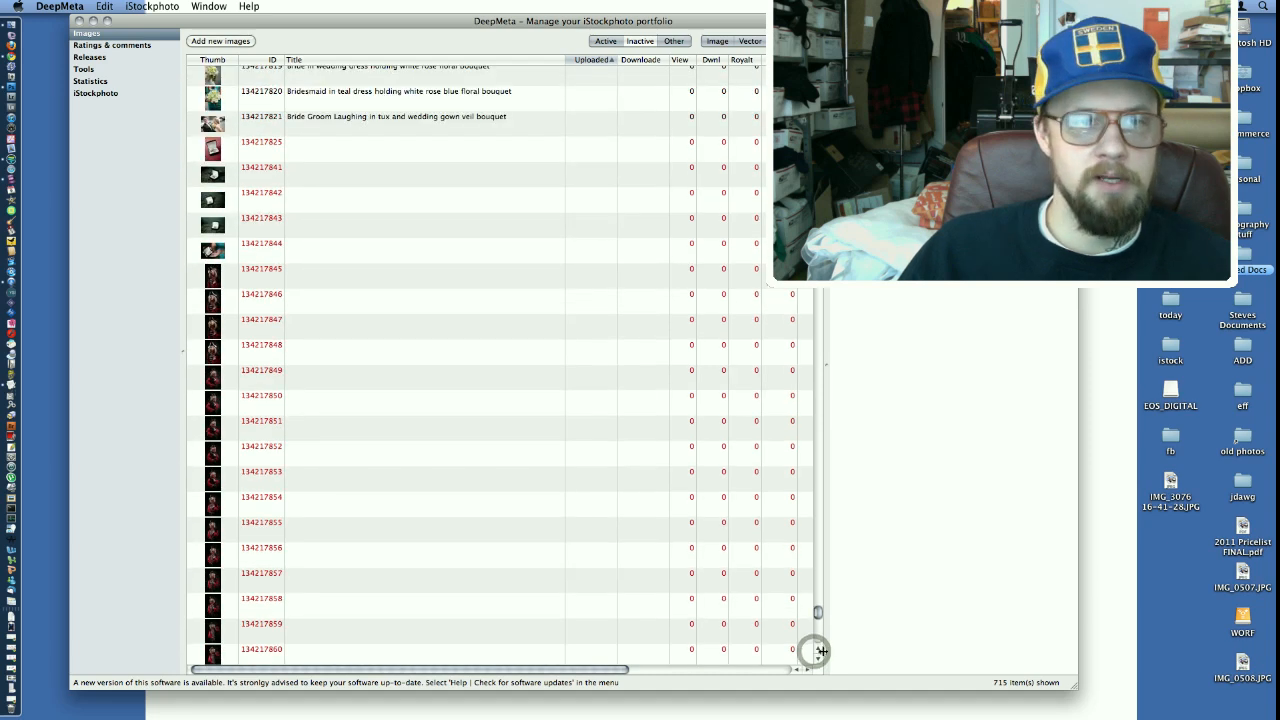
pyautogui.scroll(-3)
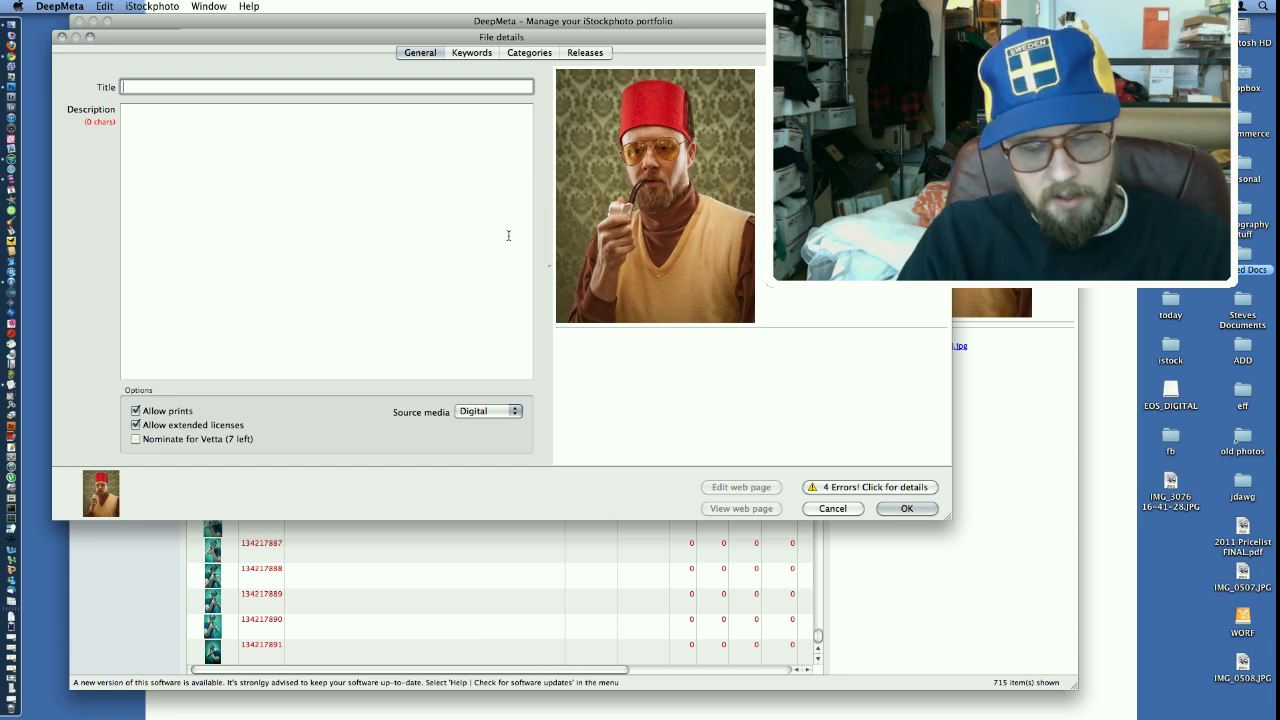
# Title the portrait 'Egyptian Mason Man vintage holding pipe in mouth & Glasses'.
pyautogui.write('Egyptian Mason Man vin')
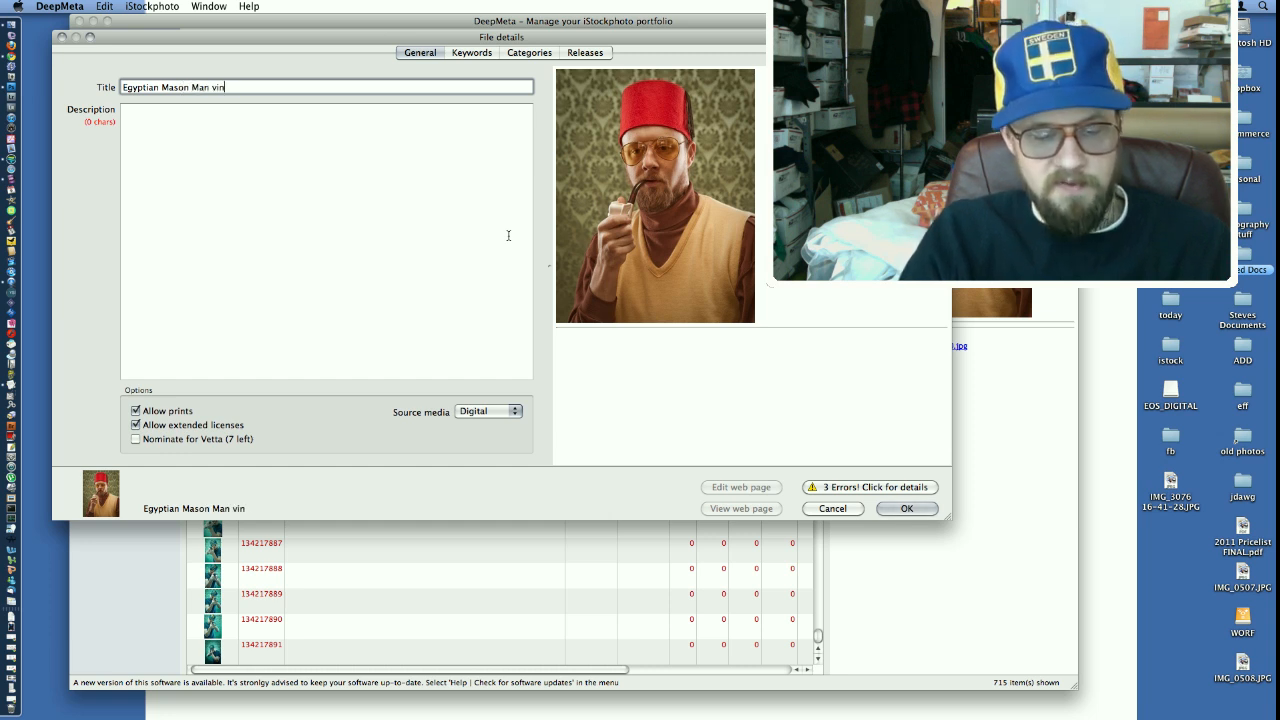
pyautogui.write('tage')
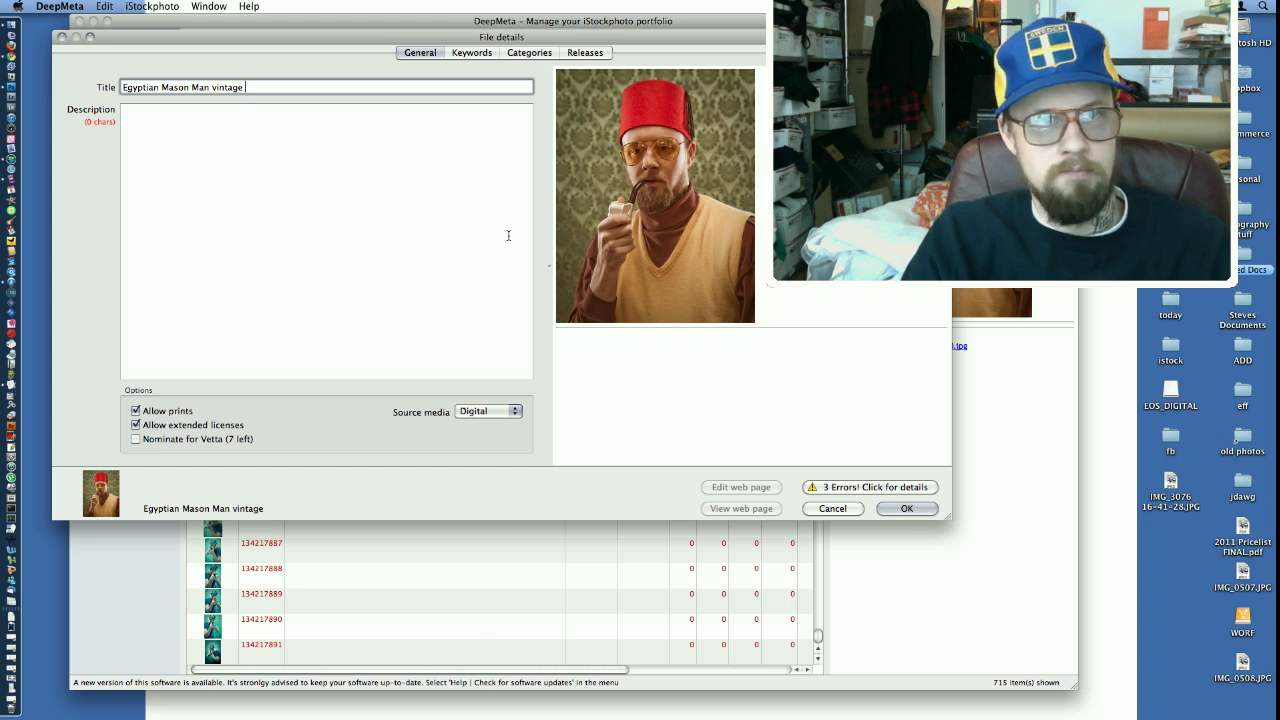
pyautogui.write('holding pipe')
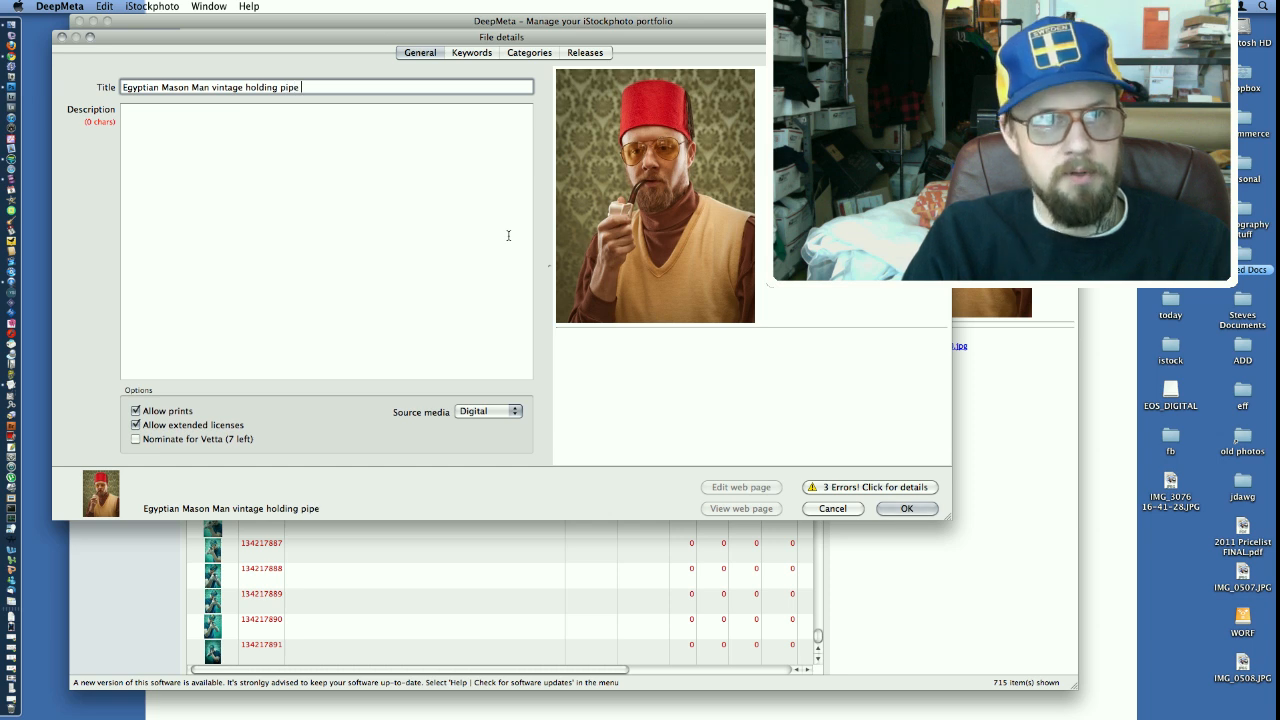
pyautogui.write('in mouth')
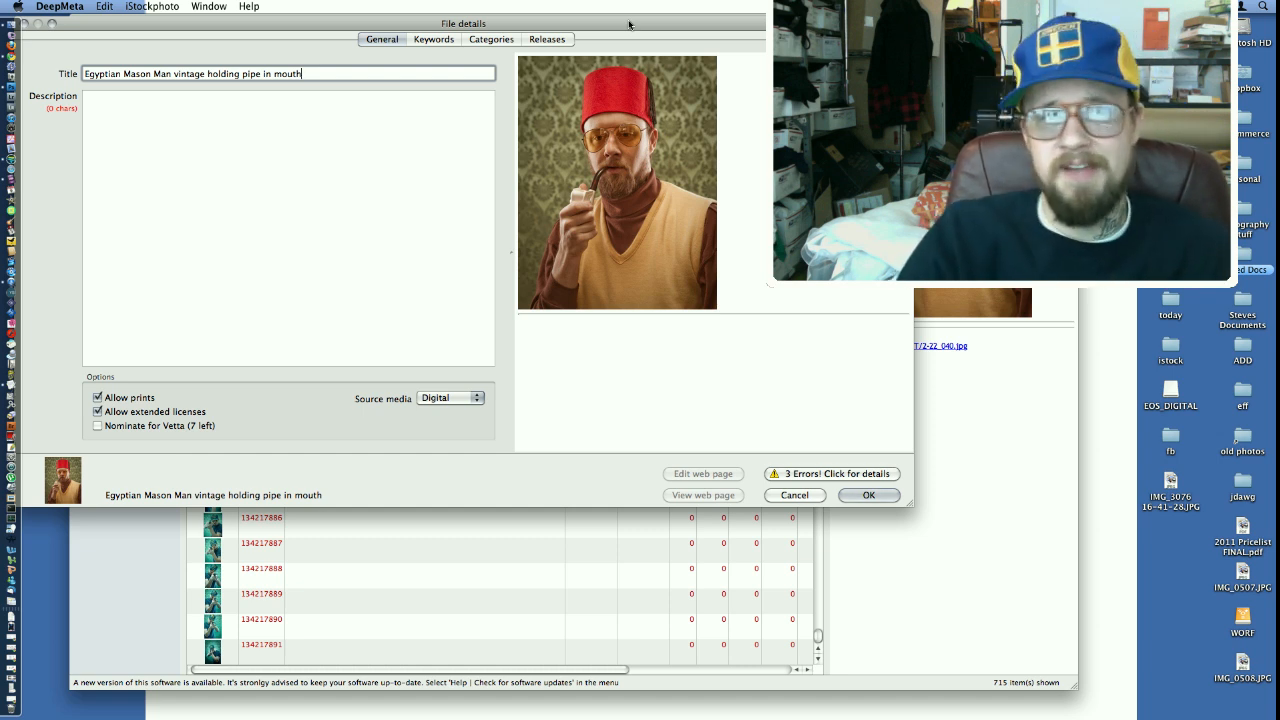
pyautogui.write('&')
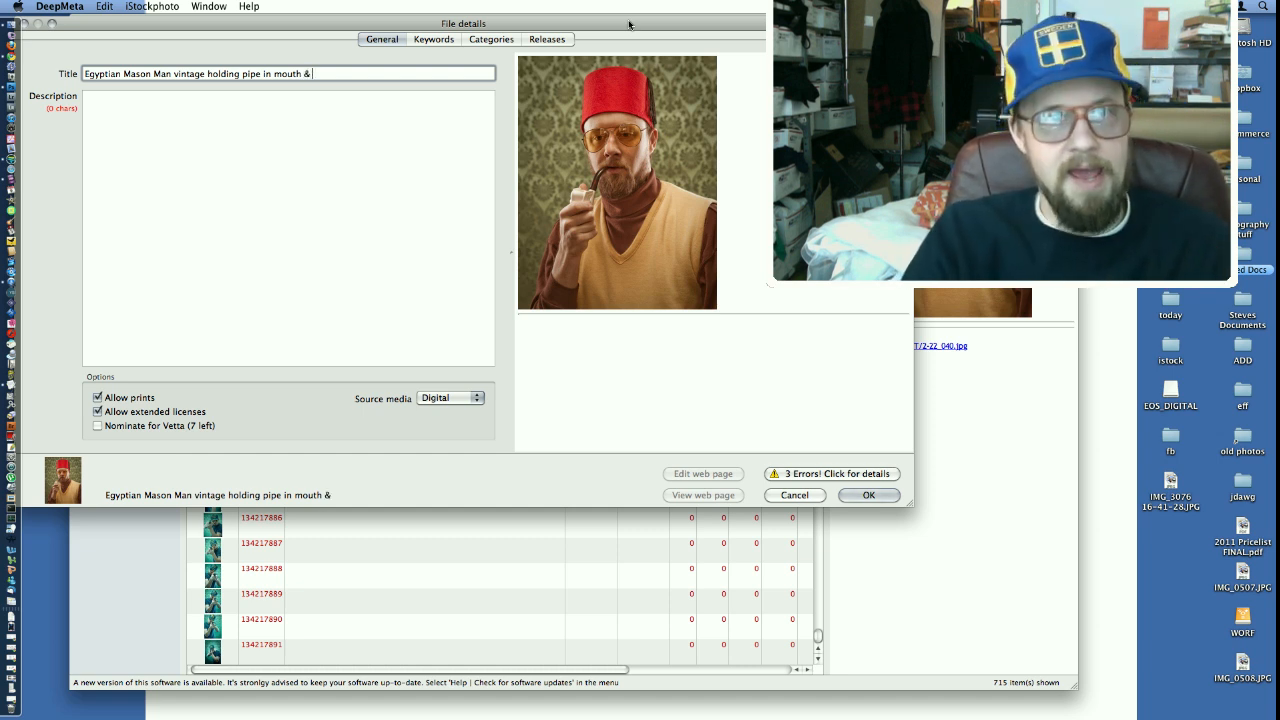
pyautogui.write('Glasses')
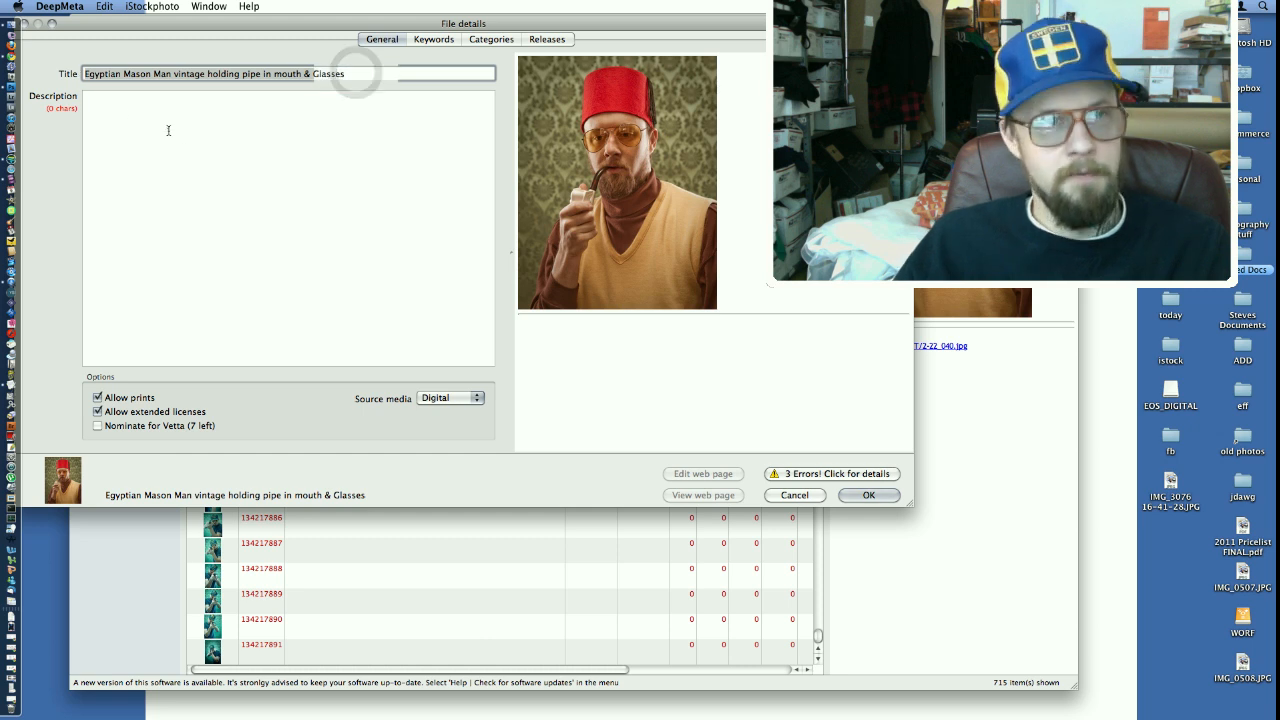
# Describe the portrait: title, v-neck sweater, tinted glasses, retro wallpaper background.
pyautogui.write('Egyptian Mason Man vintage holding pipe in mouth & Glasses.')
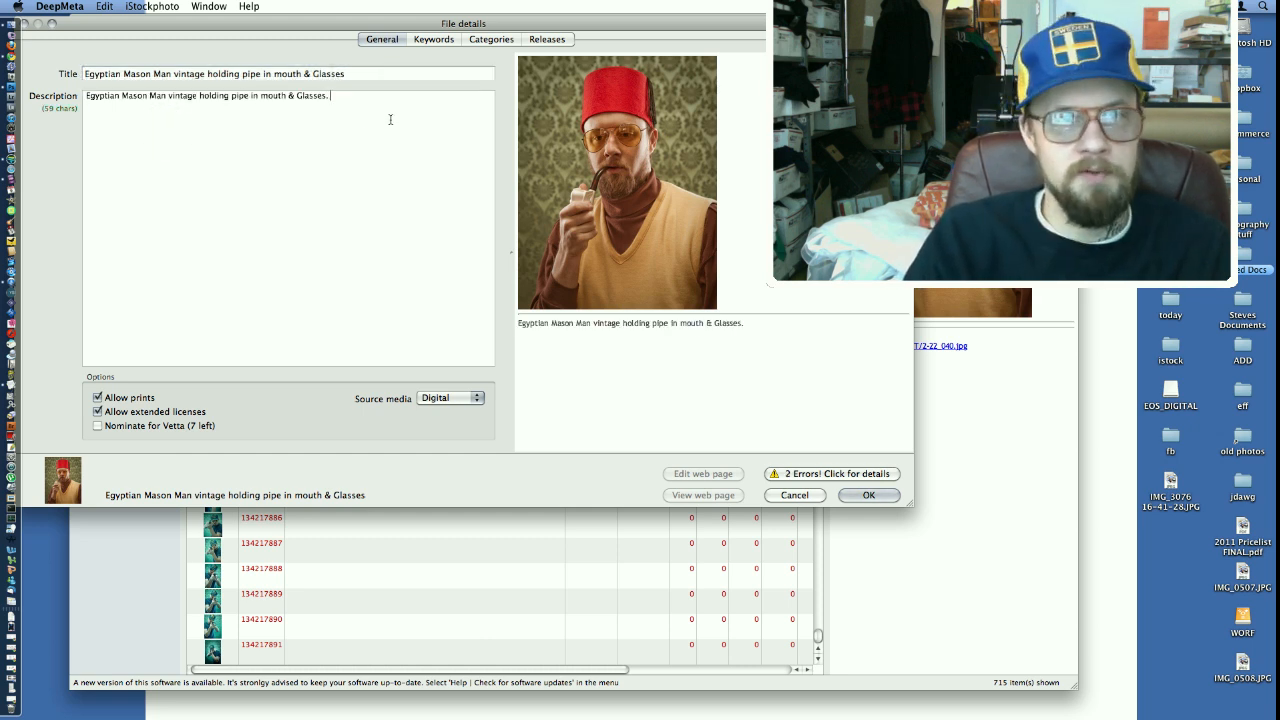
pyautogui.write('Man is wearing v')
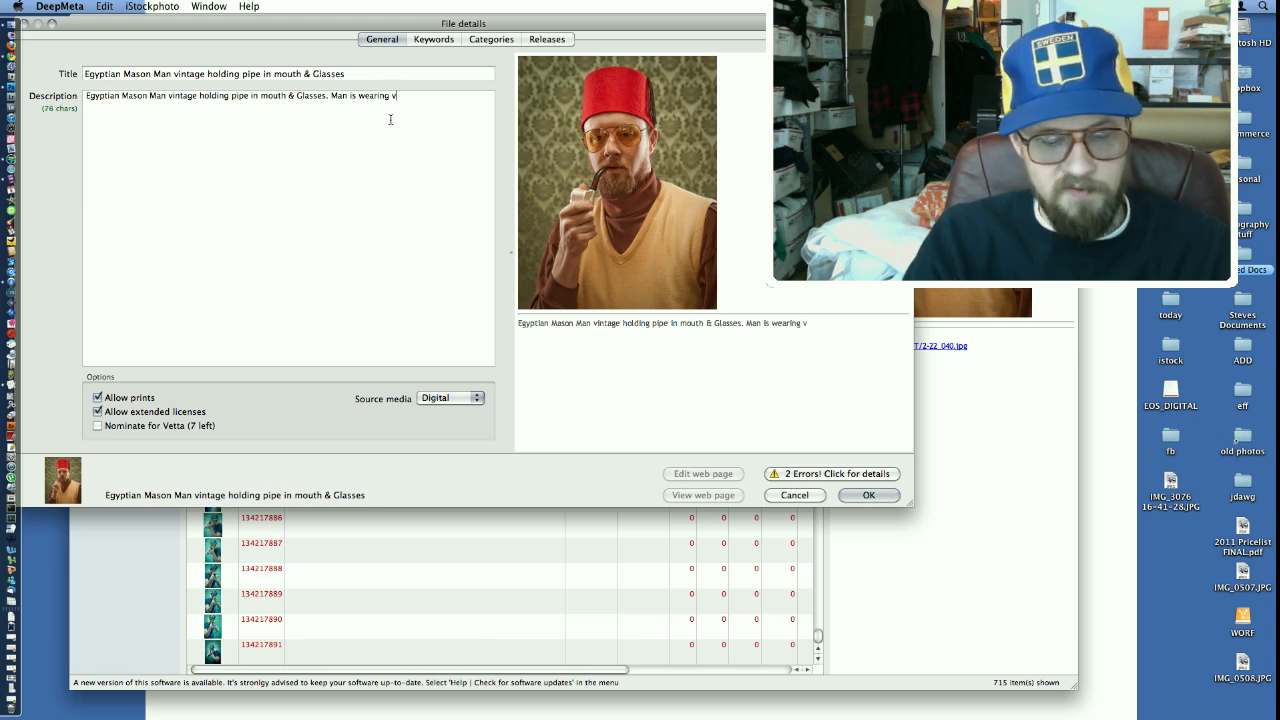
pyautogui.write('-neck sweater, has tinted')
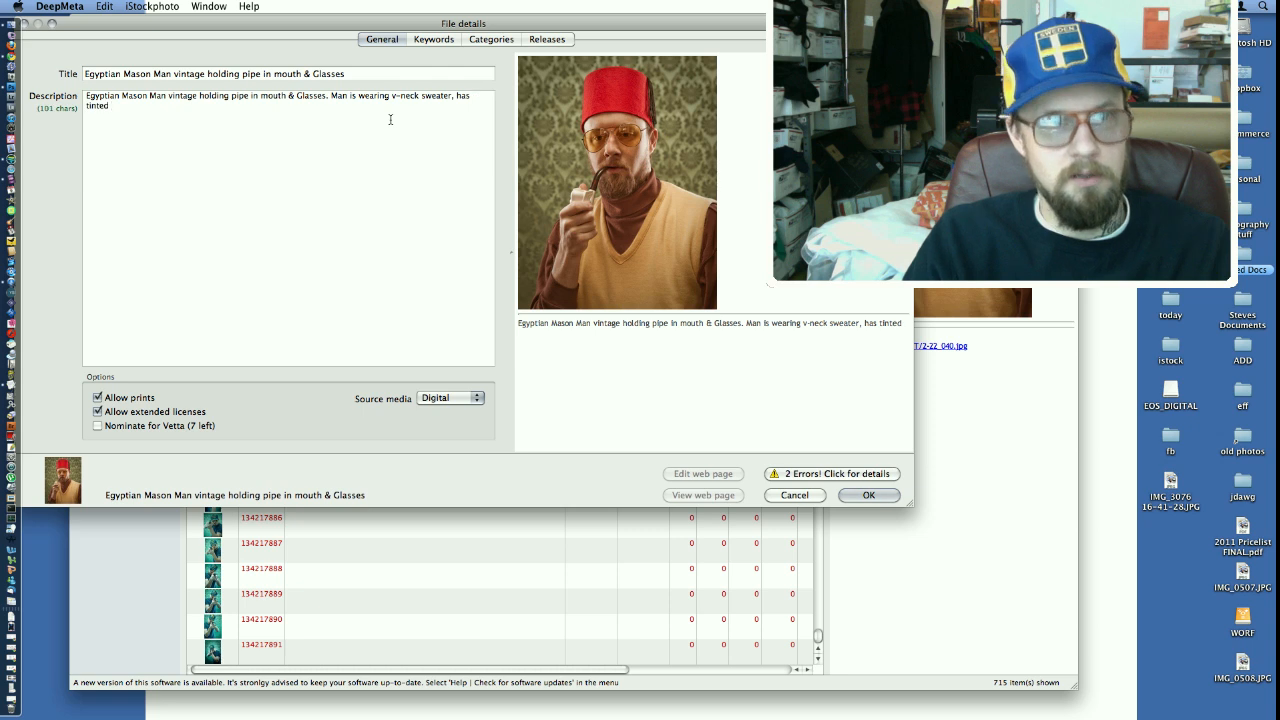
pyautogui.write('glasses on.')
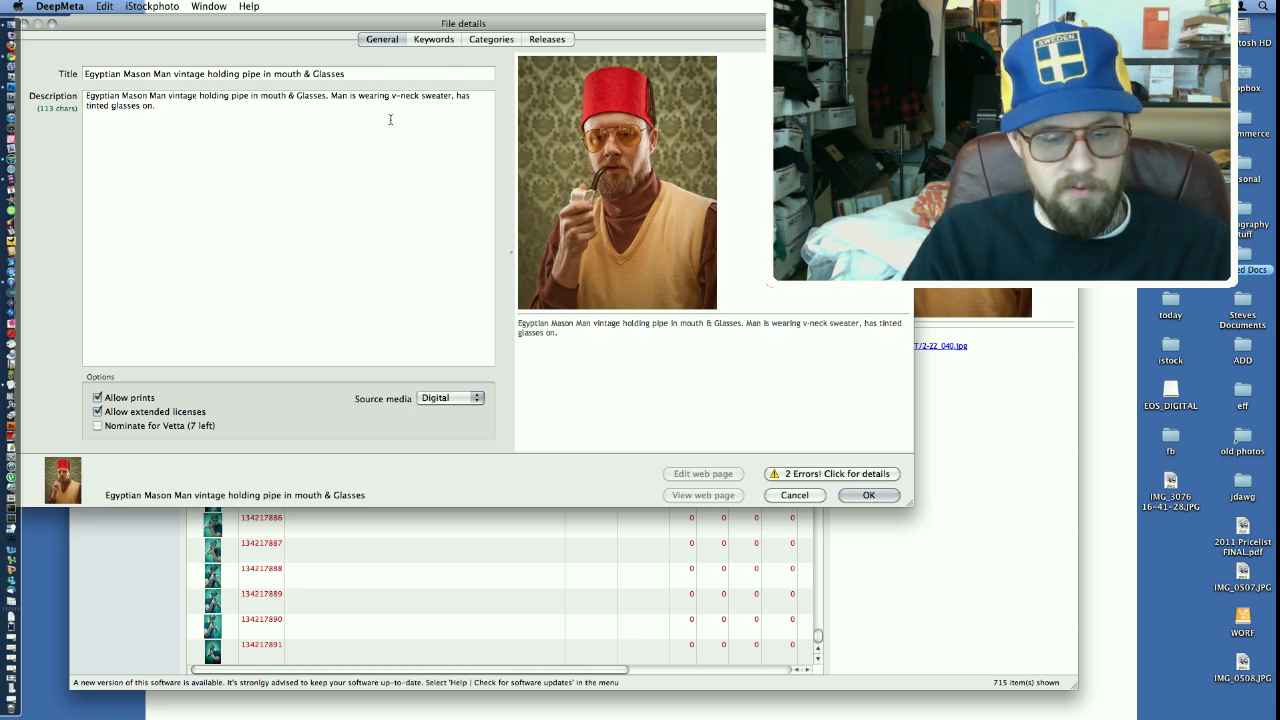
pyautogui.write('Retro')
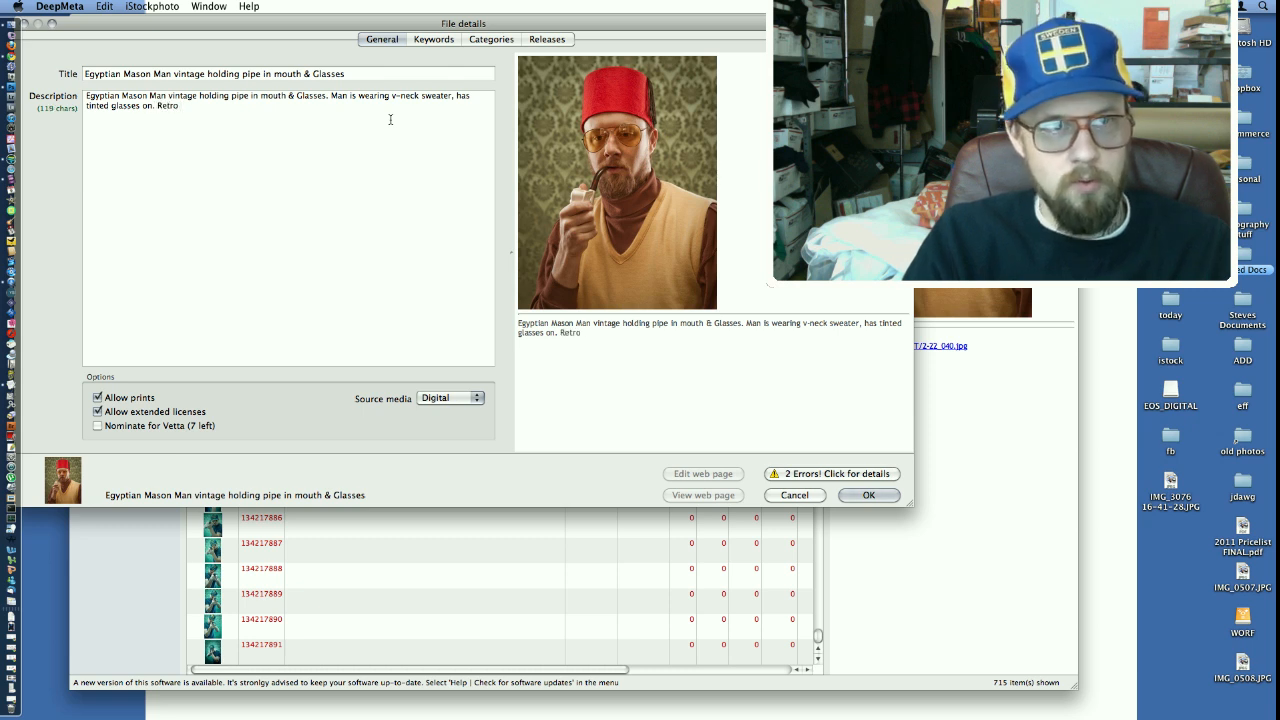
pyautogui.write('looking')
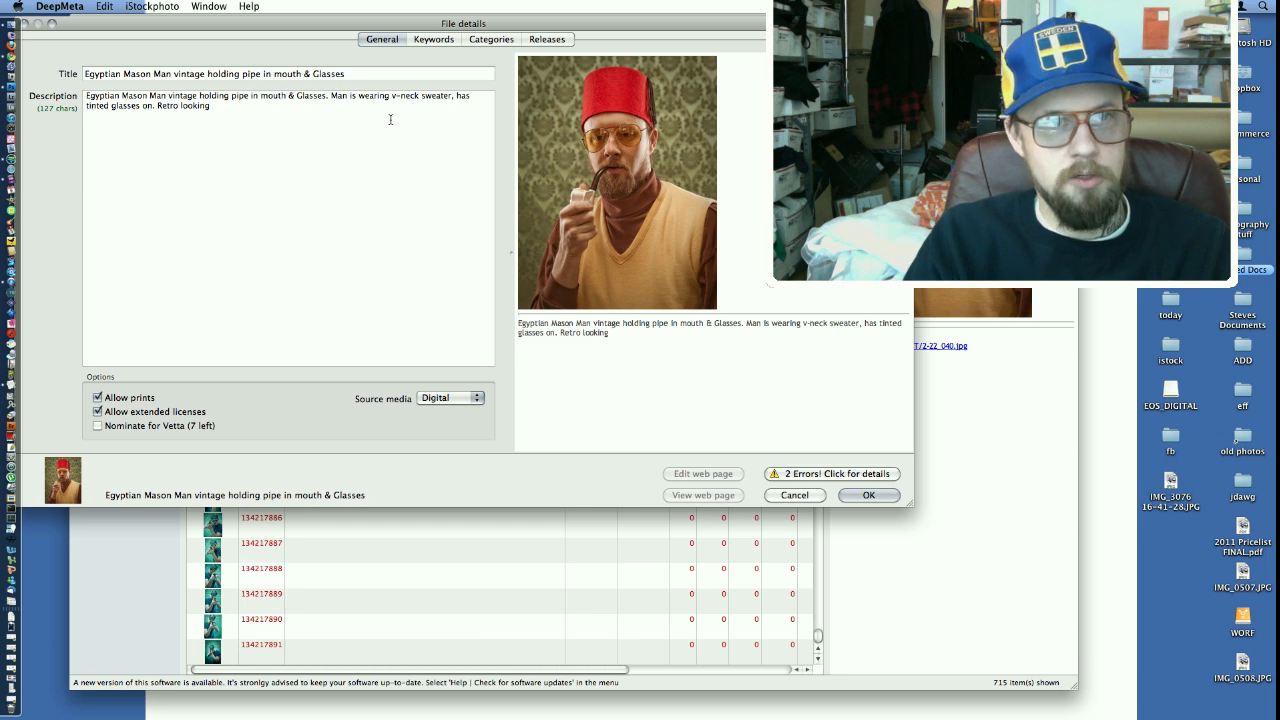
pyautogui.write('images wi')
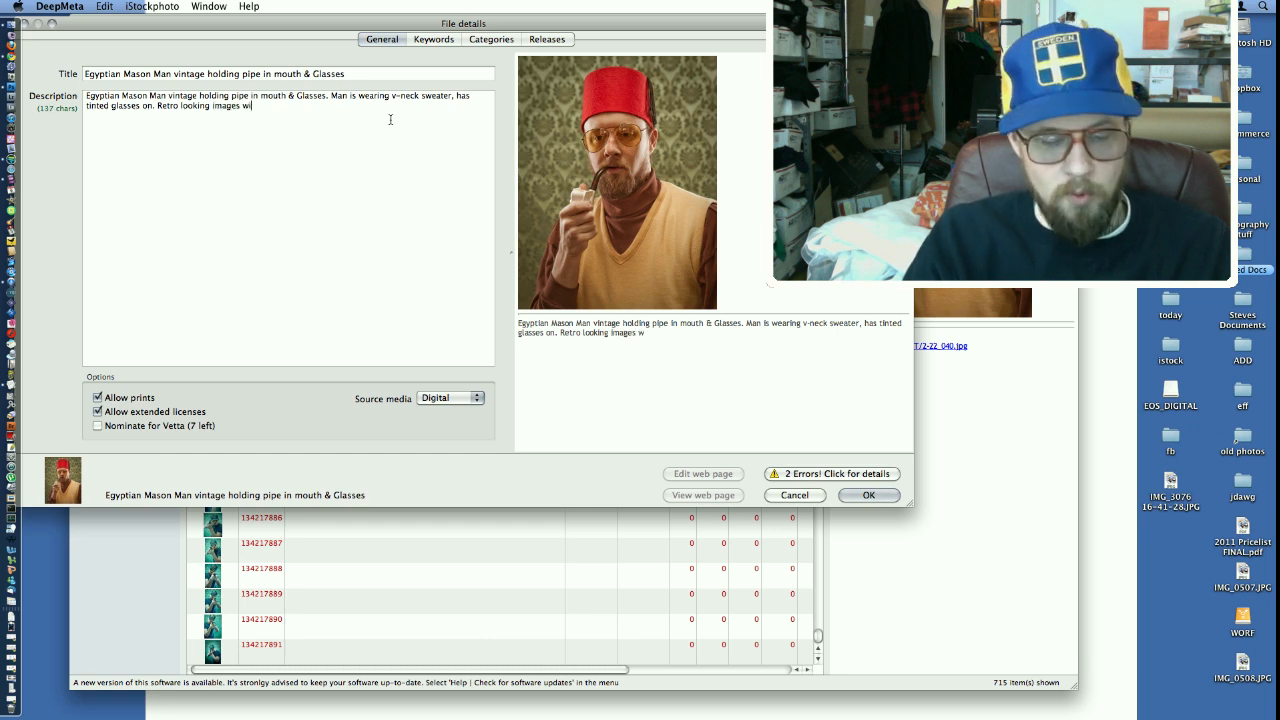
pyautogui.write('with wallp')
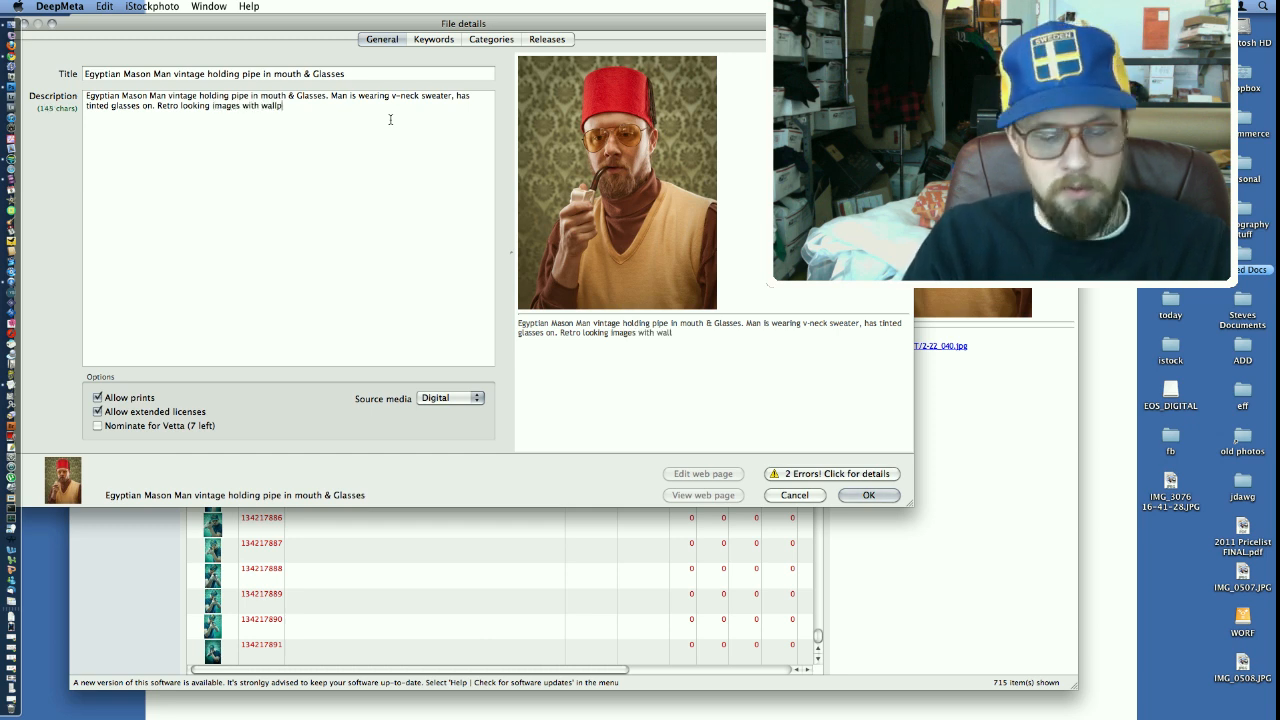
pyautogui.write('paper in back')
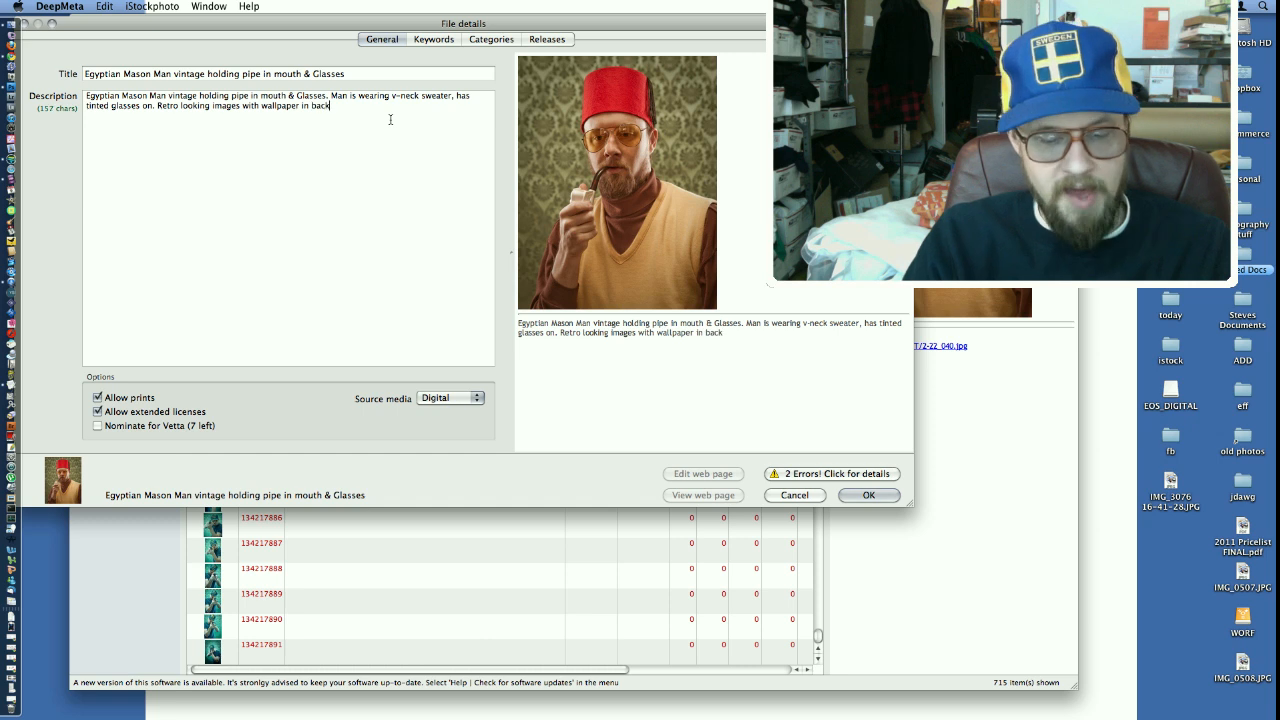
pyautogui.write('ground')
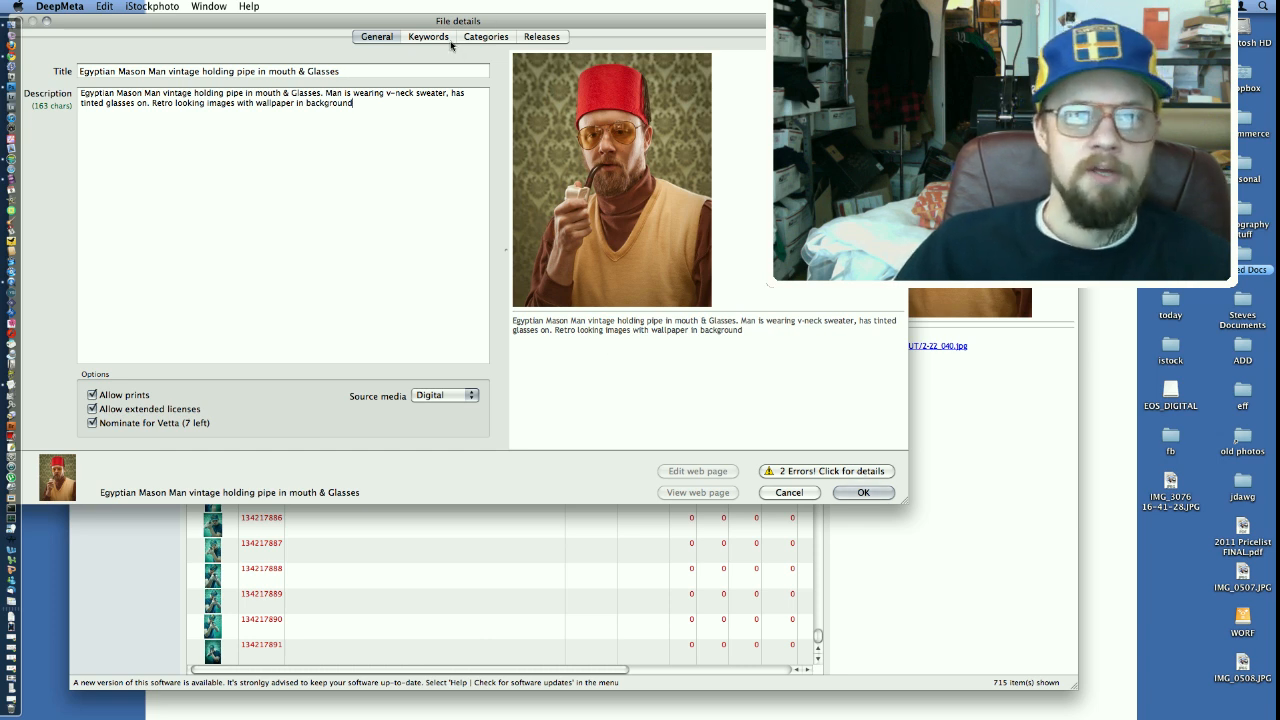
# Show the portrait's empty keyword list and open the new-keywords entry box.
pyautogui.click(428, 36)
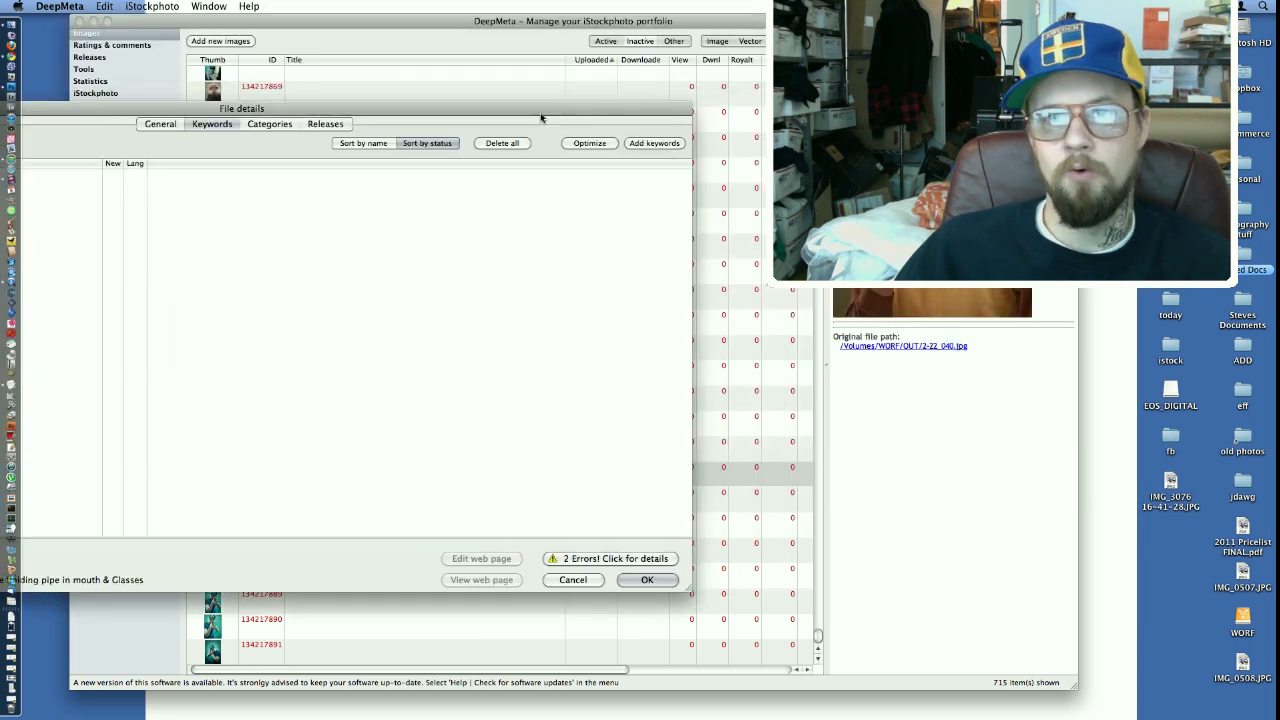
pyautogui.click(654, 143)
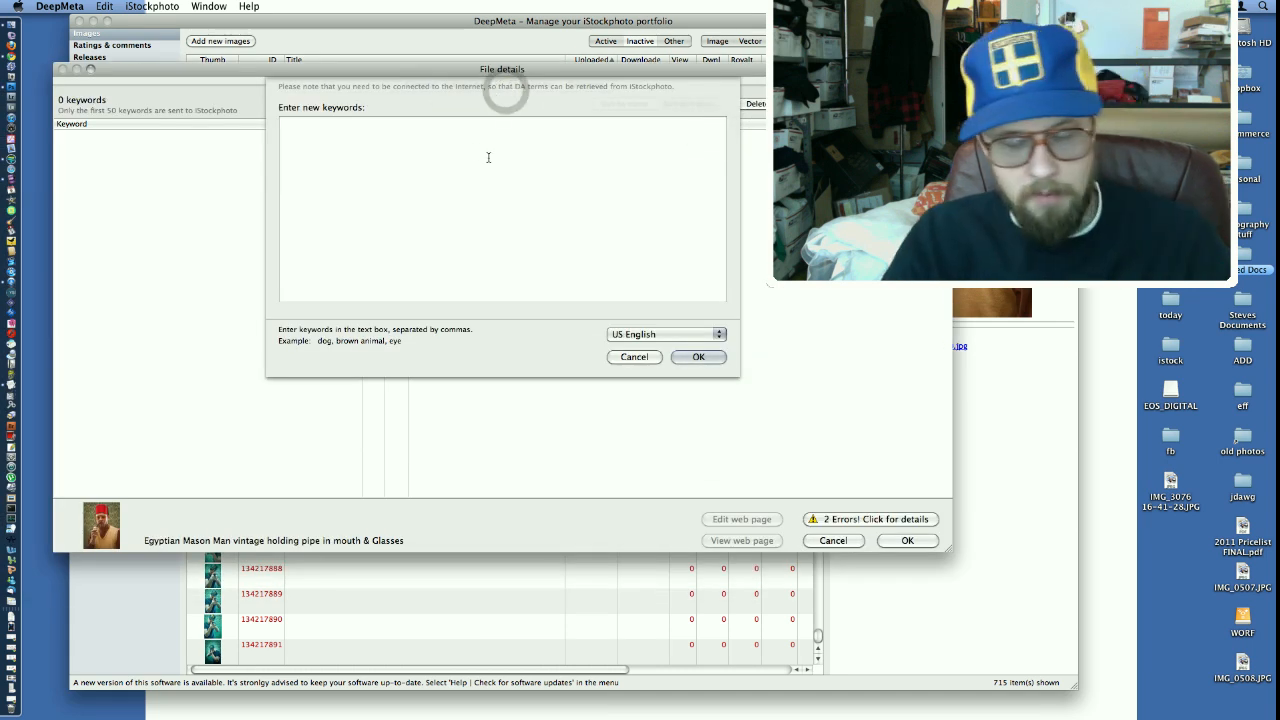
# Enter keywords beginning fez, hat, mad, man, pipe, vintage, glasses, beard.
pyautogui.write('fez, hat,')
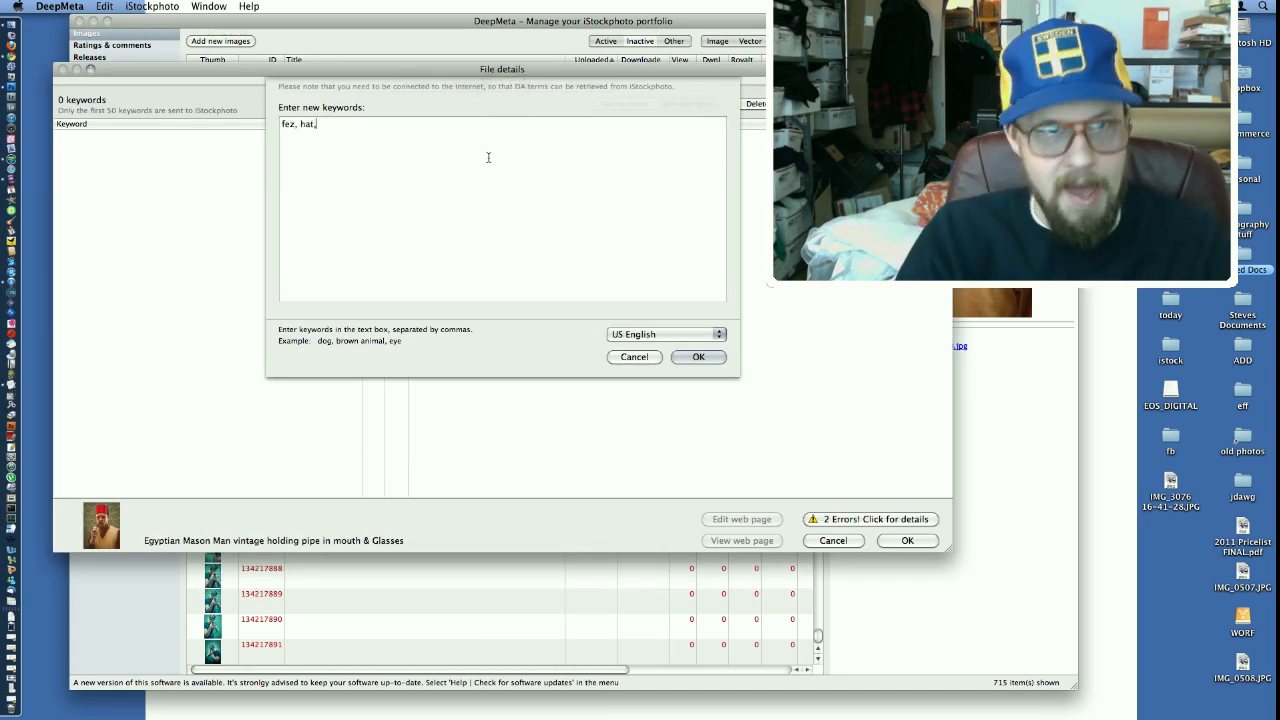
pyautogui.write('mad,')
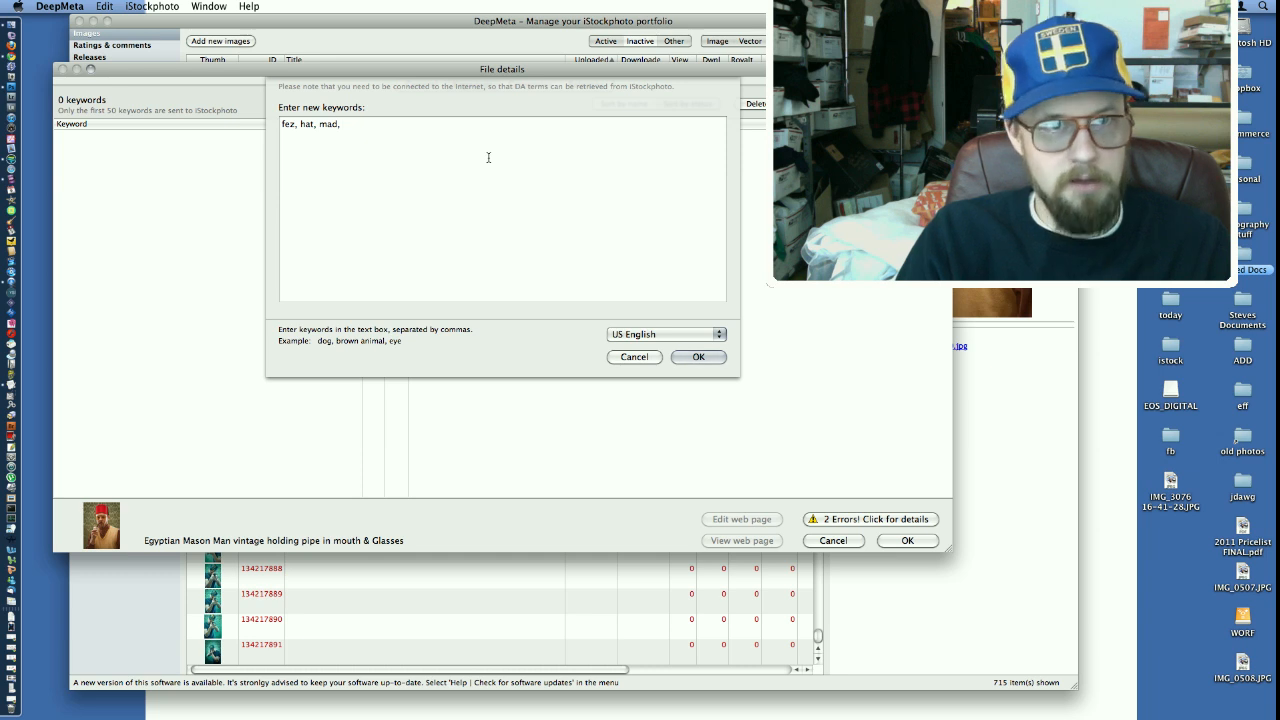
pyautogui.write('man,')
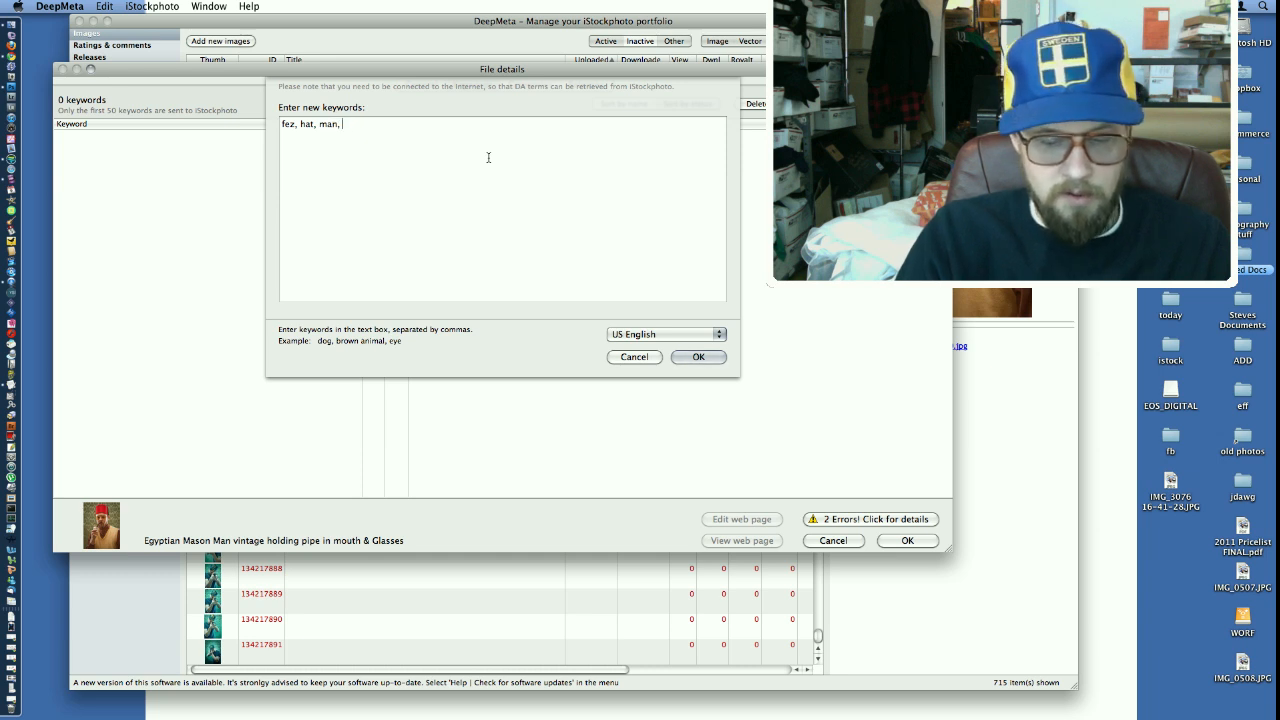
pyautogui.write('pip')
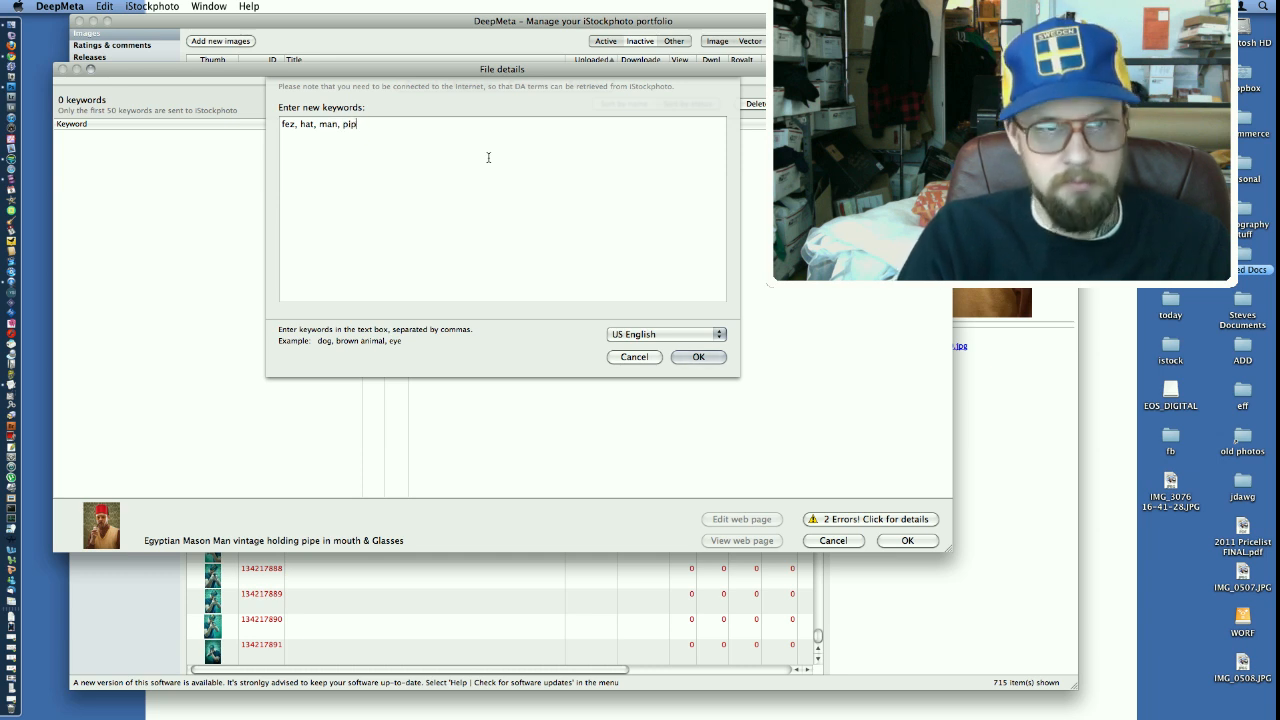
pyautogui.write('e, smoking, sweater, wallpaper,')
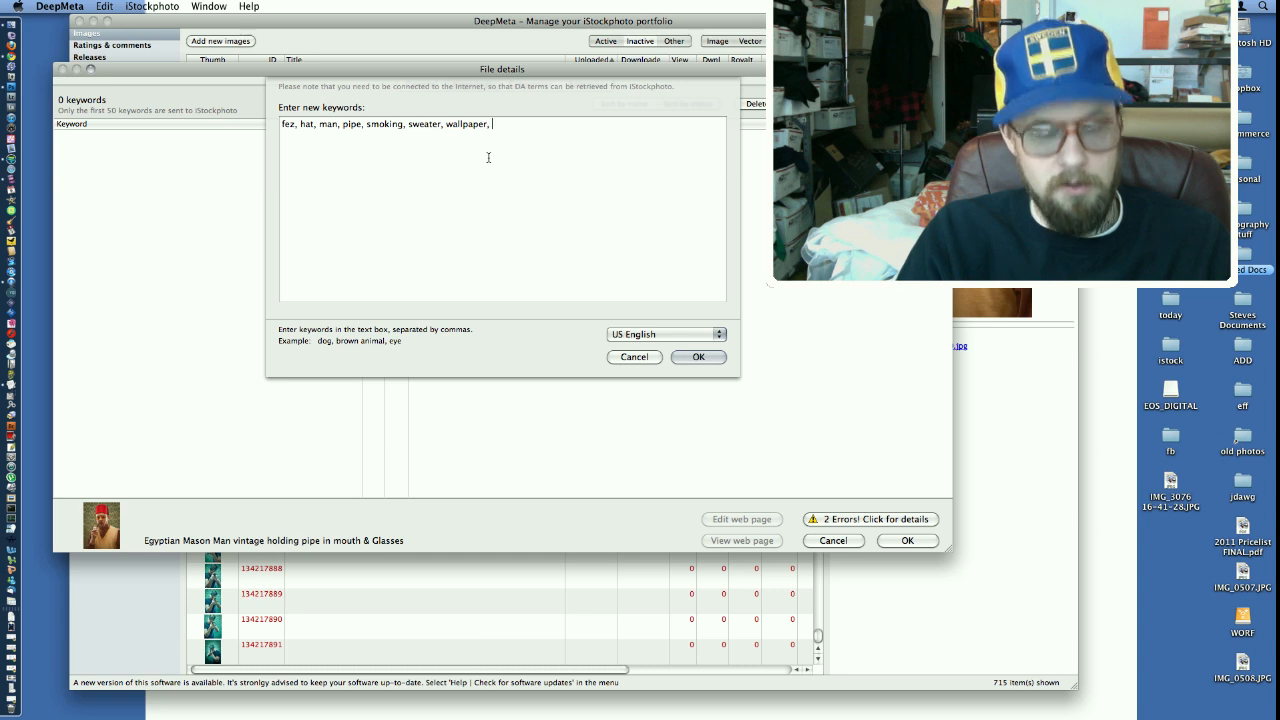
pyautogui.write('vintage, retro, f')
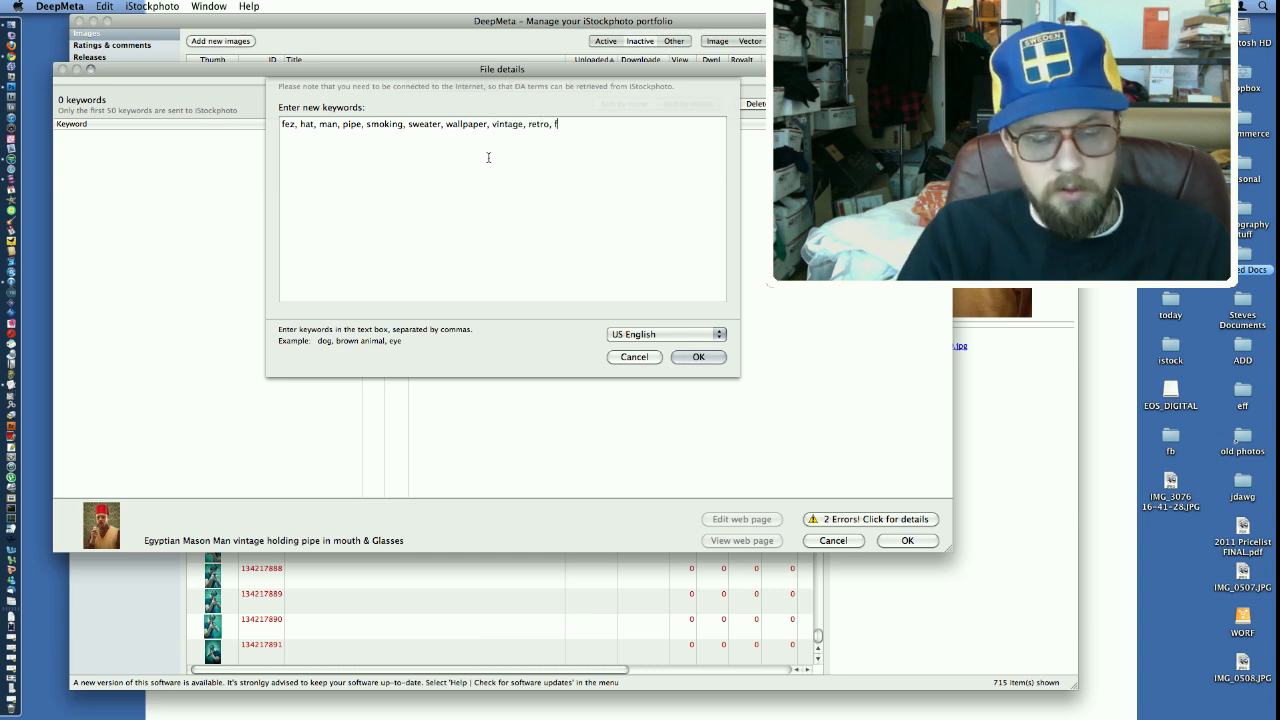
pyautogui.write('glasses,')
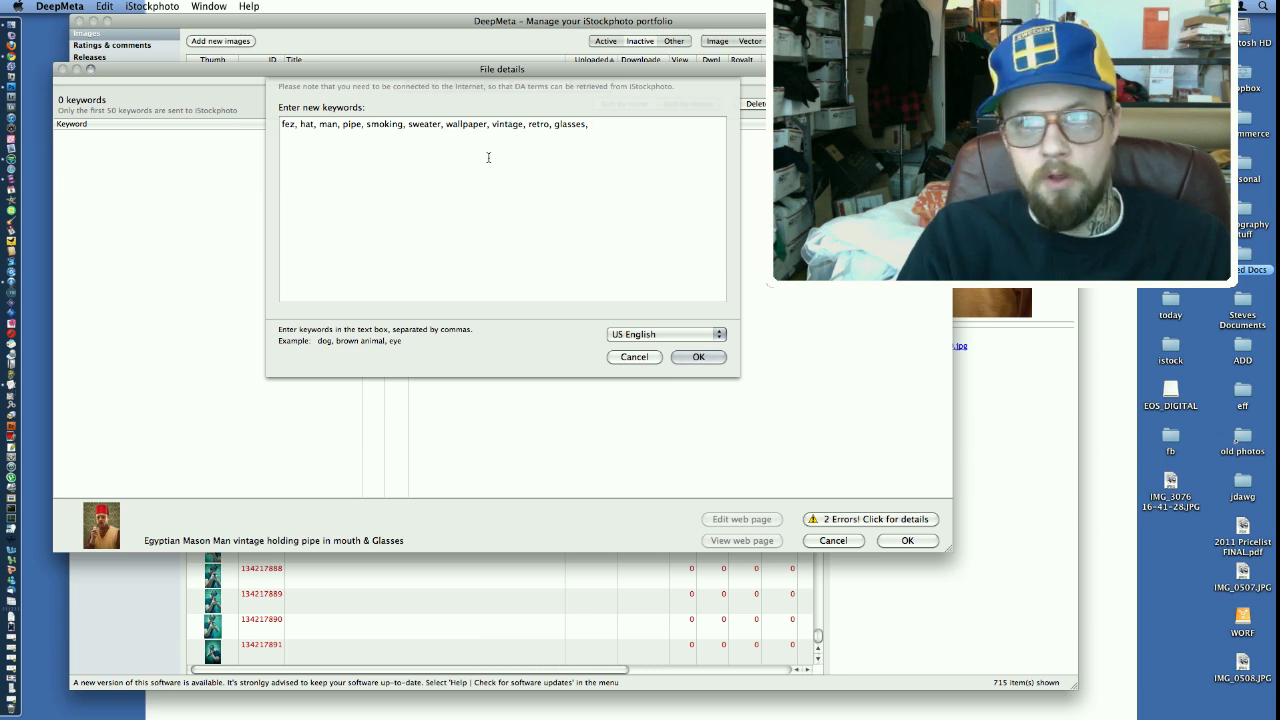
pyautogui.write('beard,')
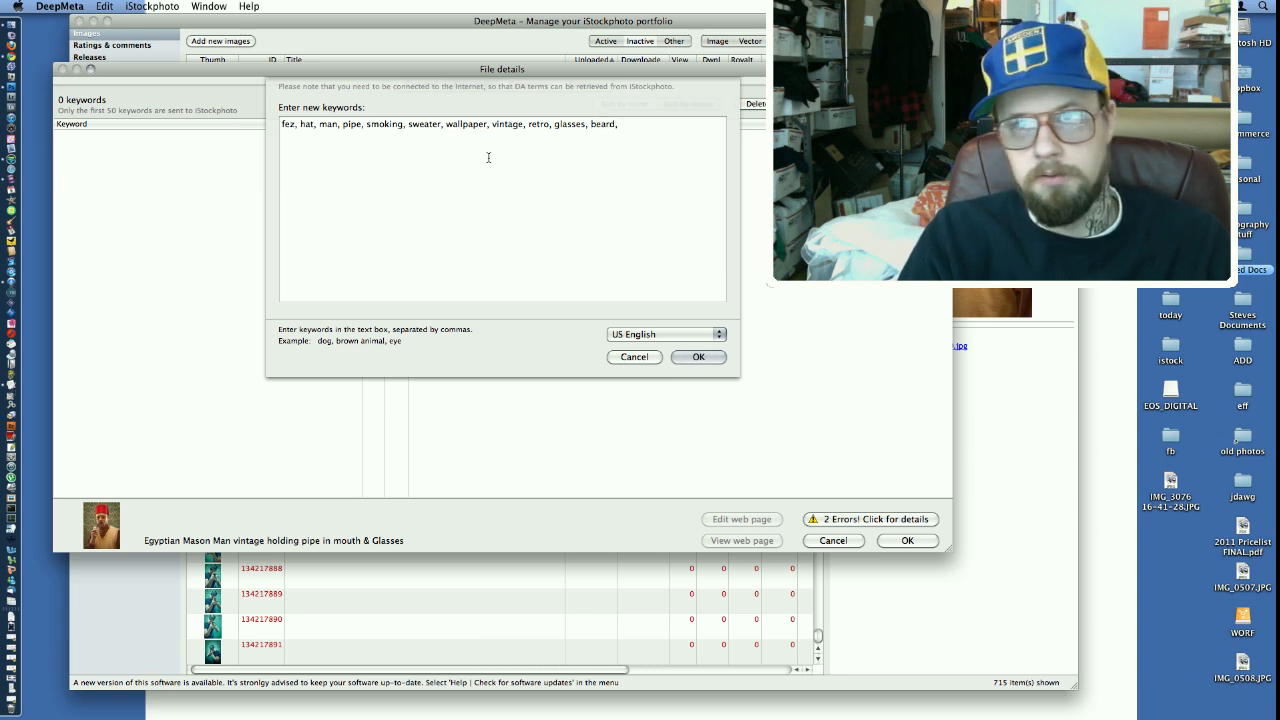
# Add keywords brown, turtleneck and thinking, dismissing a calendar alarm reminder.
pyautogui.write('red,')
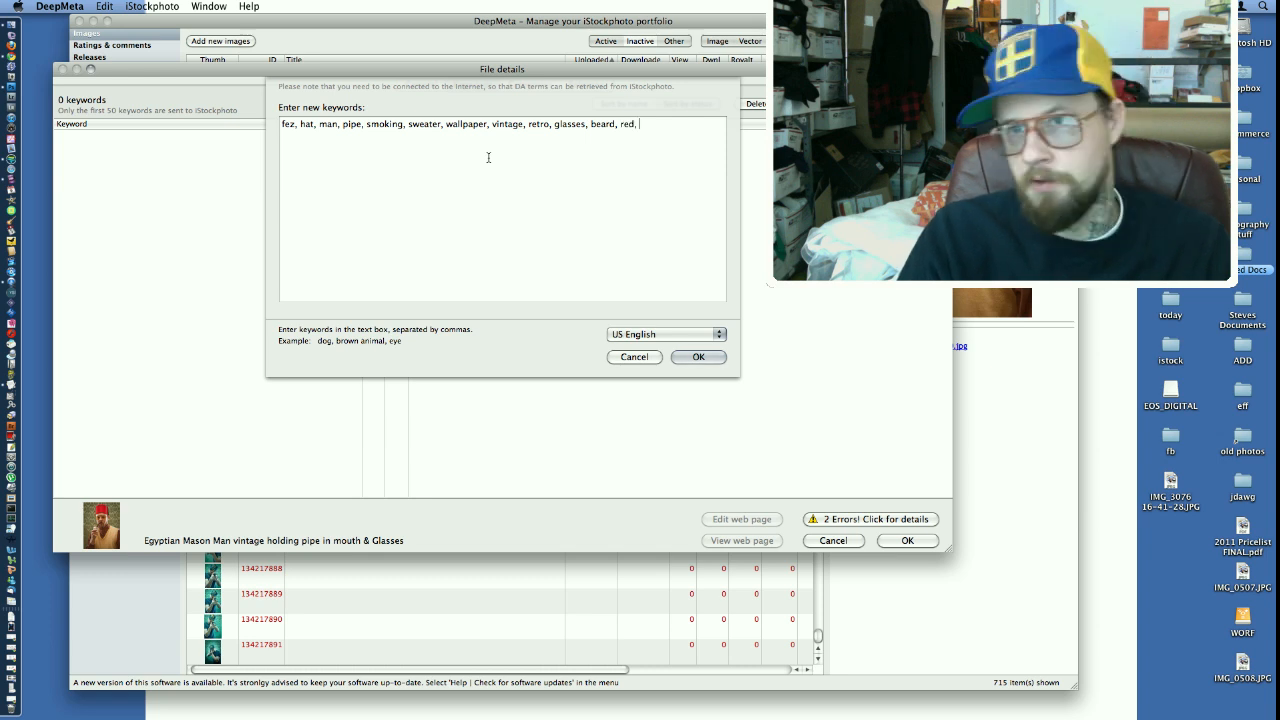
pyautogui.write('brown')
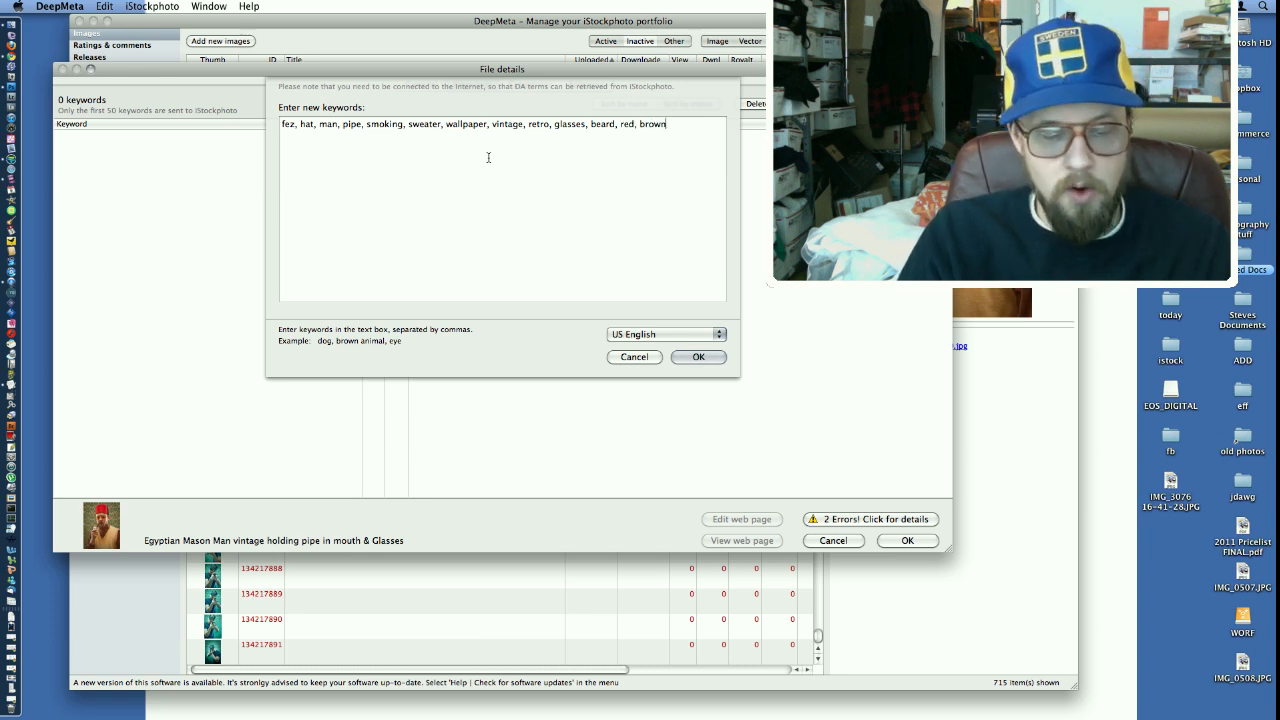
pyautogui.write('tow')
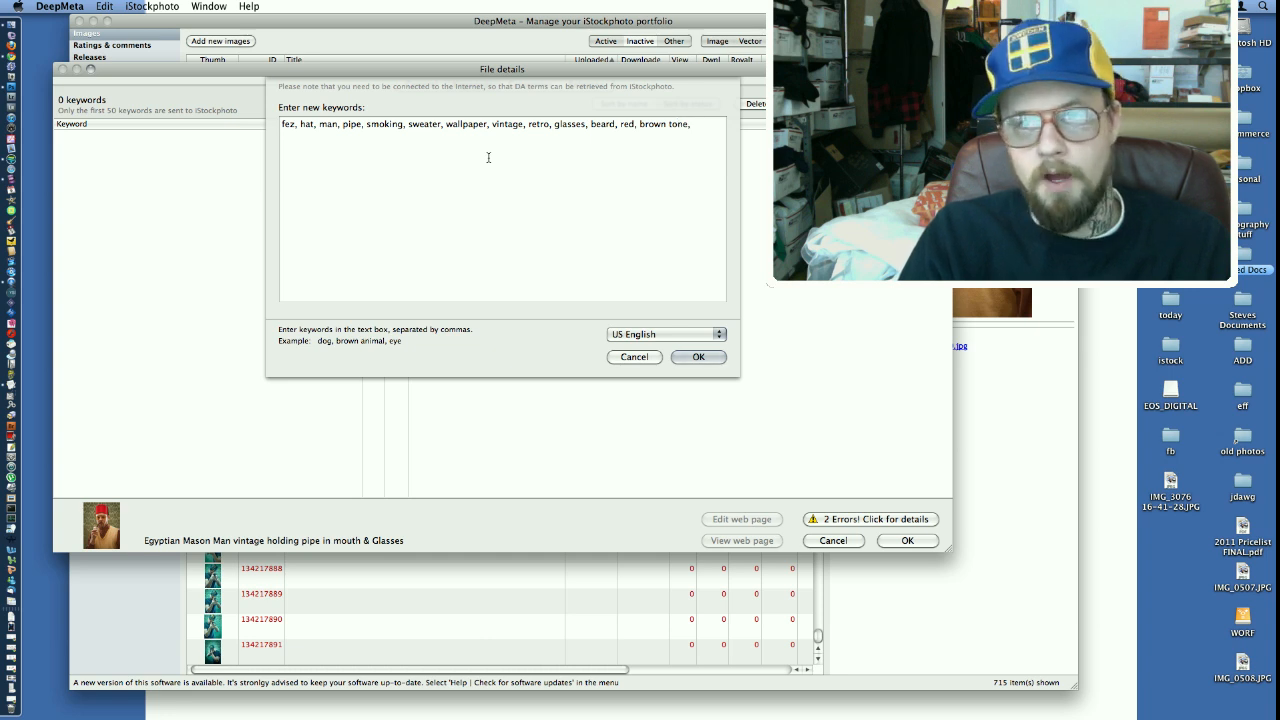
pyautogui.write('turtle net')
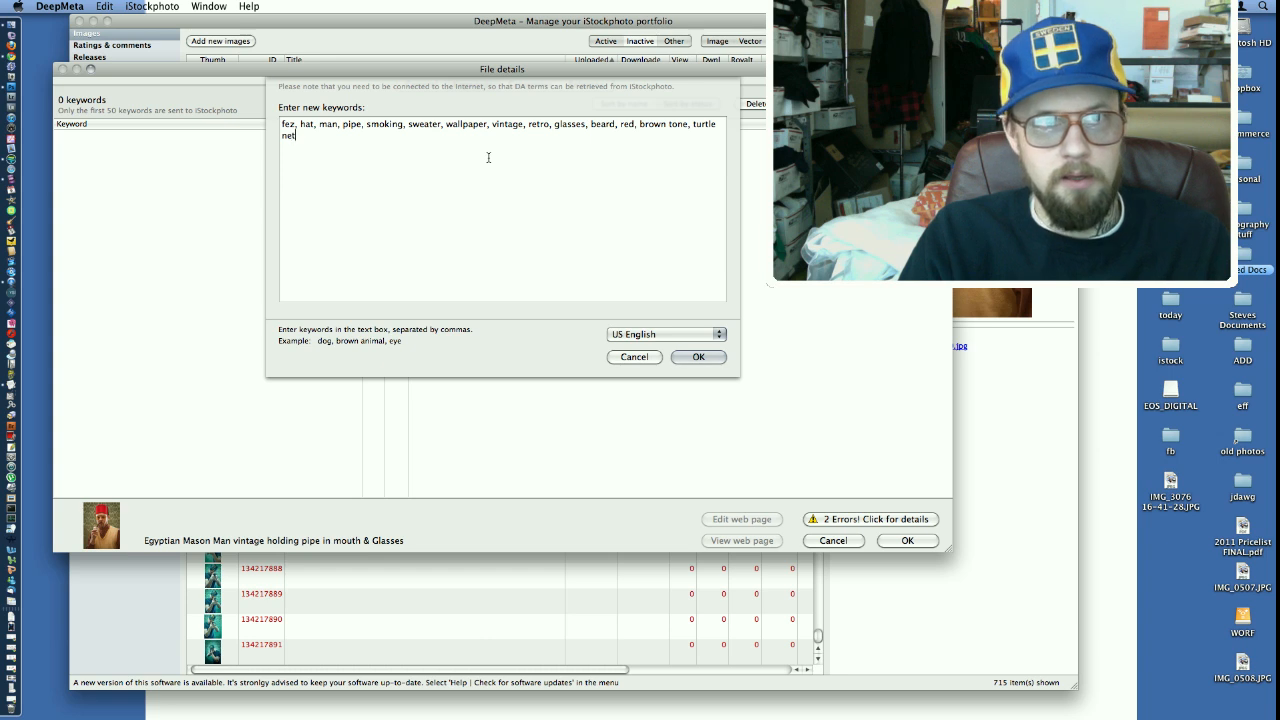
pyautogui.write('eck,')
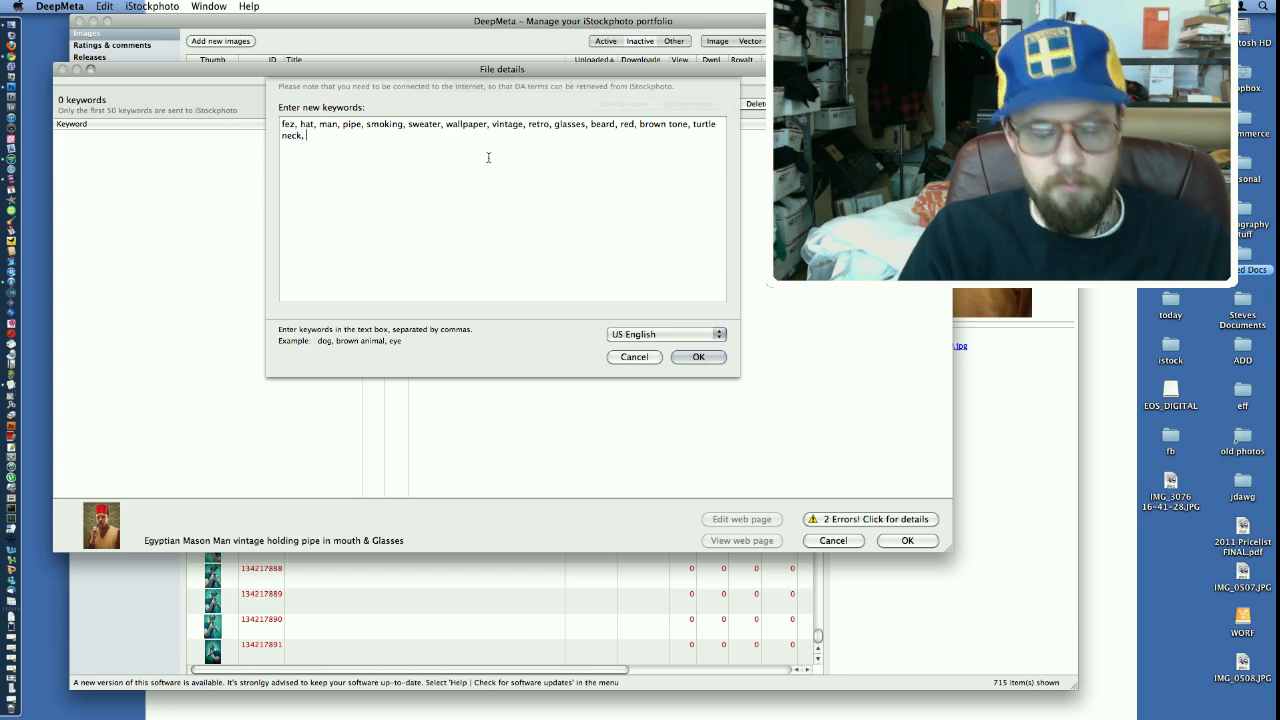
pyautogui.write('thinking,')
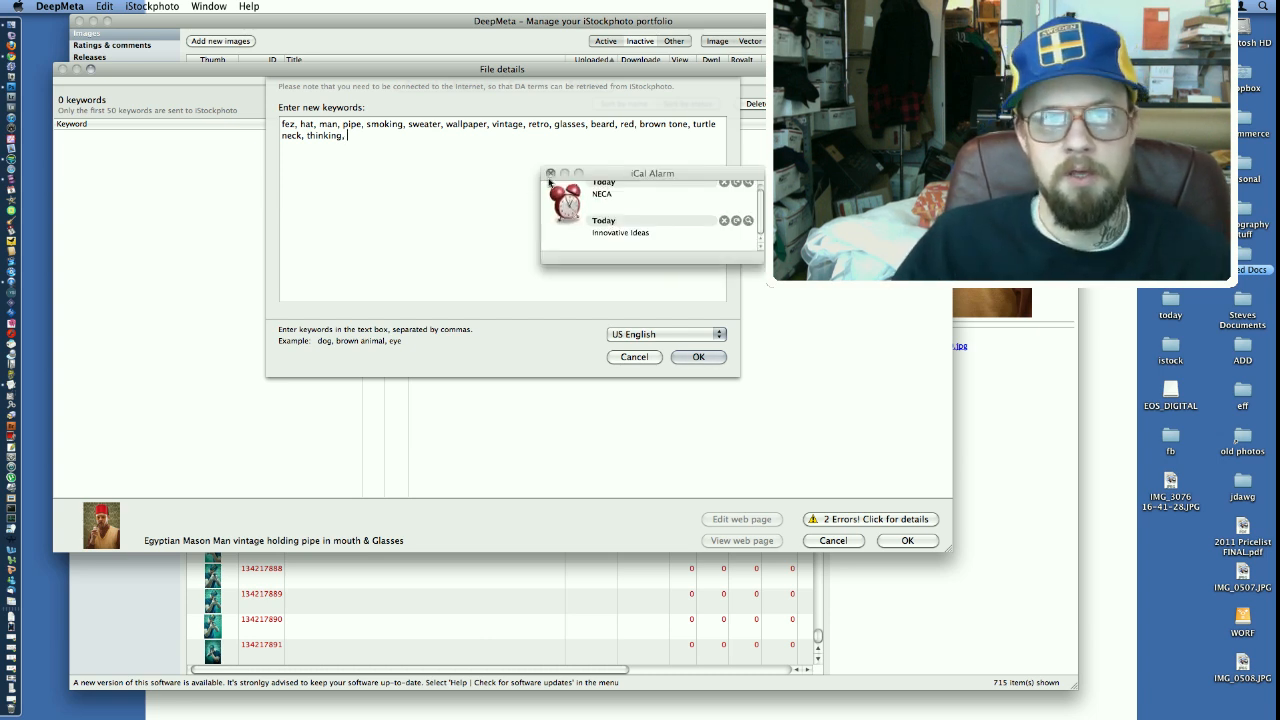
pyautogui.click(550, 173)
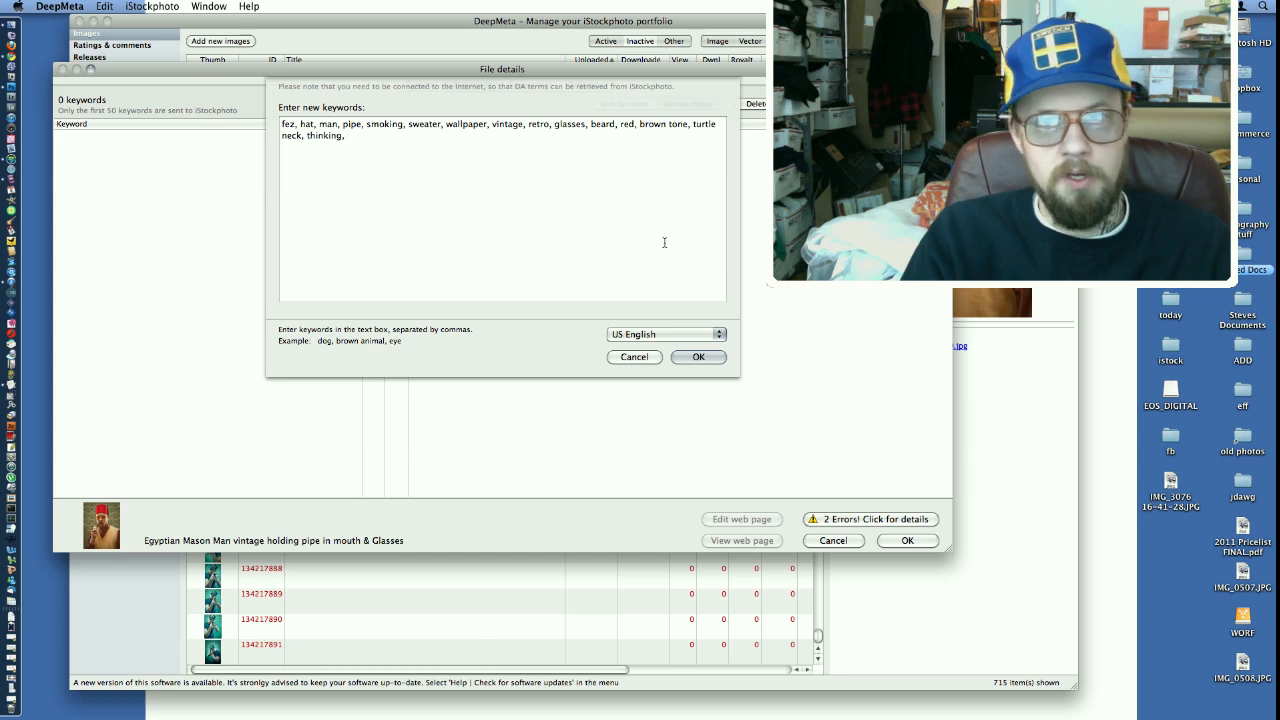
# Add rich, Egypt, mason, mansons, weird, male and submit the keywords for lookup.
pyautogui.write('ric')
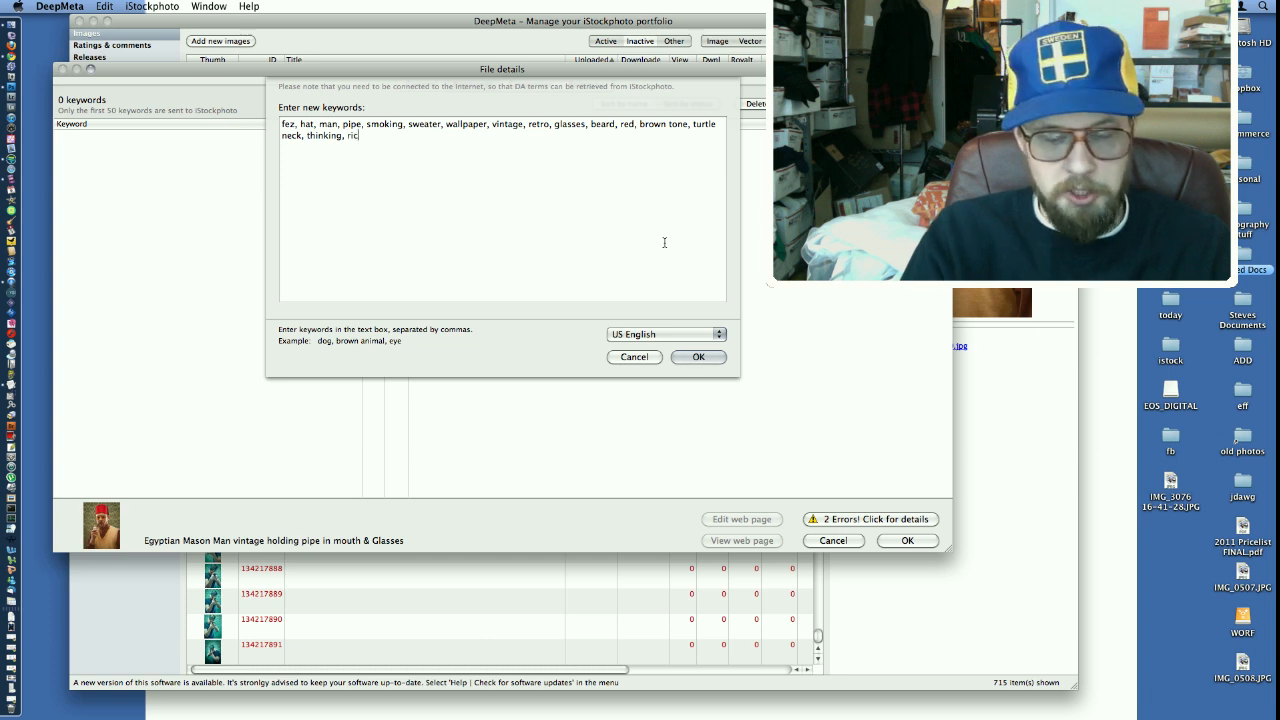
pyautogui.write('h,')
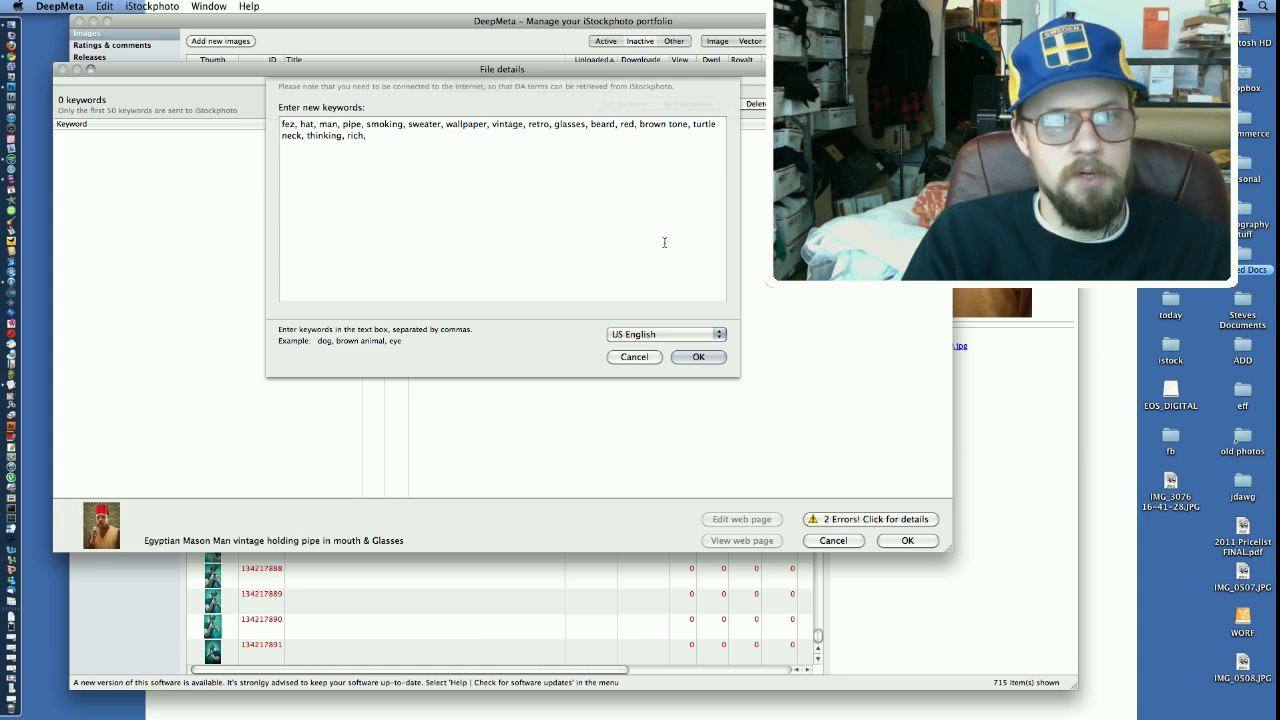
pyautogui.write('E')
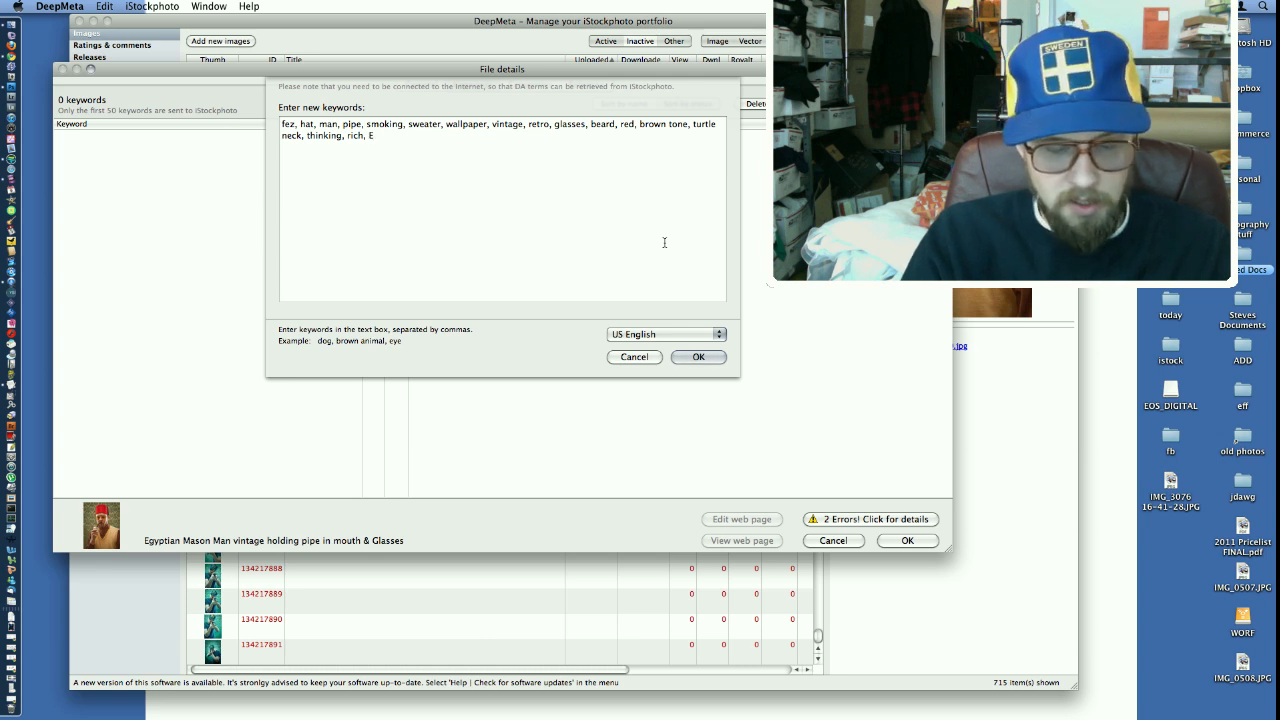
pyautogui.write('Egypt,')
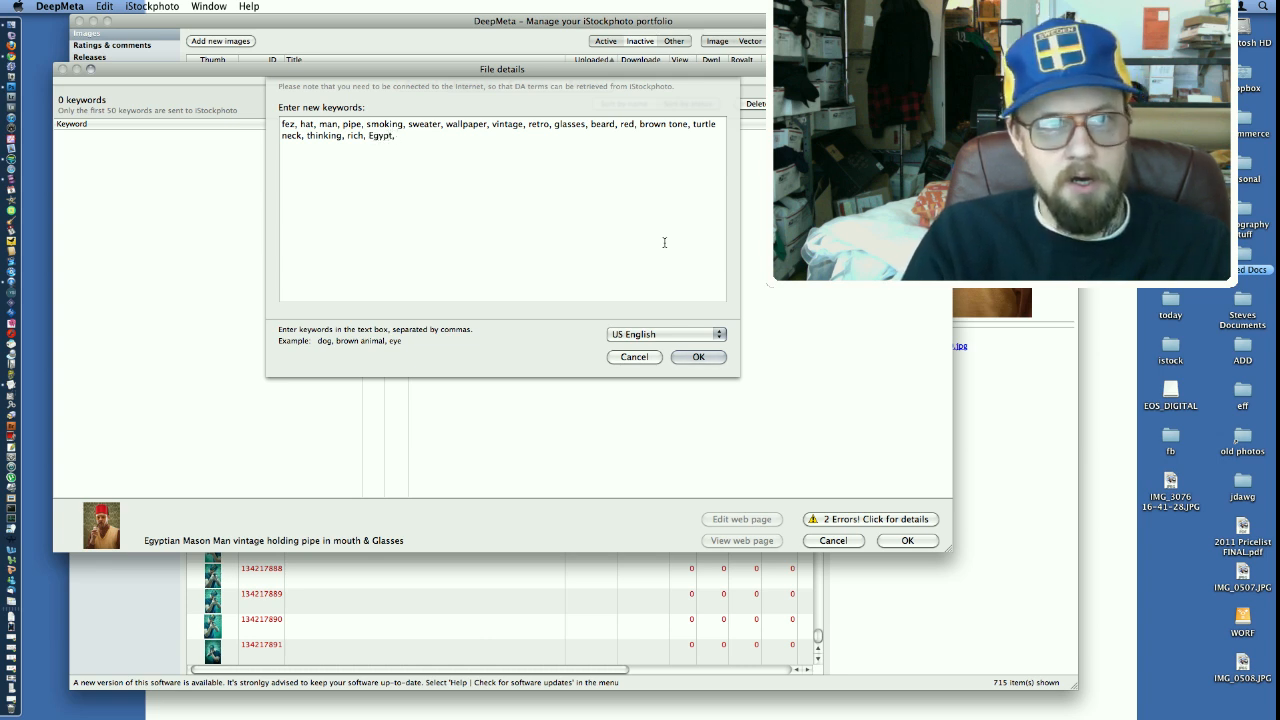
pyautogui.write('mason, m')
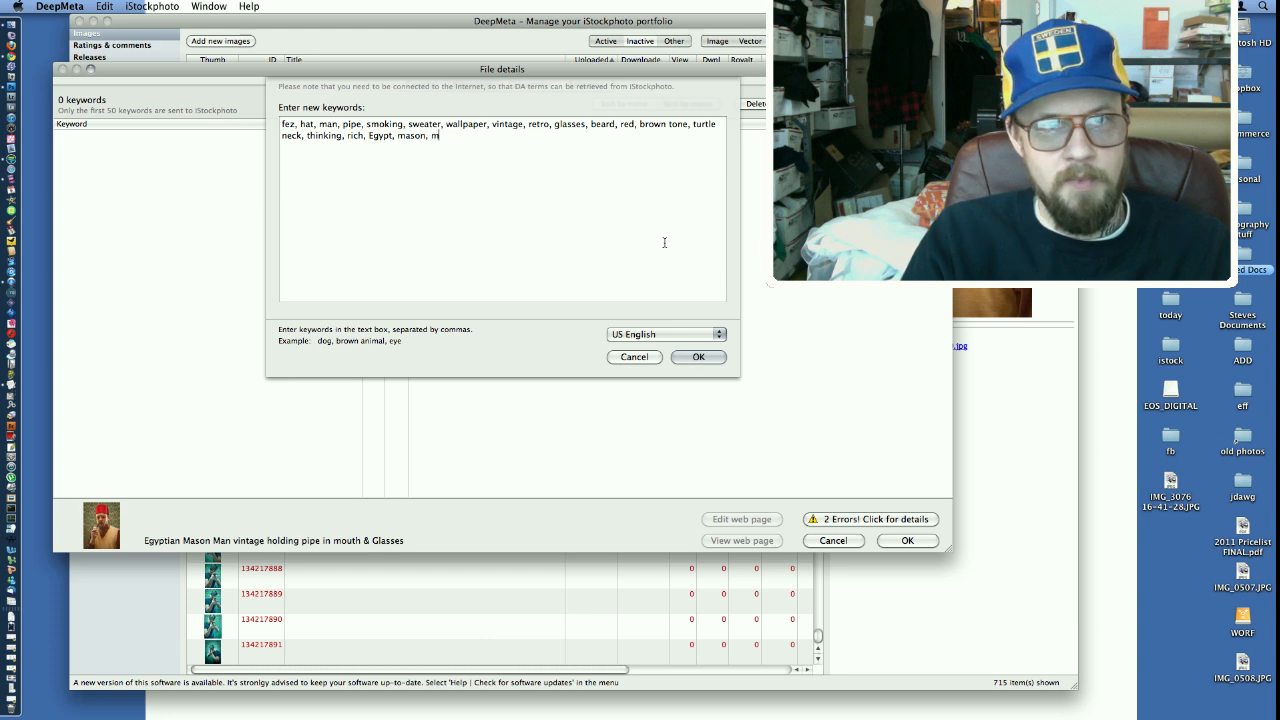
pyautogui.write('anson')
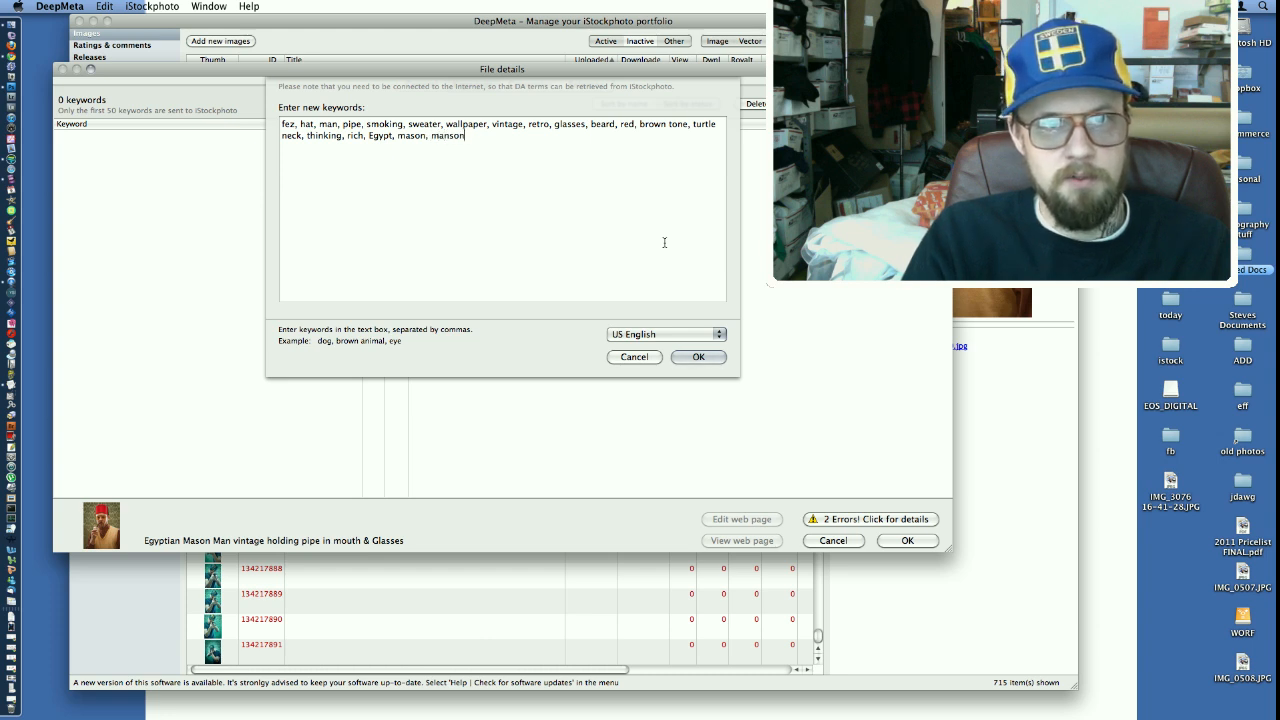
pyautogui.write('s,')
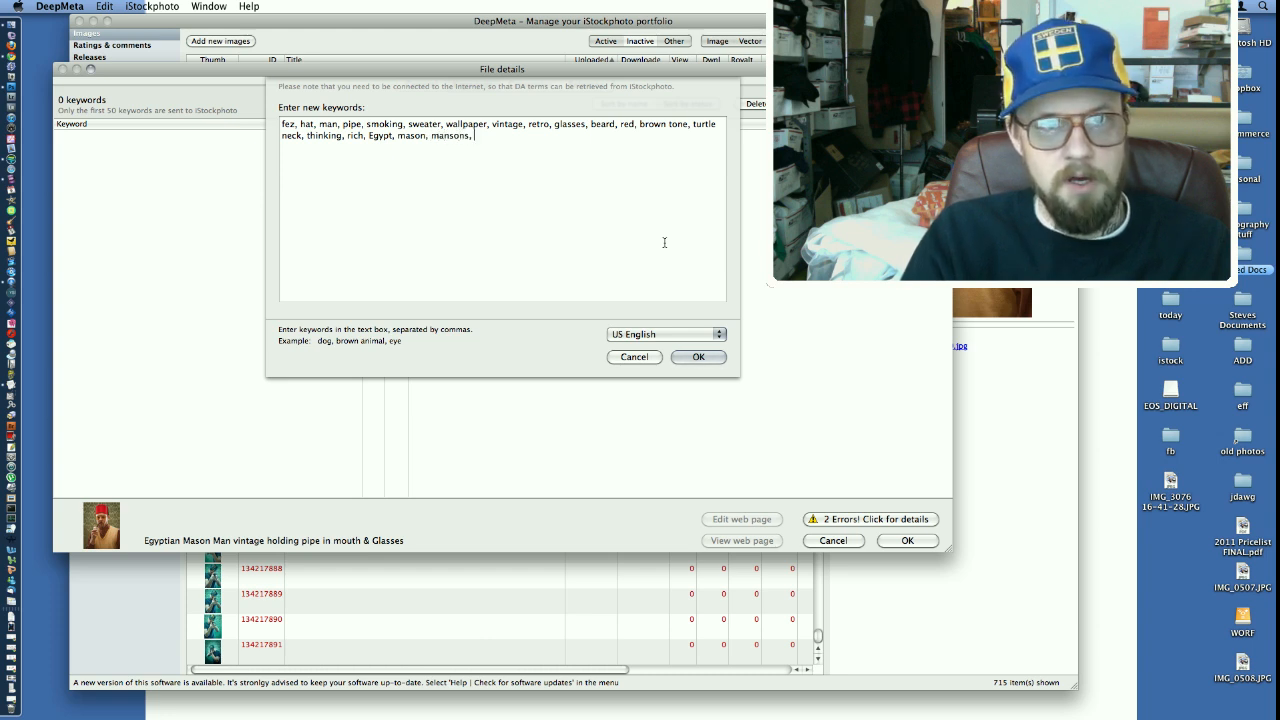
pyautogui.write('weird,')
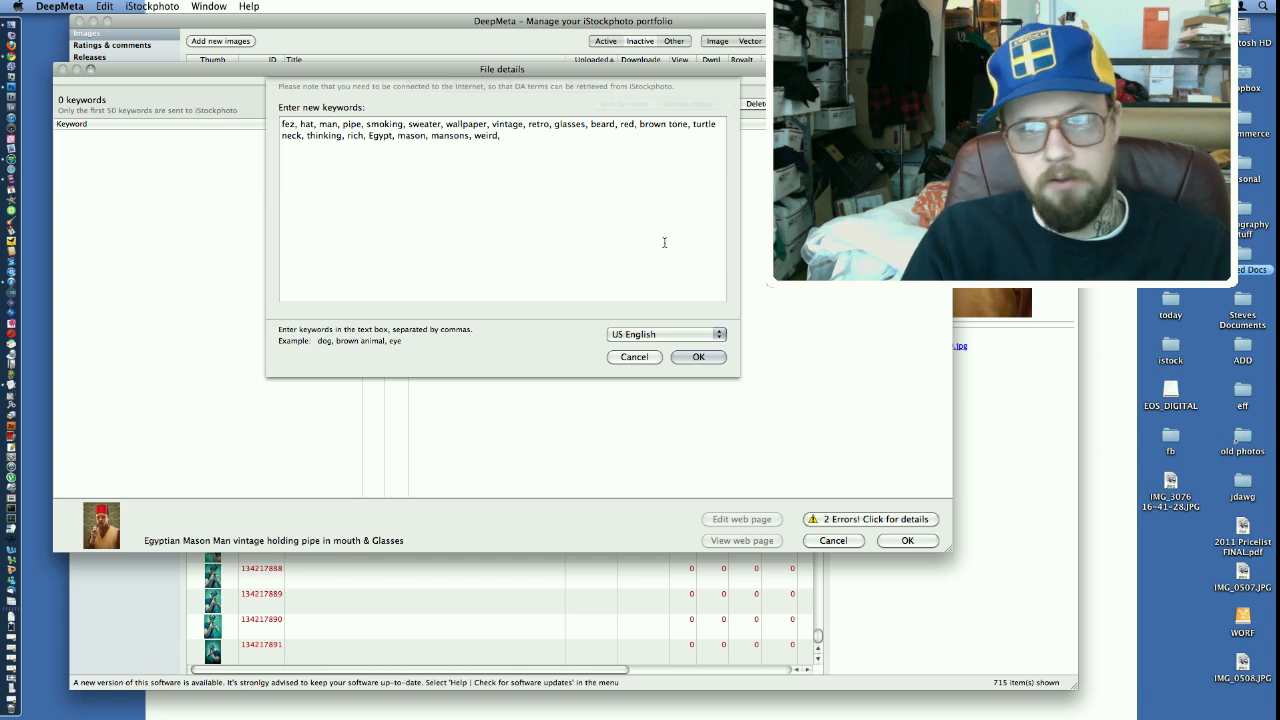
pyautogui.write('male')
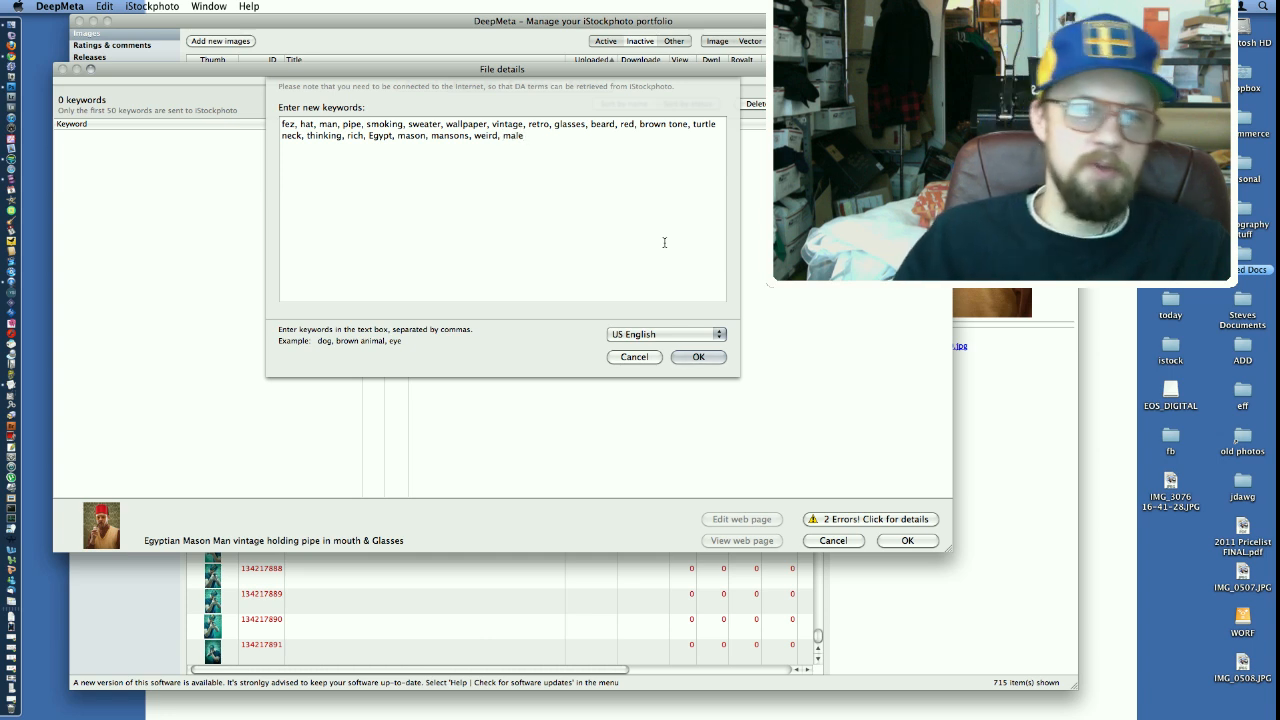
pyautogui.click(698, 357)
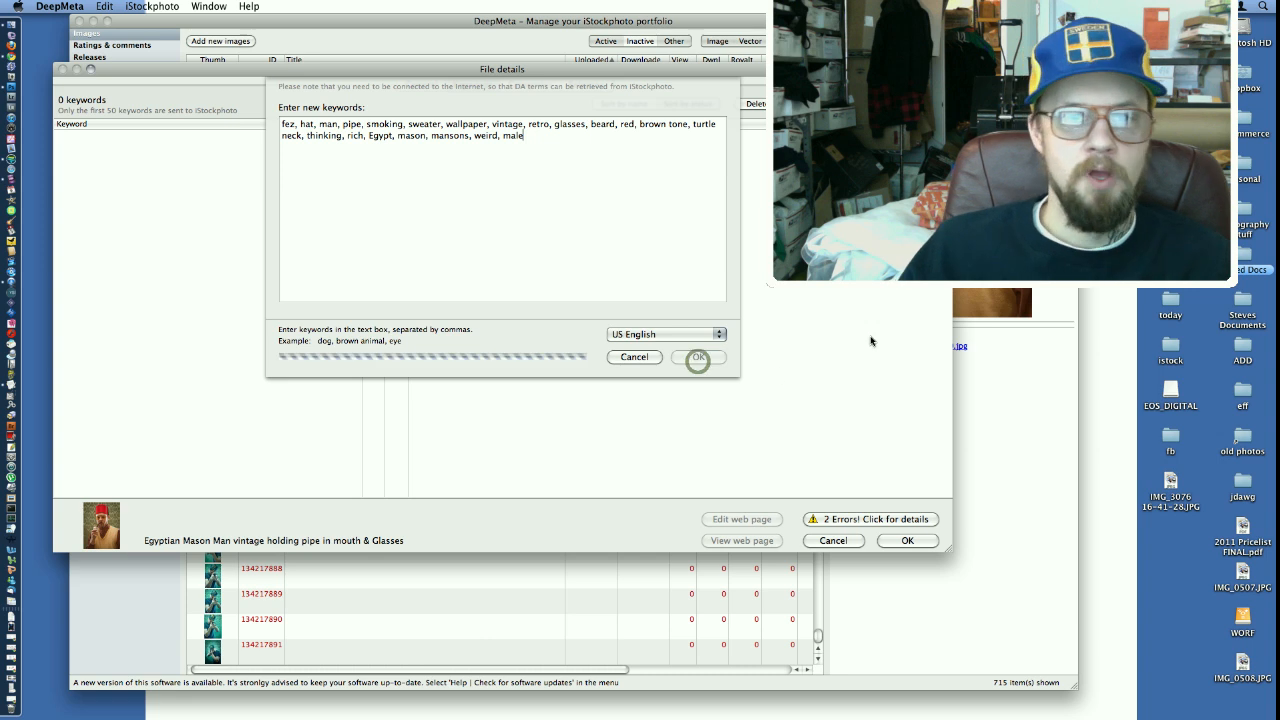
# Pick keyword meanings such as Male (Human Gender), 1940-1980 retro imagery and Wallpaper Pattern (Backgrounds).
pyautogui.click(698, 357)
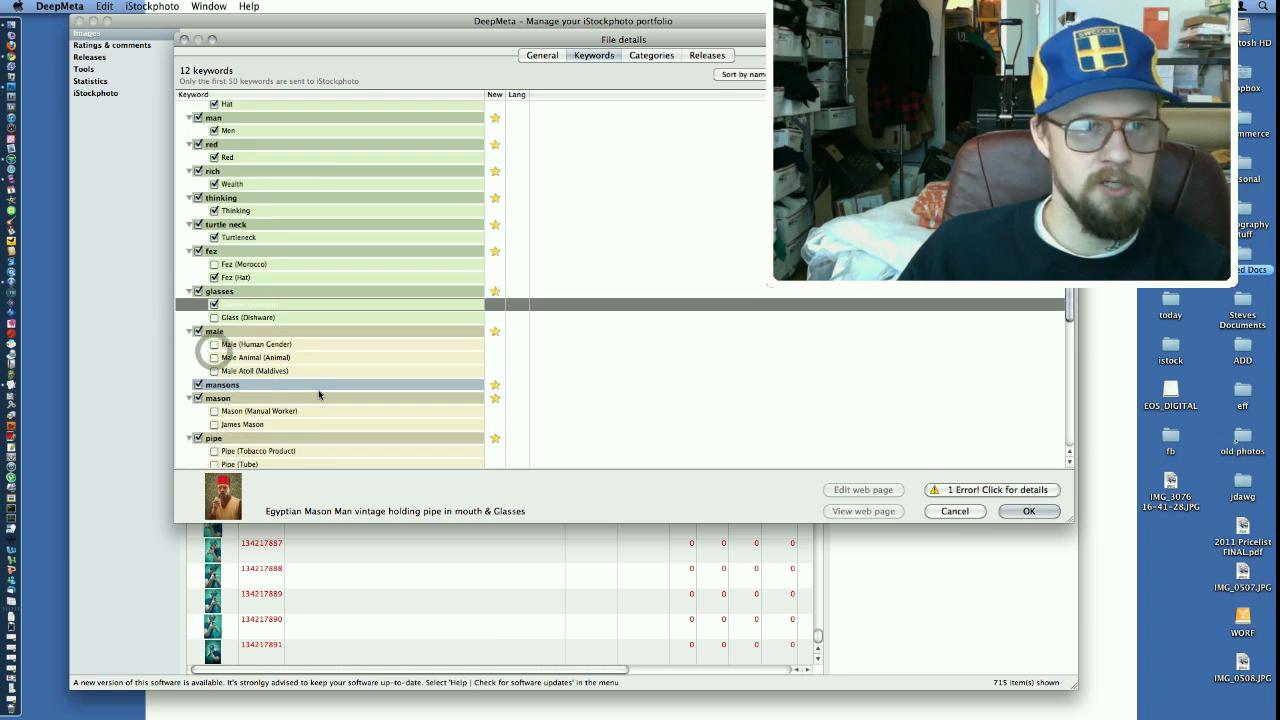
pyautogui.click(214, 304)
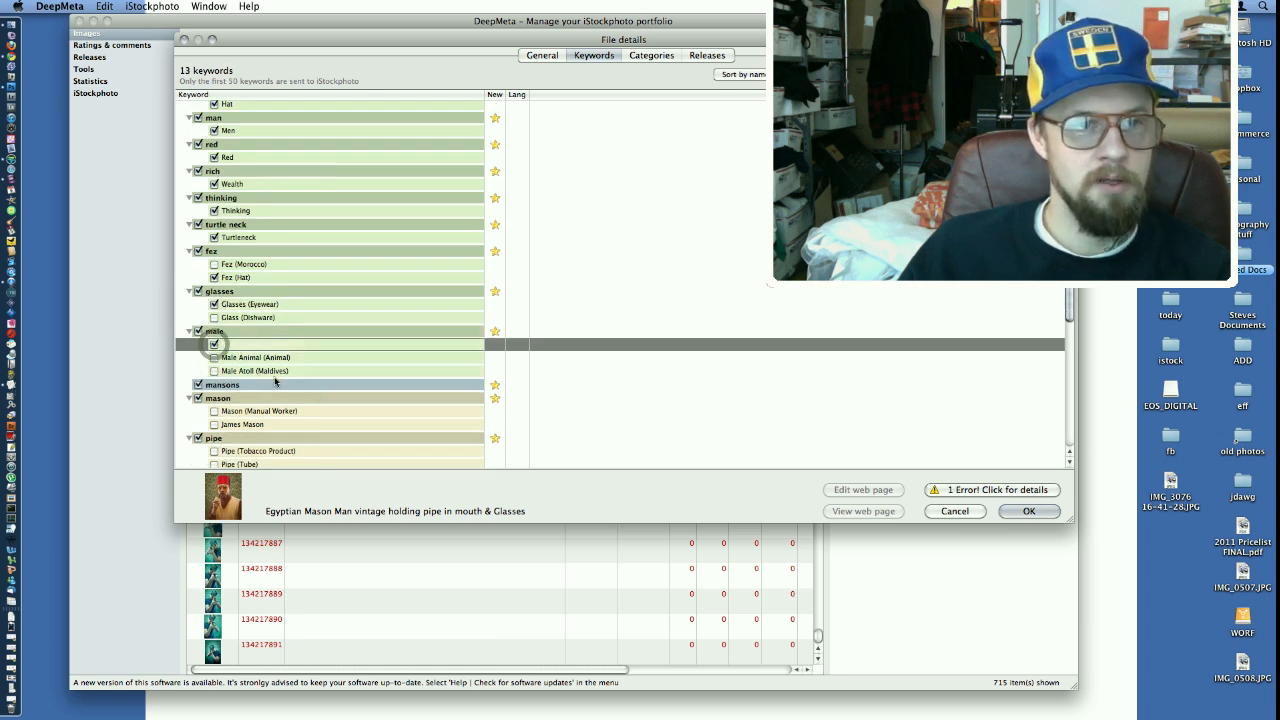
pyautogui.scroll(-3)
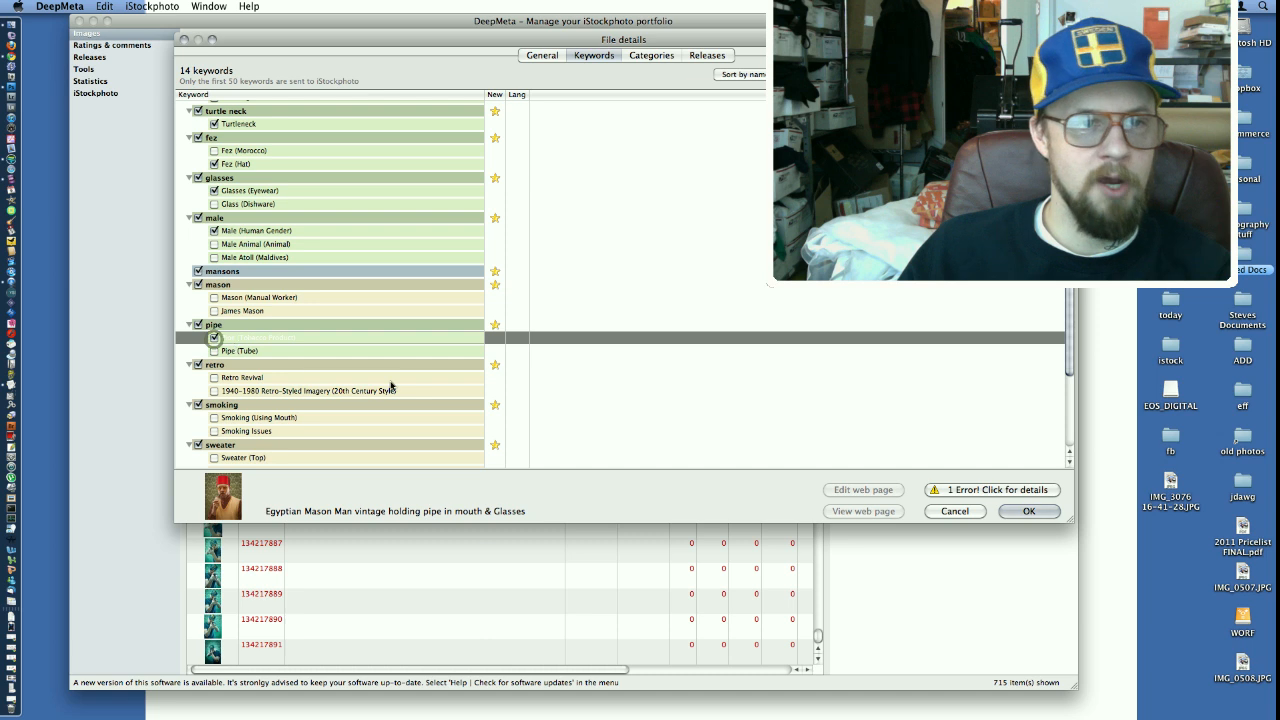
pyautogui.scroll(-3)
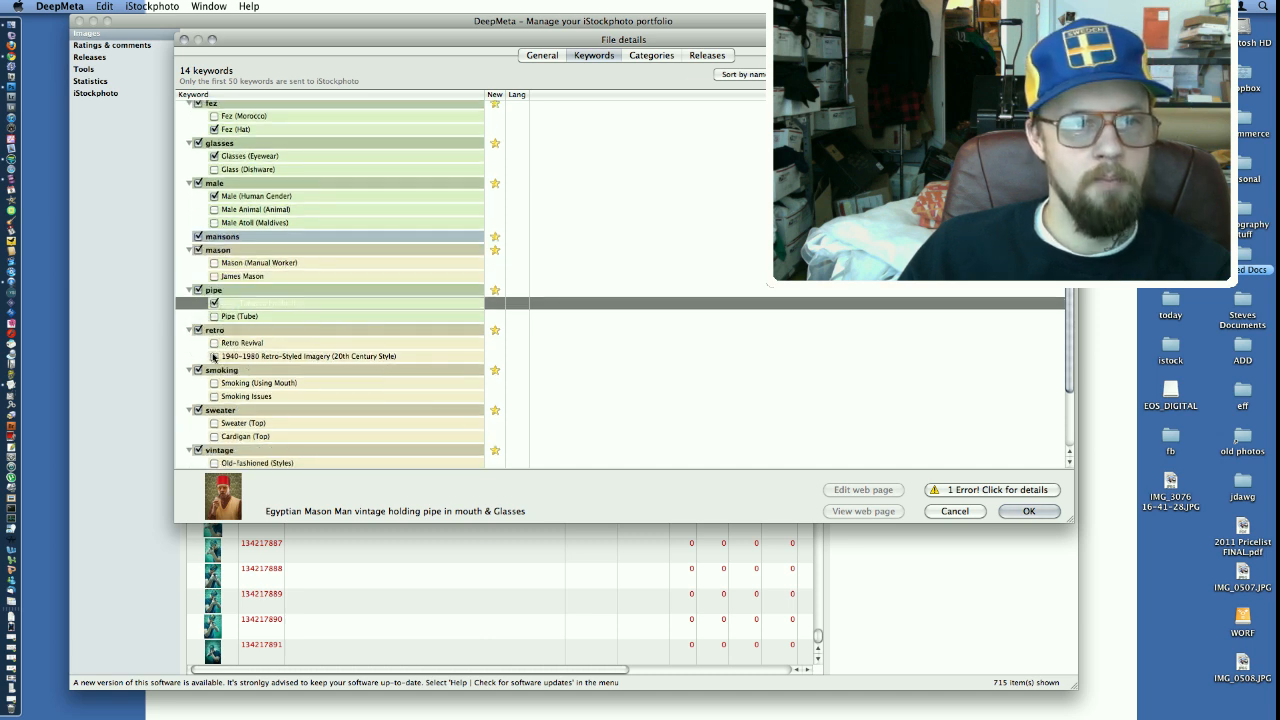
pyautogui.click(214, 302)
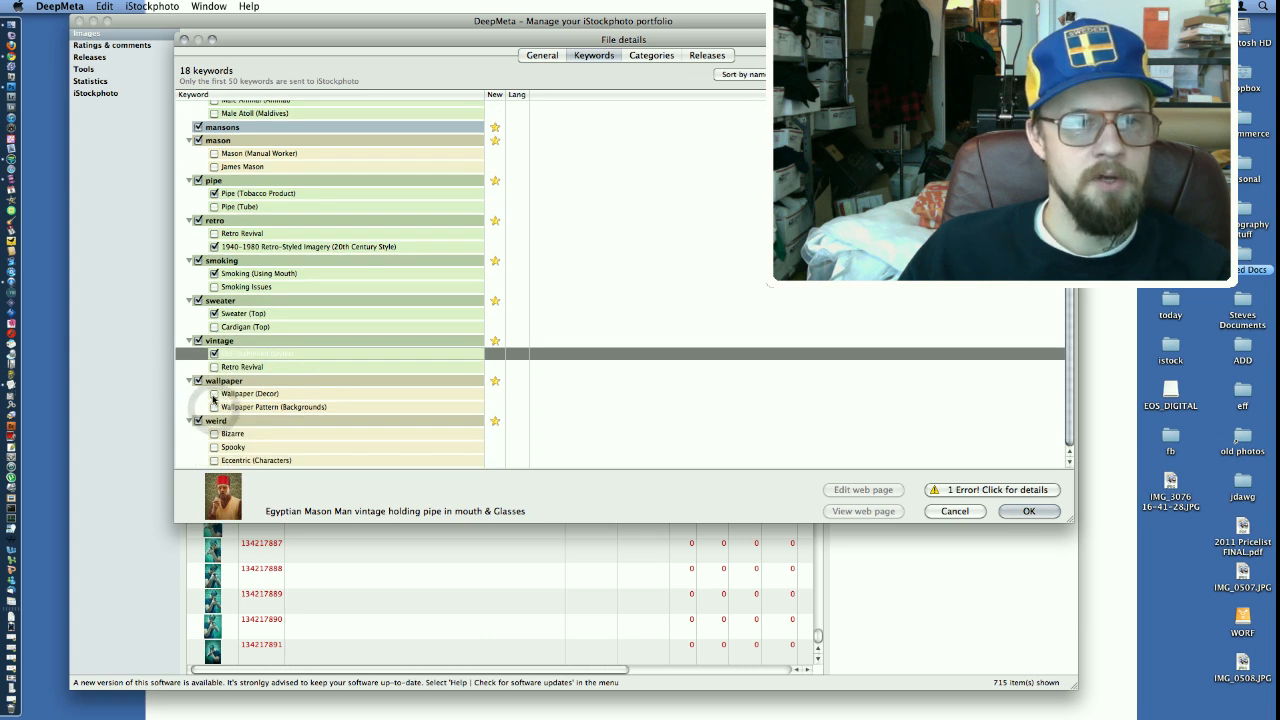
pyautogui.click(214, 406)
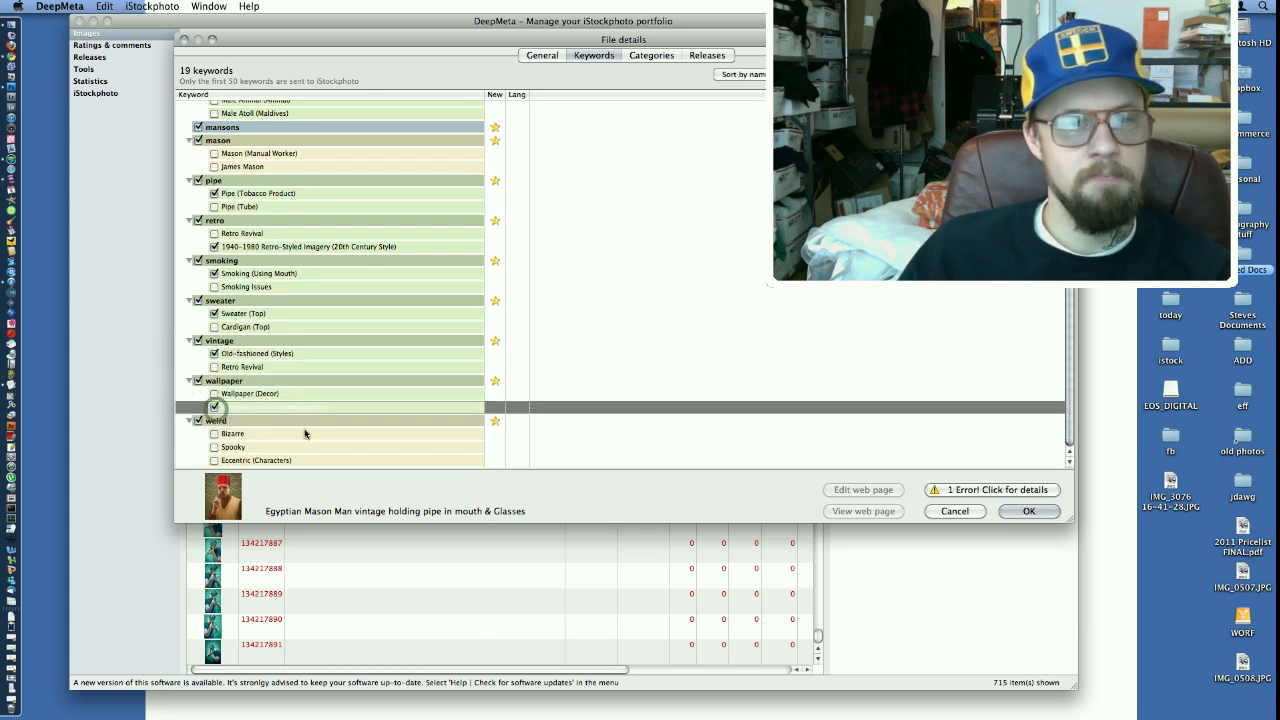
pyautogui.click(214, 406)
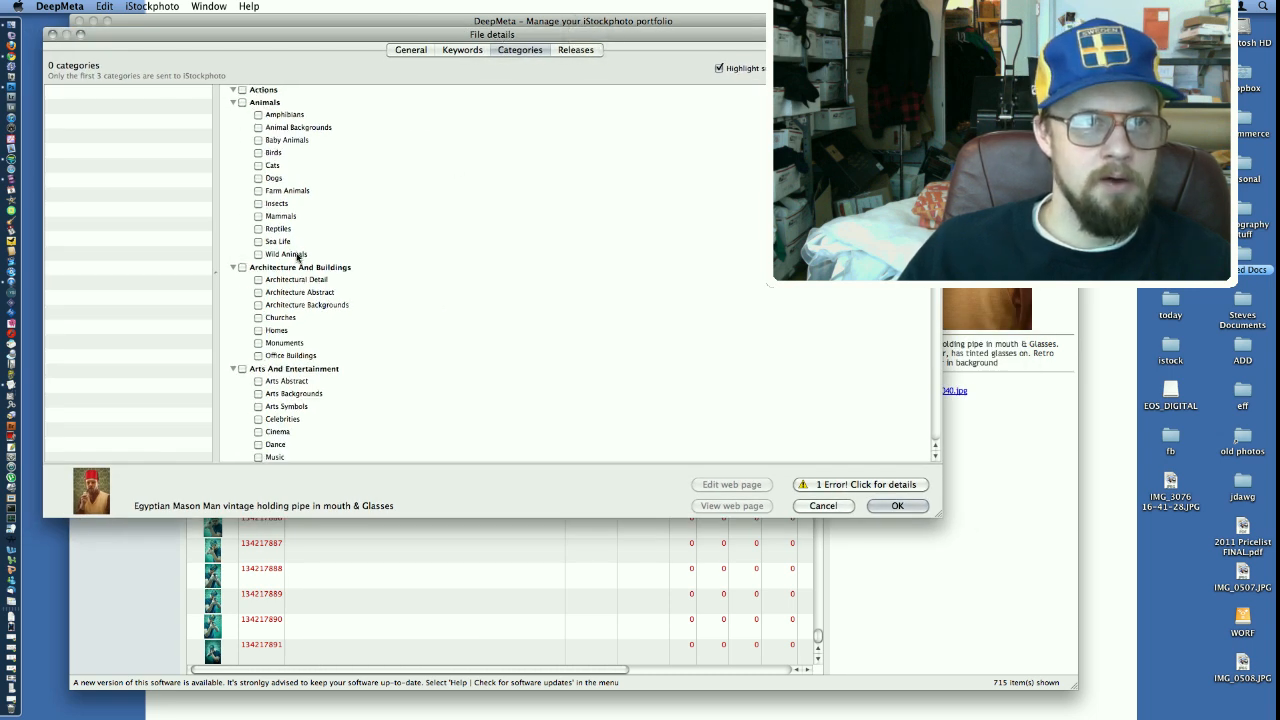
# Add People and Success to the portrait's categories.
pyautogui.scroll(-3)
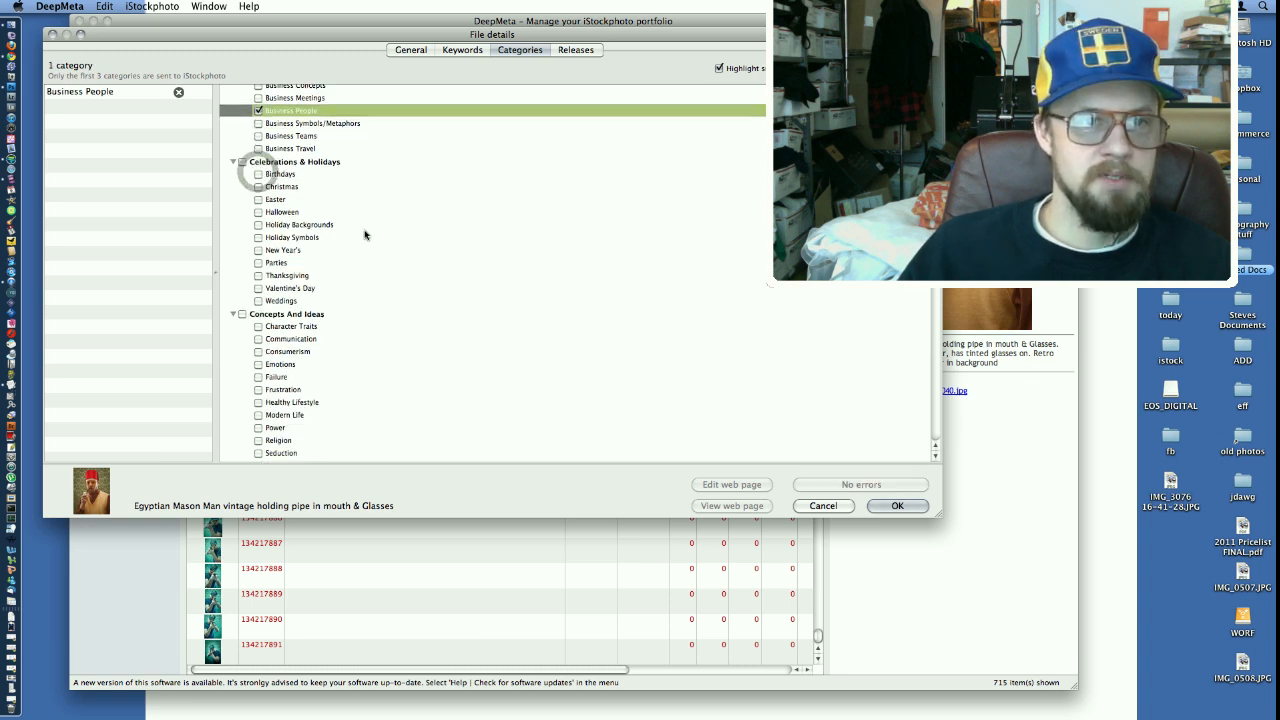
pyautogui.scroll(-3)
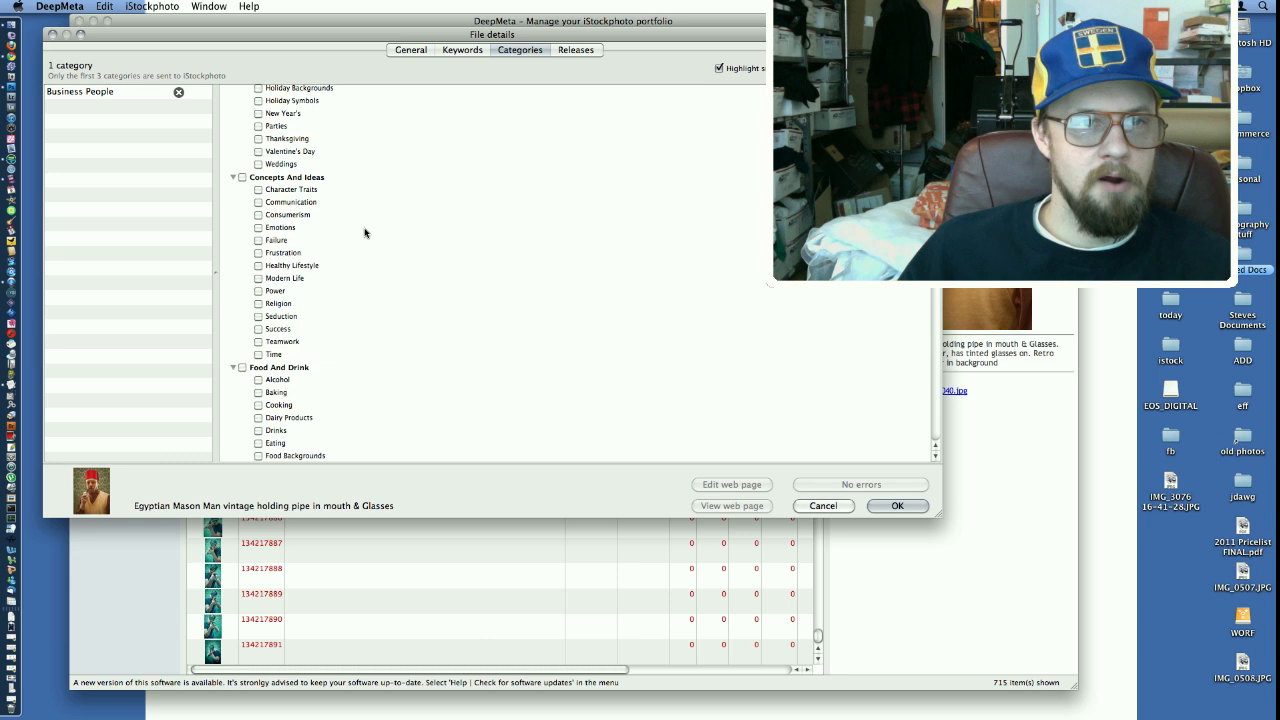
pyautogui.scroll(-3)
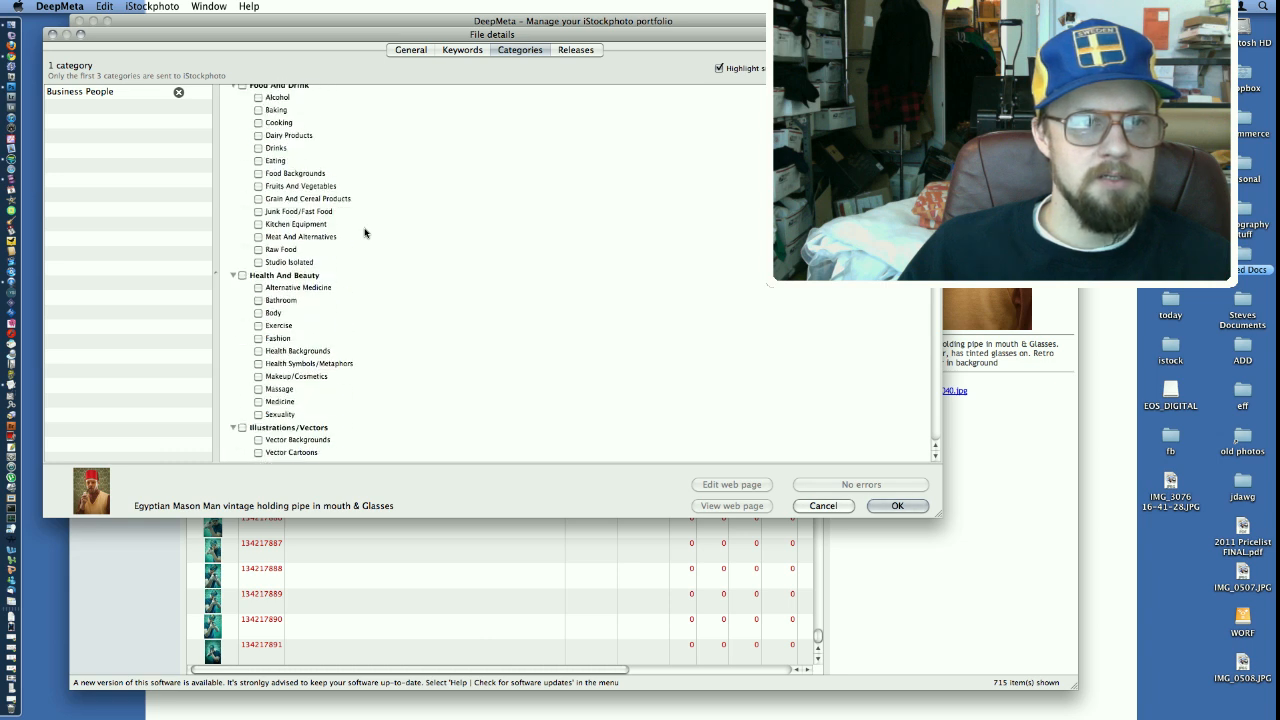
pyautogui.scroll(-3)
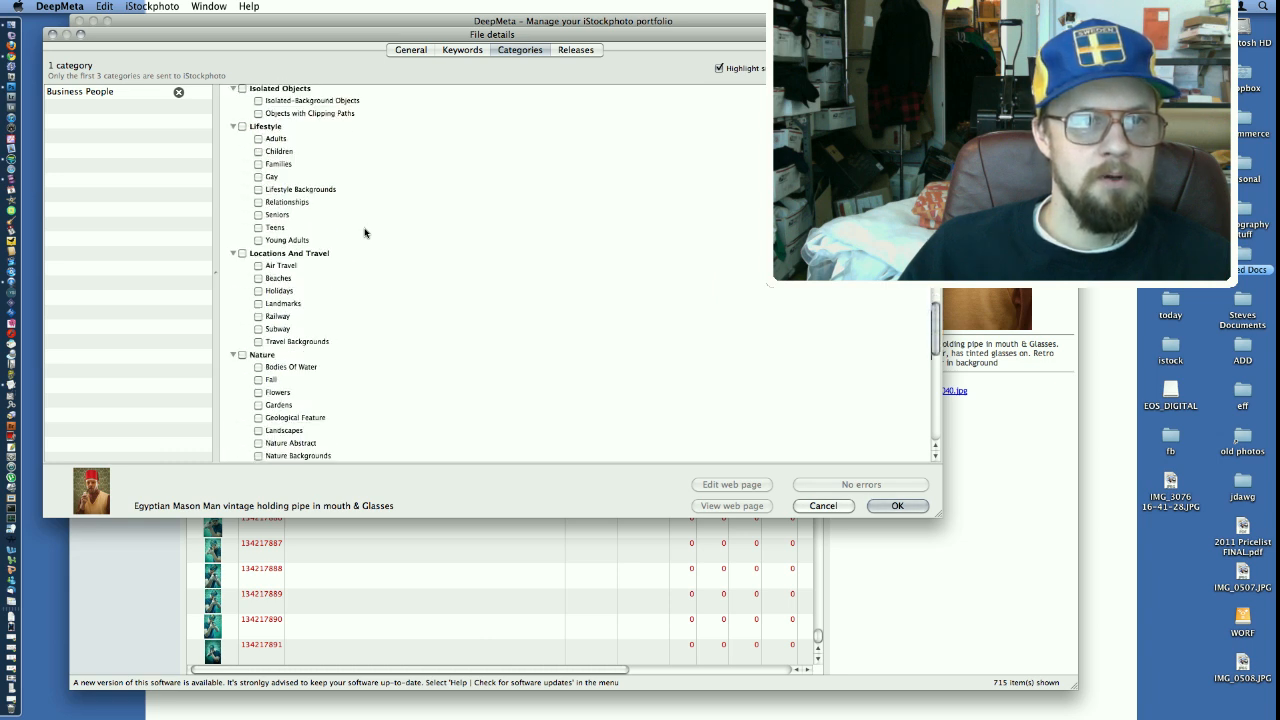
pyautogui.scroll(-3)
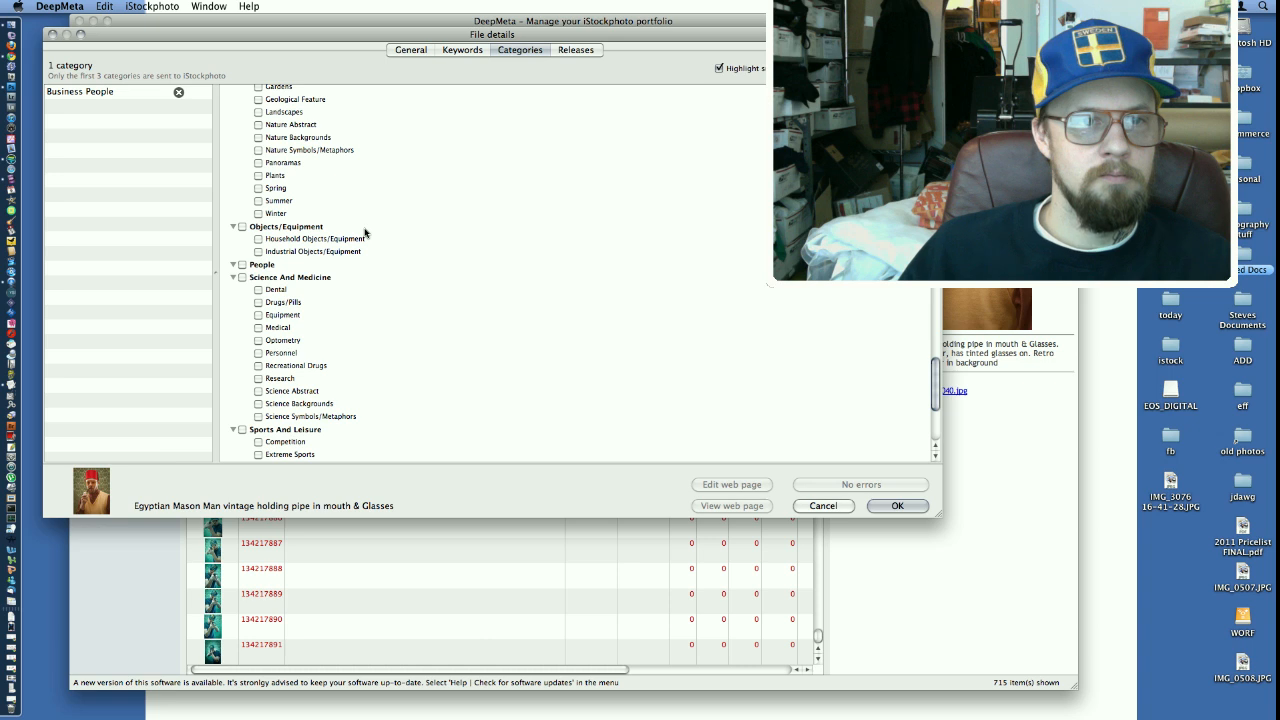
pyautogui.click(259, 261)
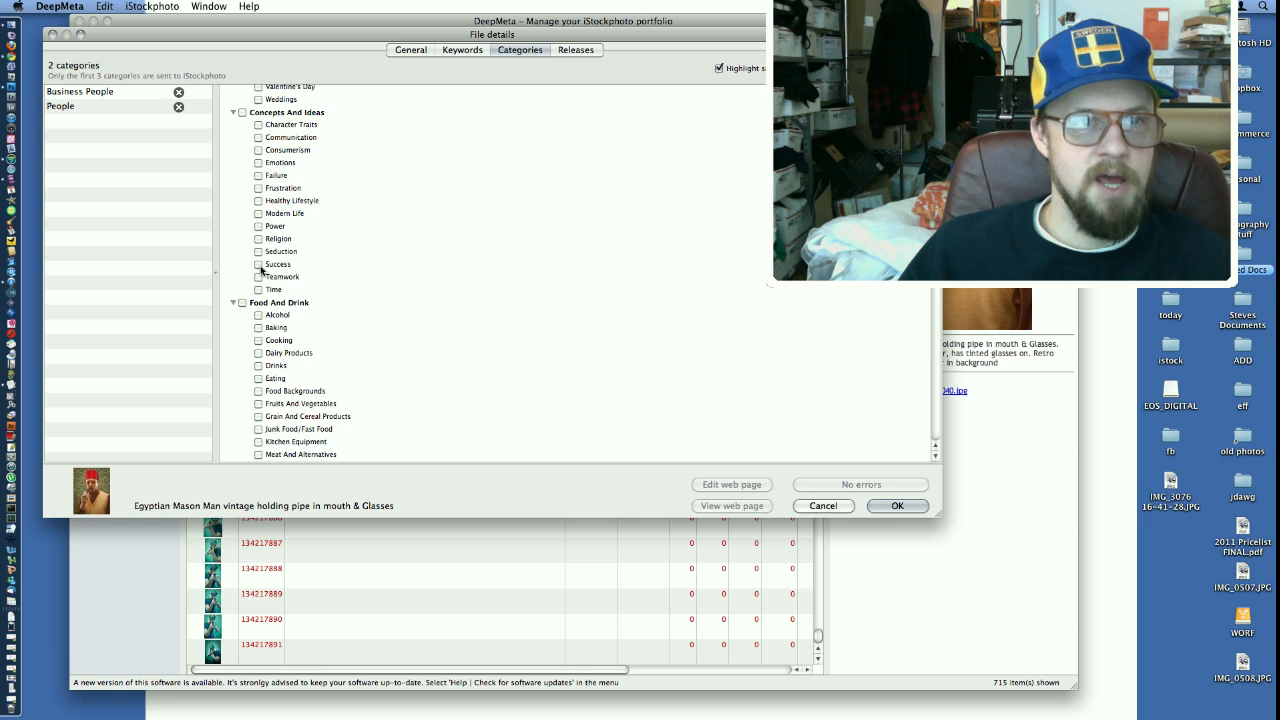
pyautogui.click(259, 264)
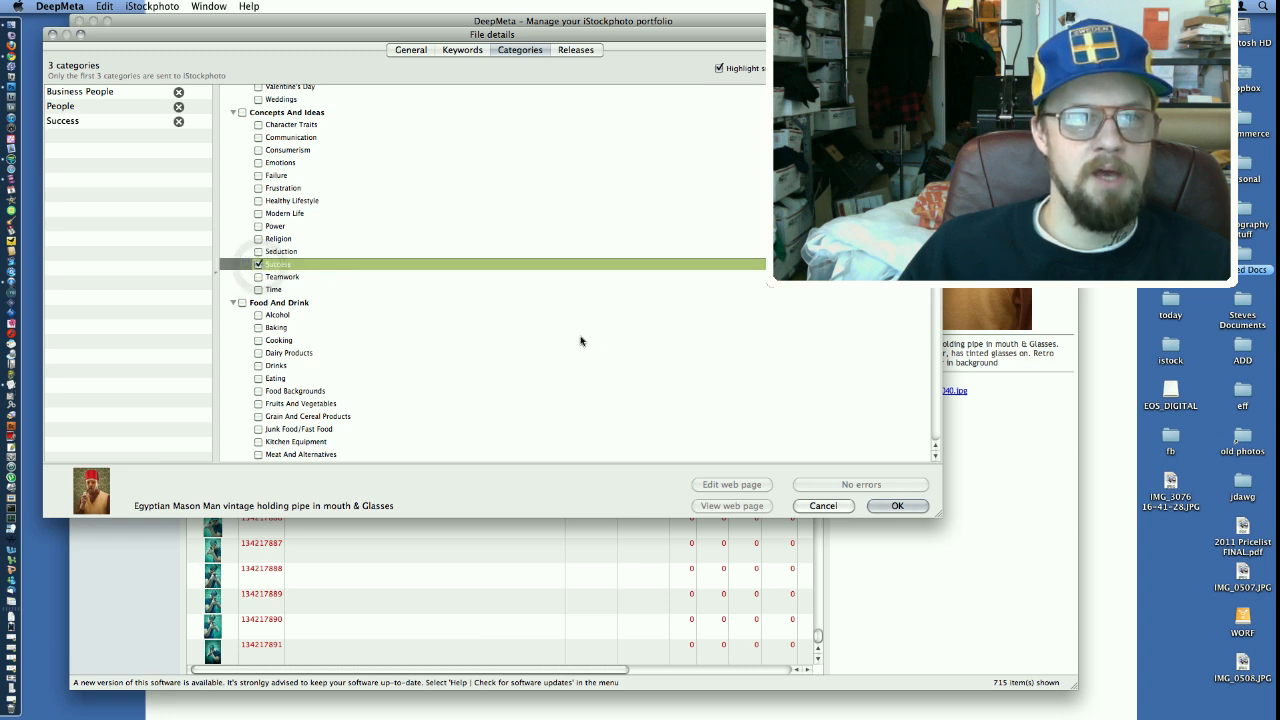